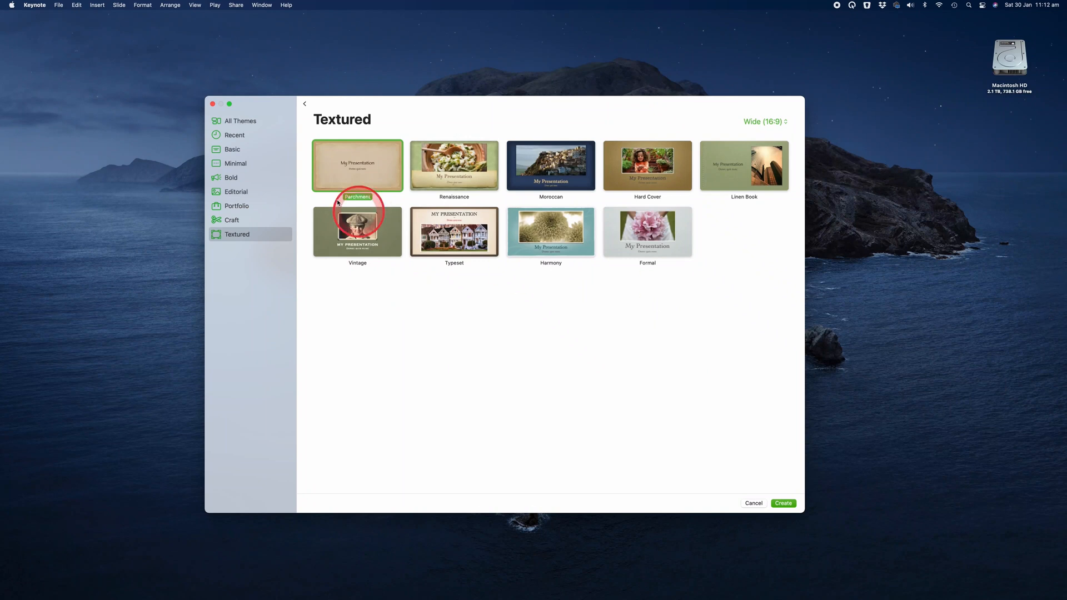
Browse the theme categories: All, Minimal, Bold, Editorial and Craft
{"action": "left_click", "coordinate": [240, 120]}
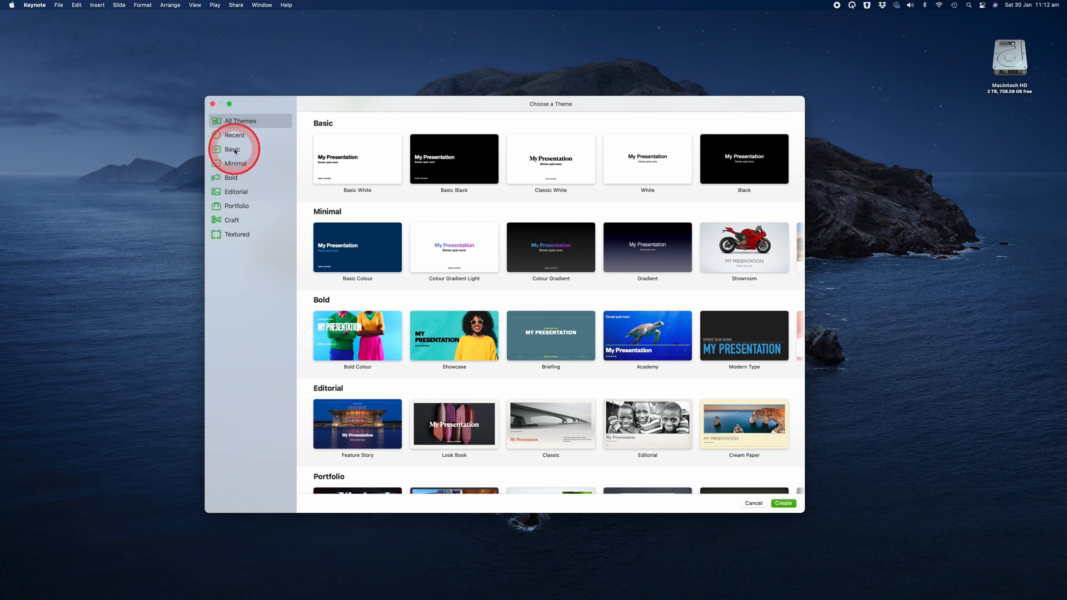
{"action": "left_click", "coordinate": [236, 164]}
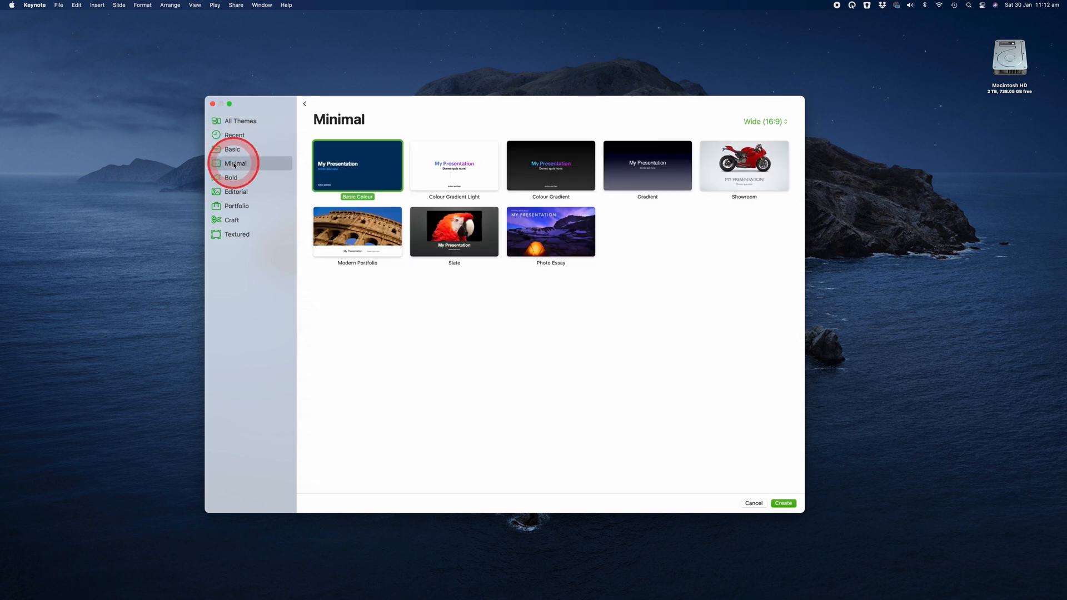
{"action": "left_click", "coordinate": [231, 177]}
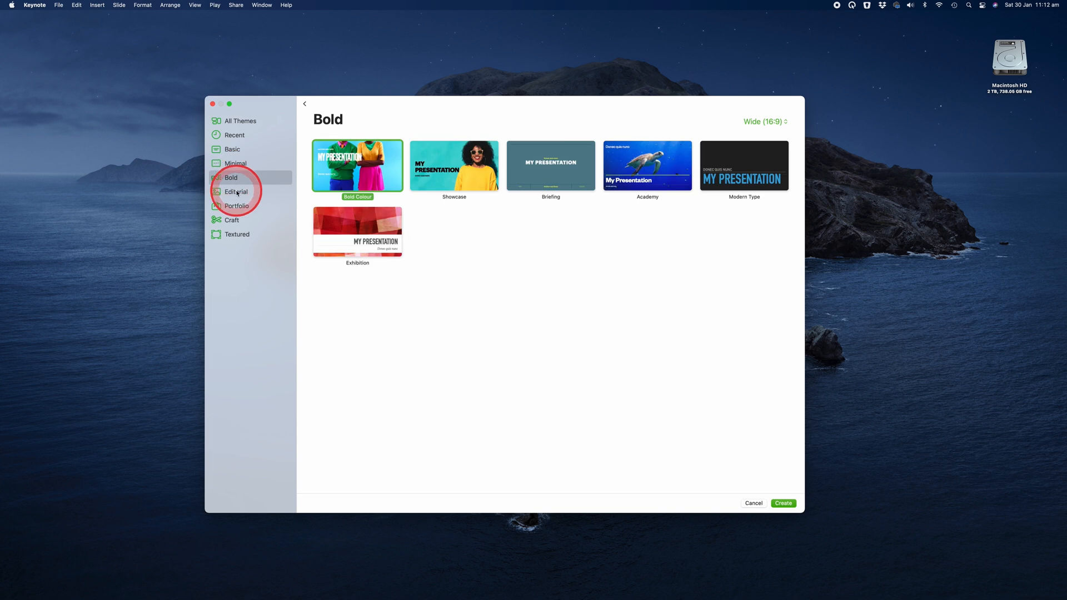
{"action": "left_click", "coordinate": [236, 206]}
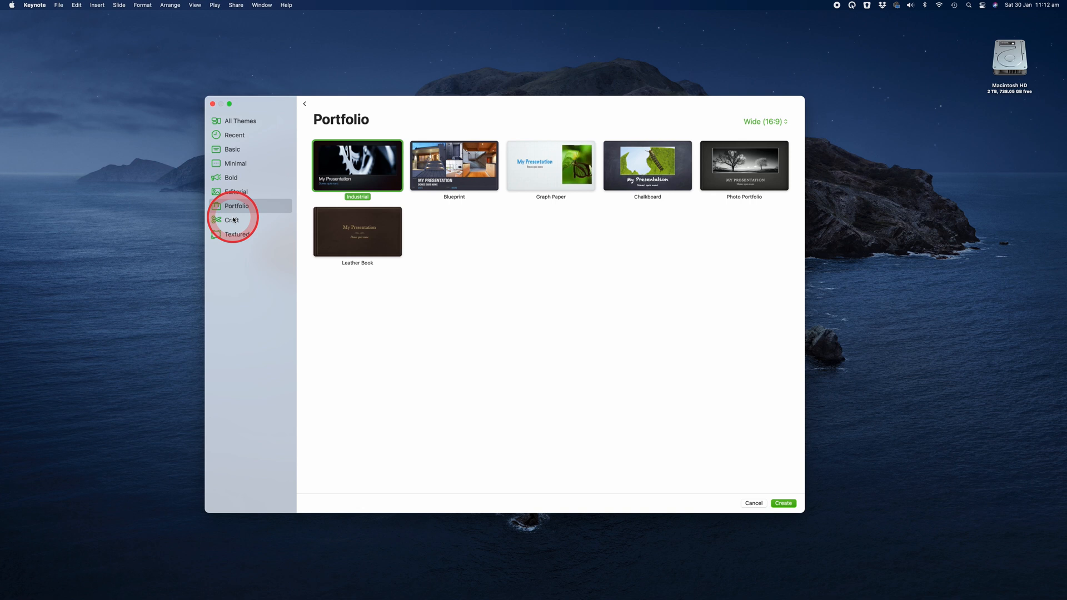
{"action": "left_click", "coordinate": [238, 234]}
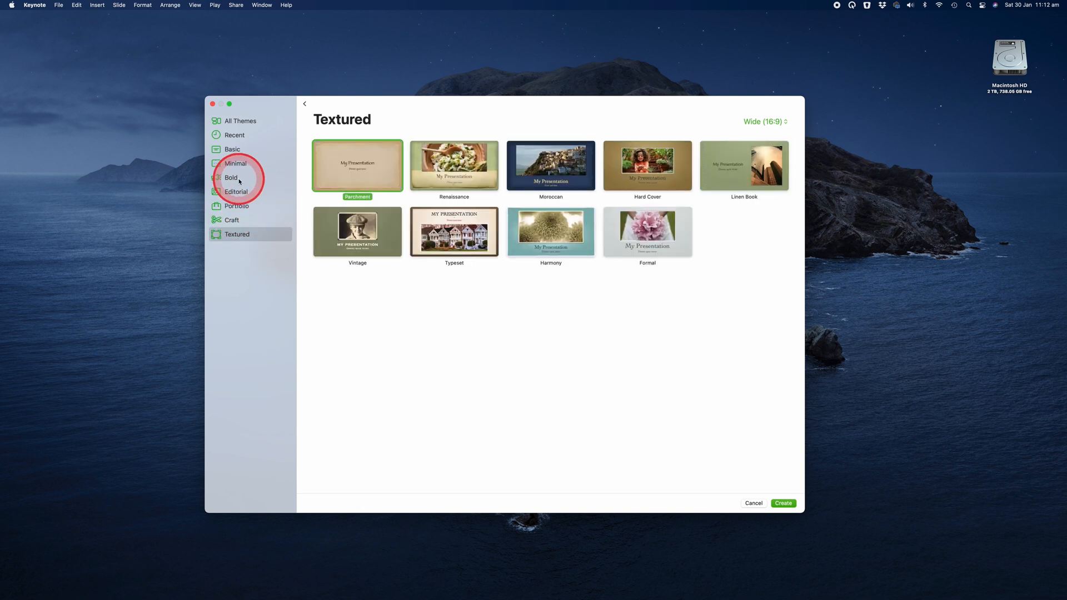
Return to the Bold group and choose the Showcase theme
{"action": "left_click", "coordinate": [231, 178]}
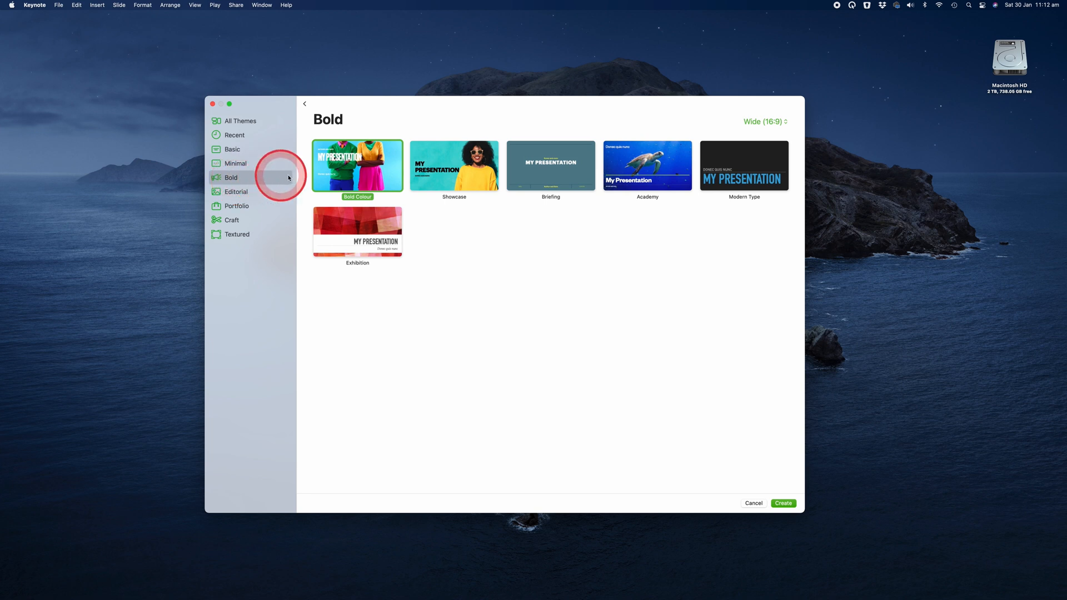
{"action": "mouse_move", "coordinate": [454, 166]}
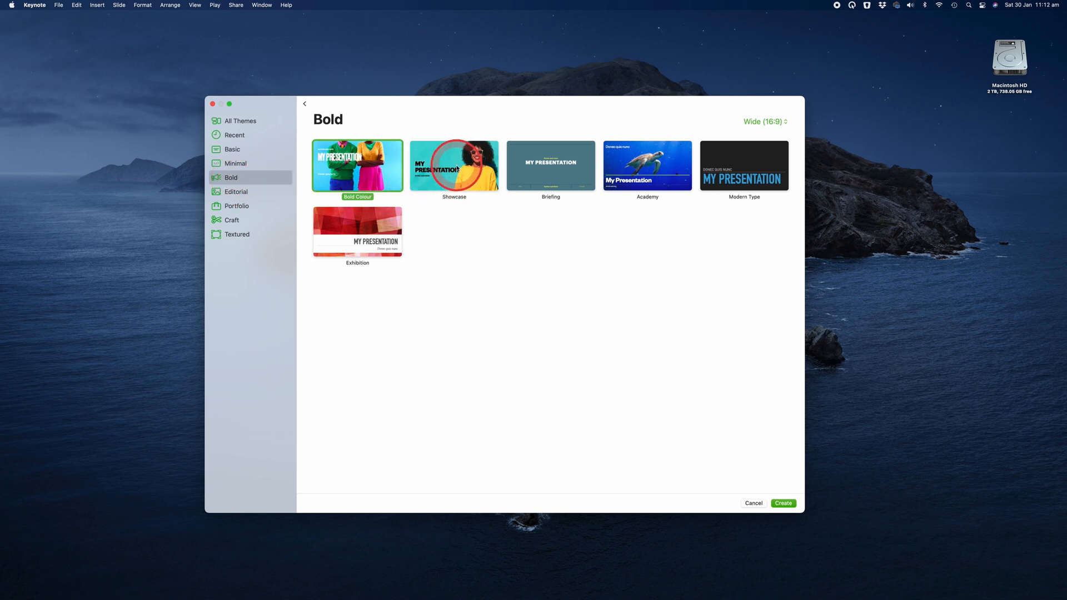
{"action": "left_click", "coordinate": [454, 166]}
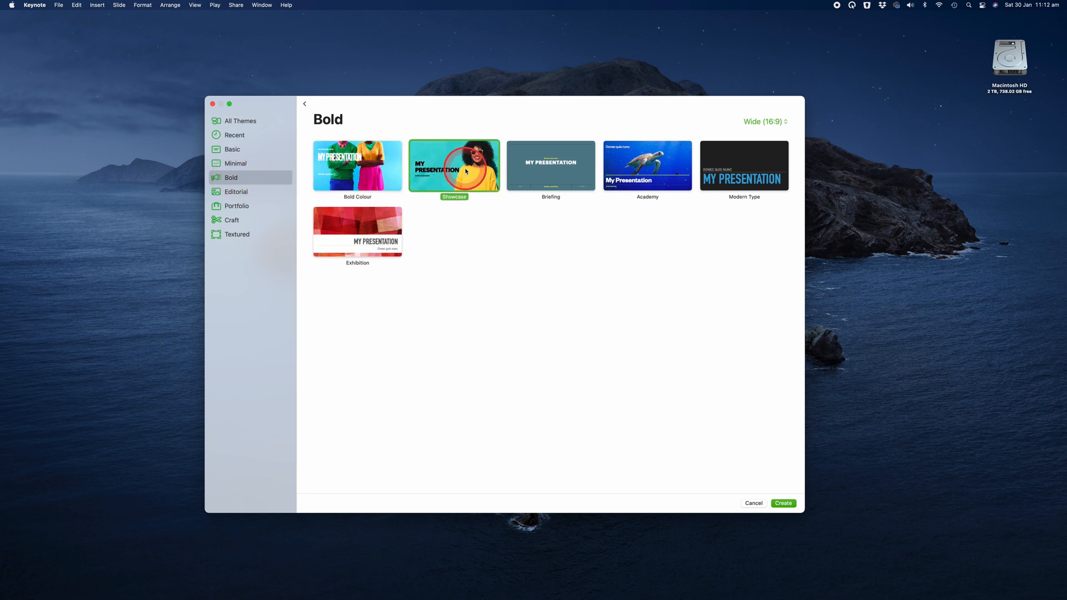
Create the Showcase presentation and enlarge its window to fill the screen
{"action": "left_click", "coordinate": [783, 504]}
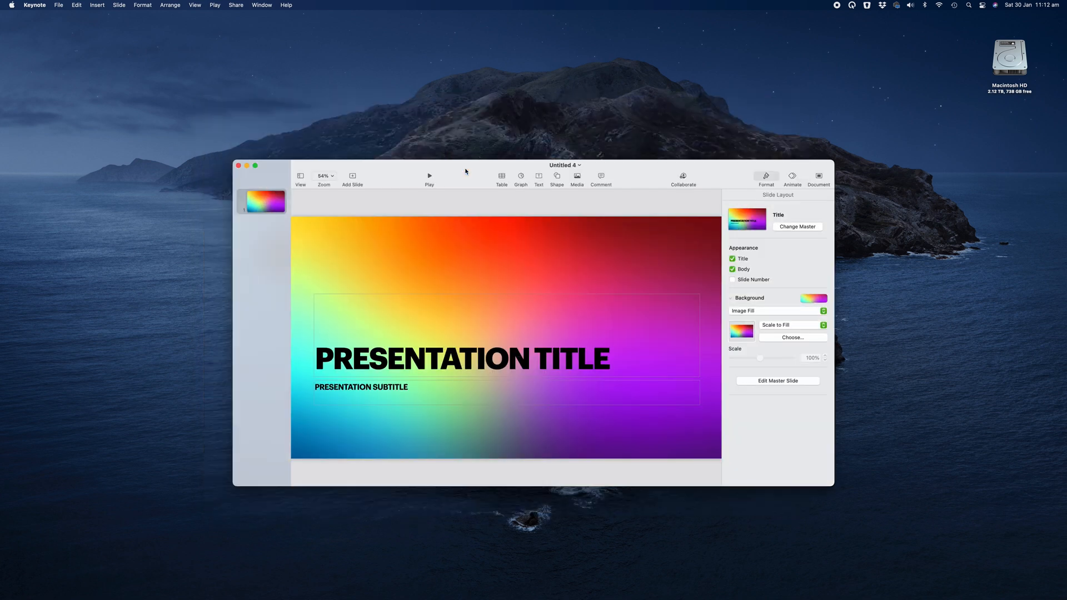
{"action": "mouse_move", "coordinate": [256, 166]}
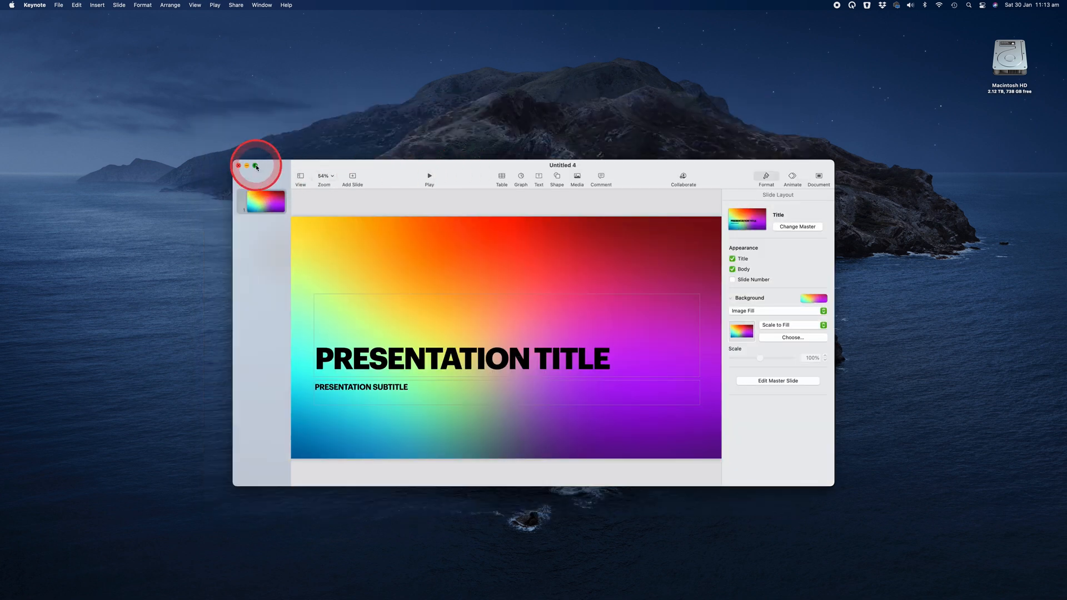
{"action": "left_click", "coordinate": [247, 168]}
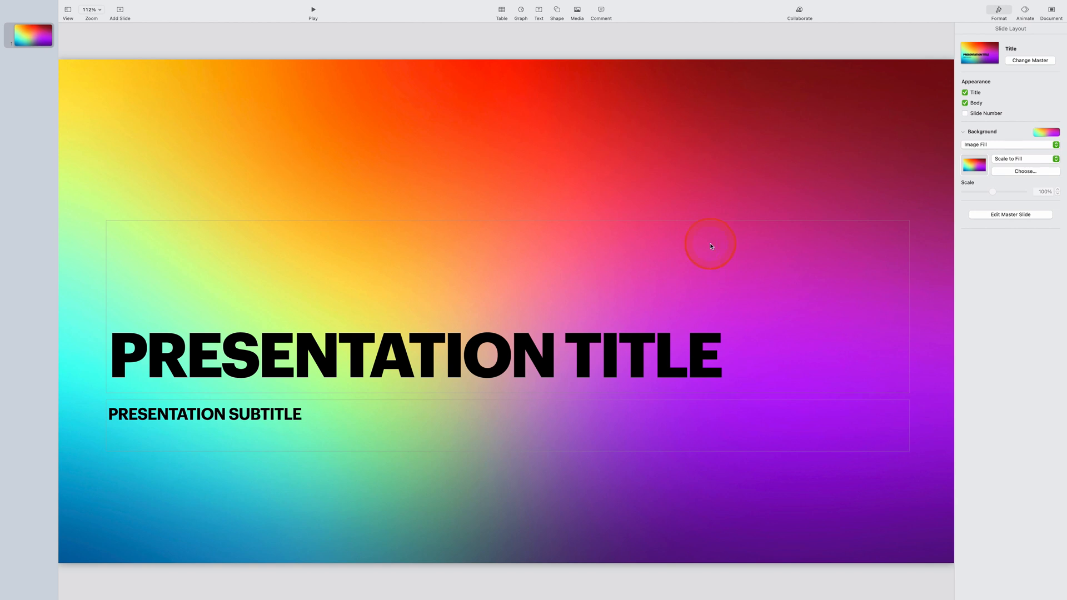
{"action": "mouse_move", "coordinate": [109, 126]}
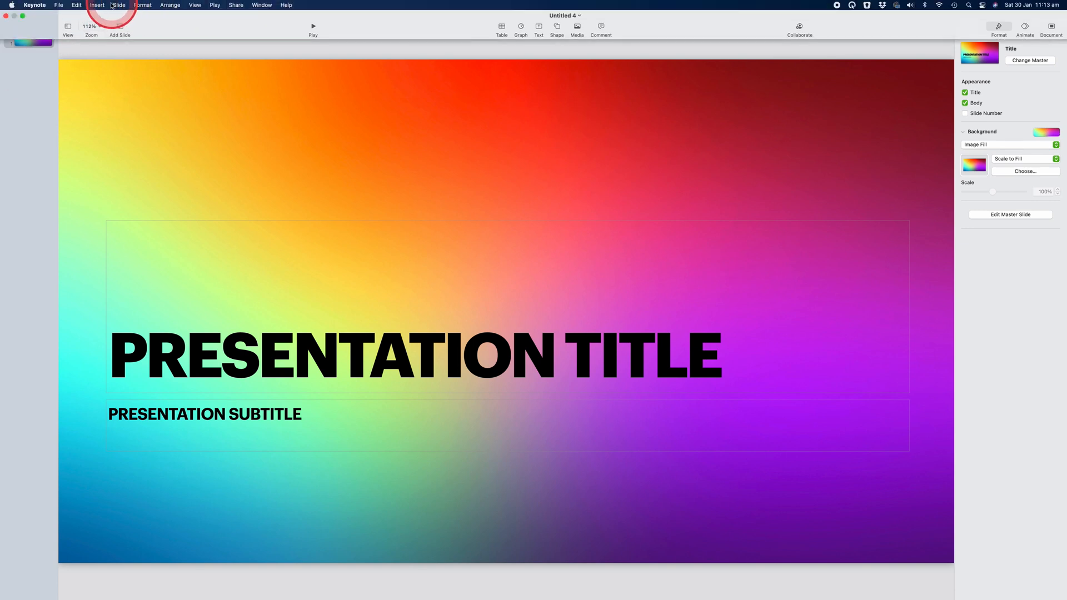
Add a second slide and switch it to the Photo - 3 Up master layout
{"action": "left_click", "coordinate": [120, 27]}
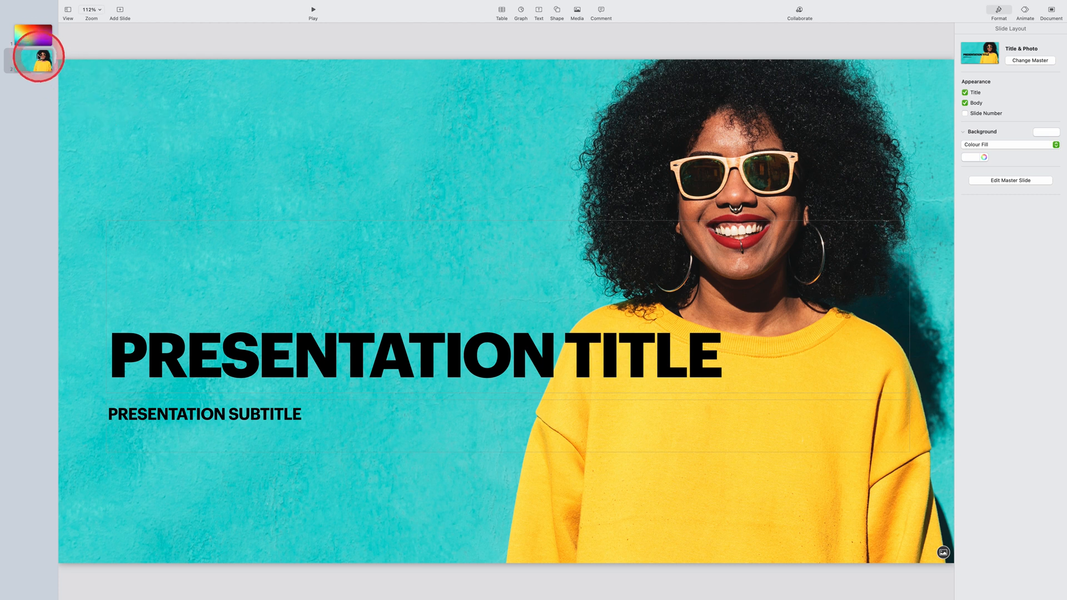
{"action": "left_click", "coordinate": [38, 63]}
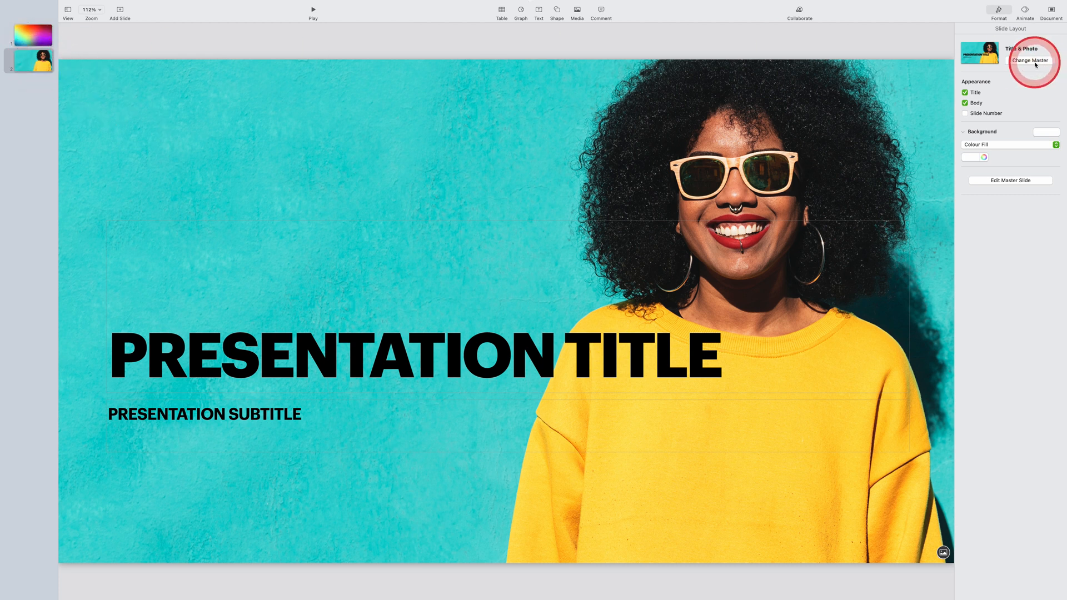
{"action": "mouse_move", "coordinate": [1032, 62]}
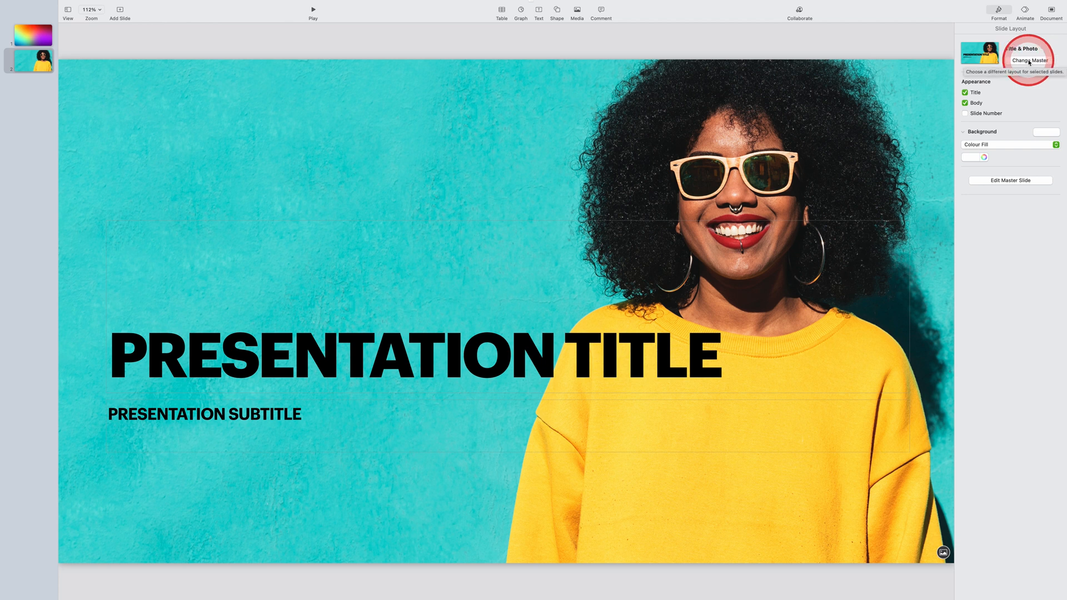
{"action": "left_click", "coordinate": [1031, 60]}
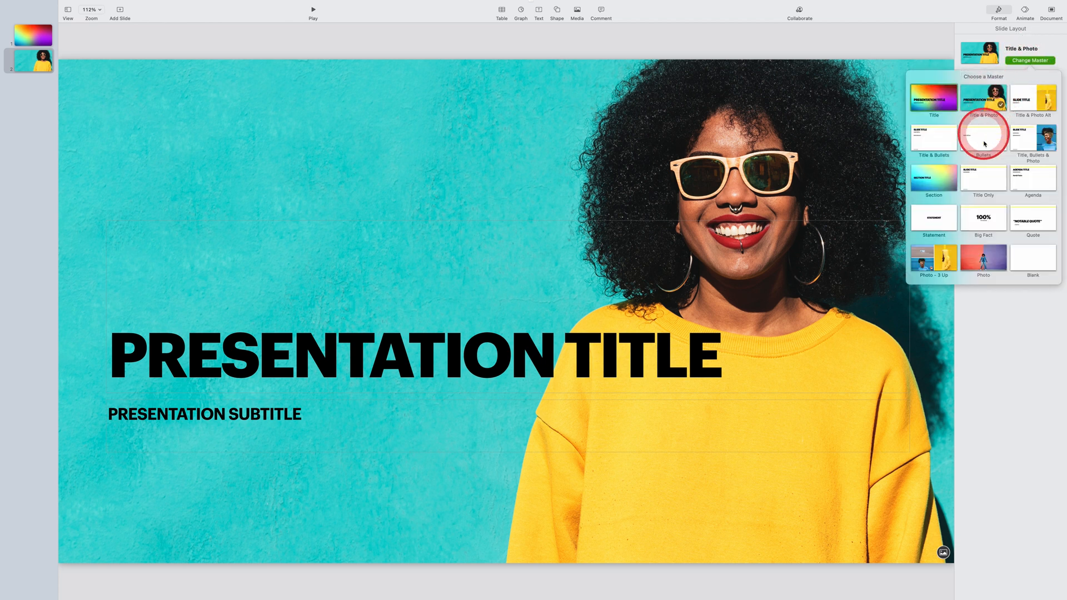
{"action": "left_click", "coordinate": [932, 257]}
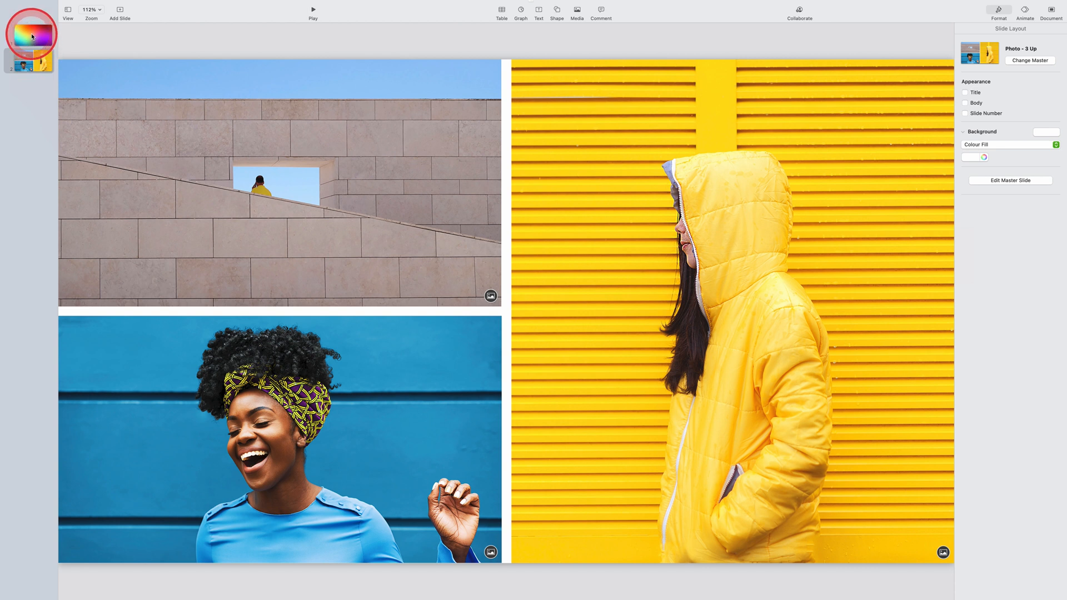
On slide 1, enter the title VIDEO PRODUCTION and subtitle COMPOSITION AND LIGHTING
{"action": "left_click", "coordinate": [29, 34]}
{"action": "type", "text": "VIDEO P"}
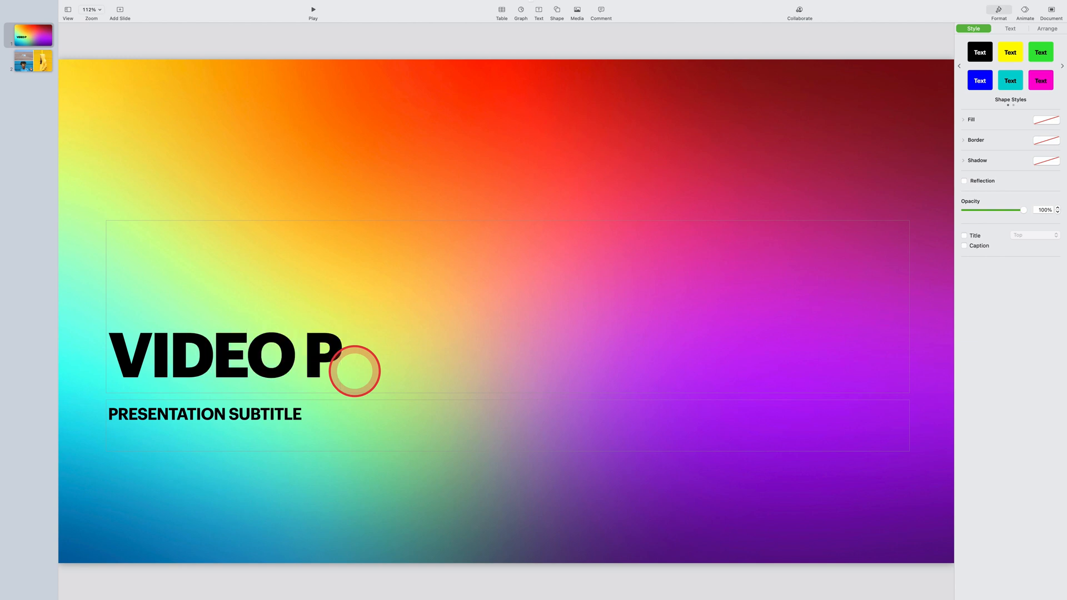
{"action": "type", "text": "ROD"}
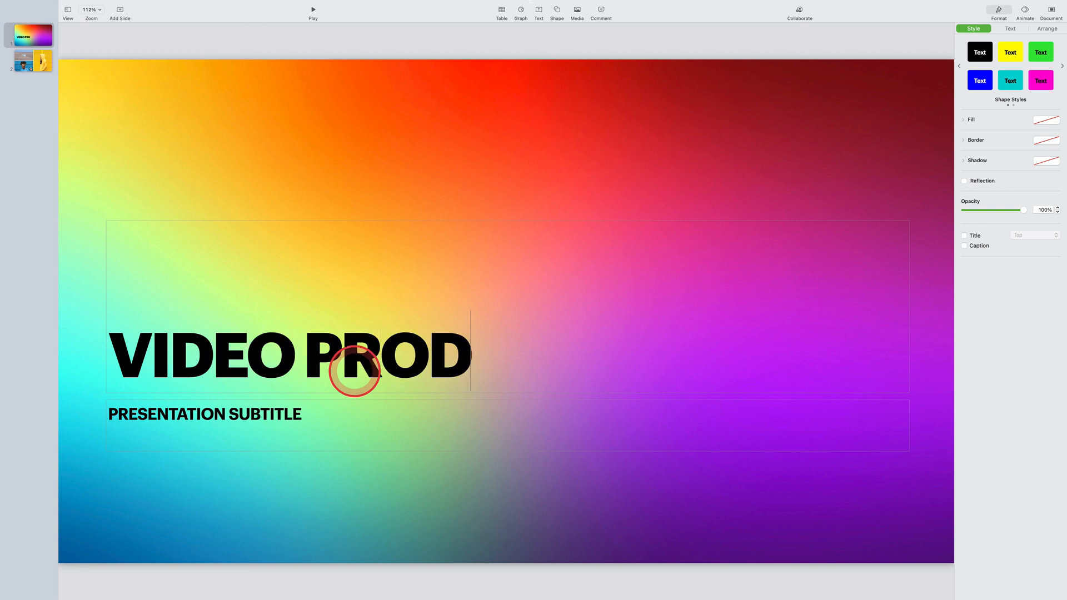
{"action": "type", "text": "UCTION"}
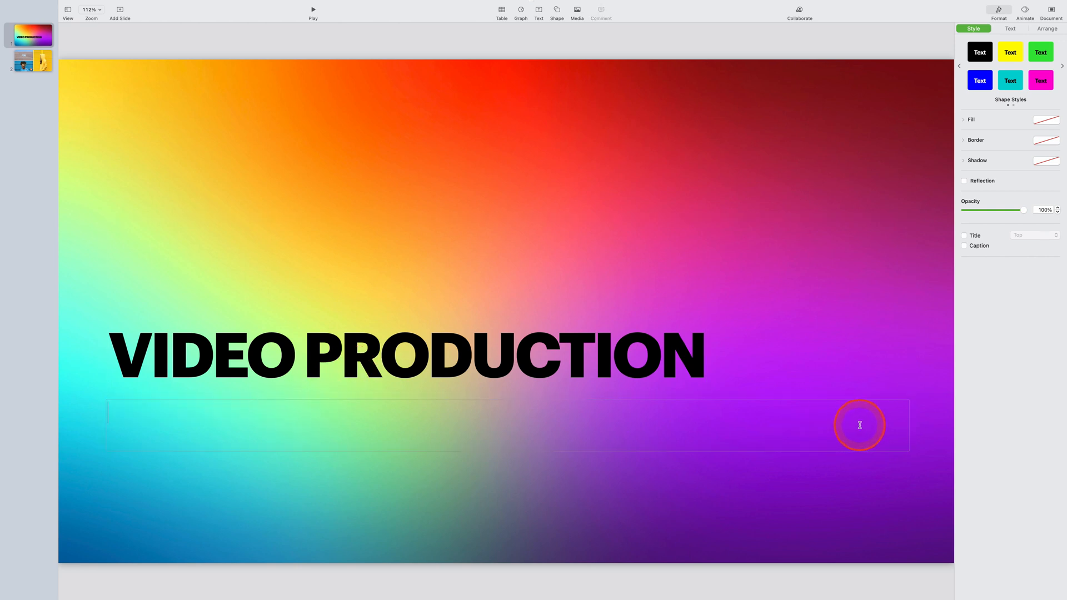
{"action": "type", "text": "COMPOSI"}
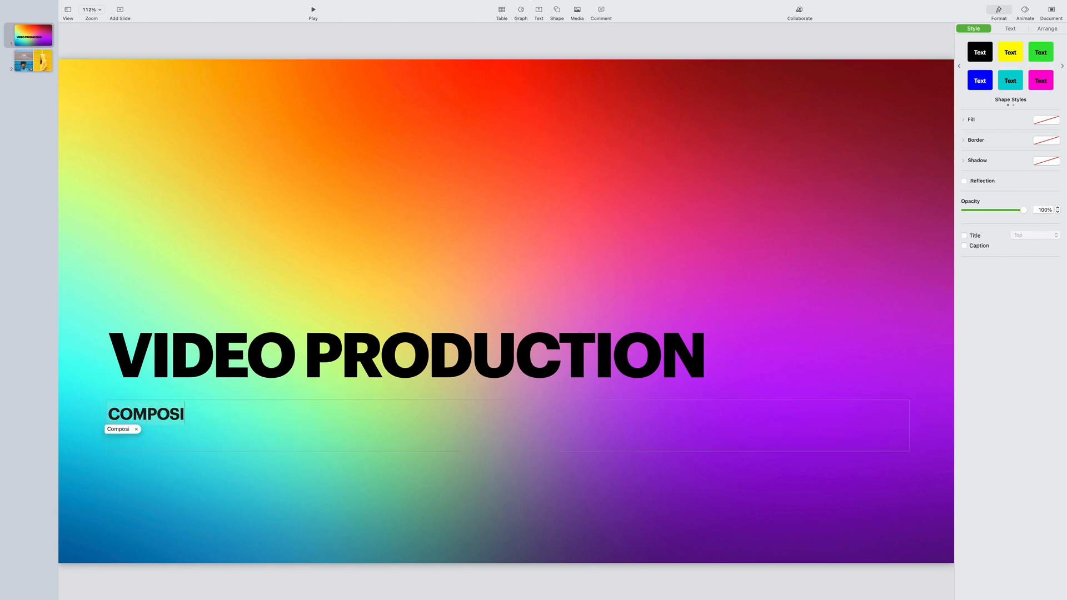
{"action": "type", "text": "TION AND LIGHTING"}
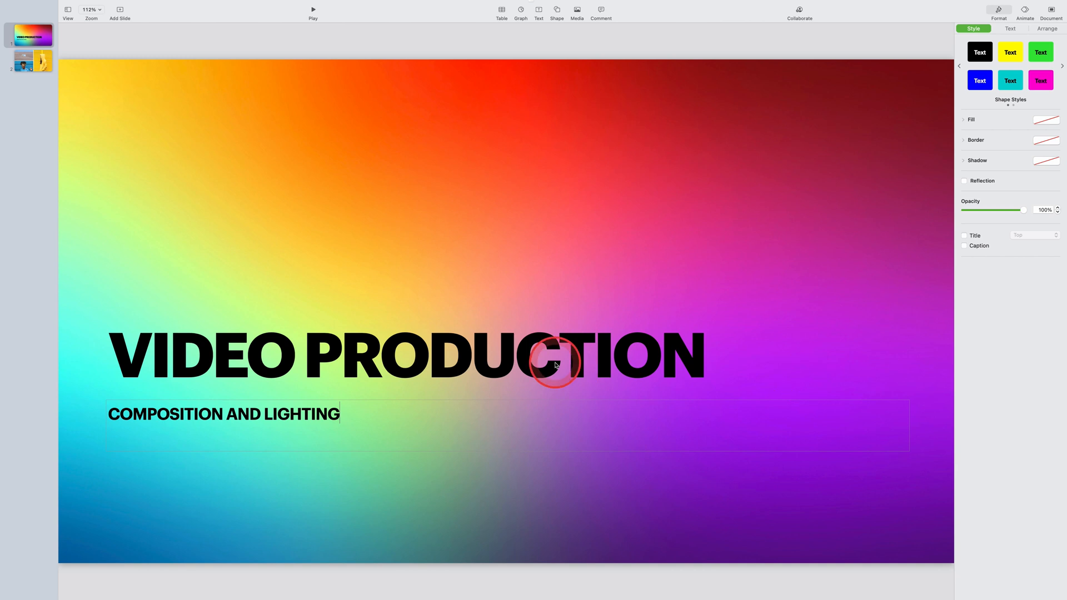
Make the selected title-slide text white and right-aligned in the Text format options
{"action": "left_click", "coordinate": [555, 356]}
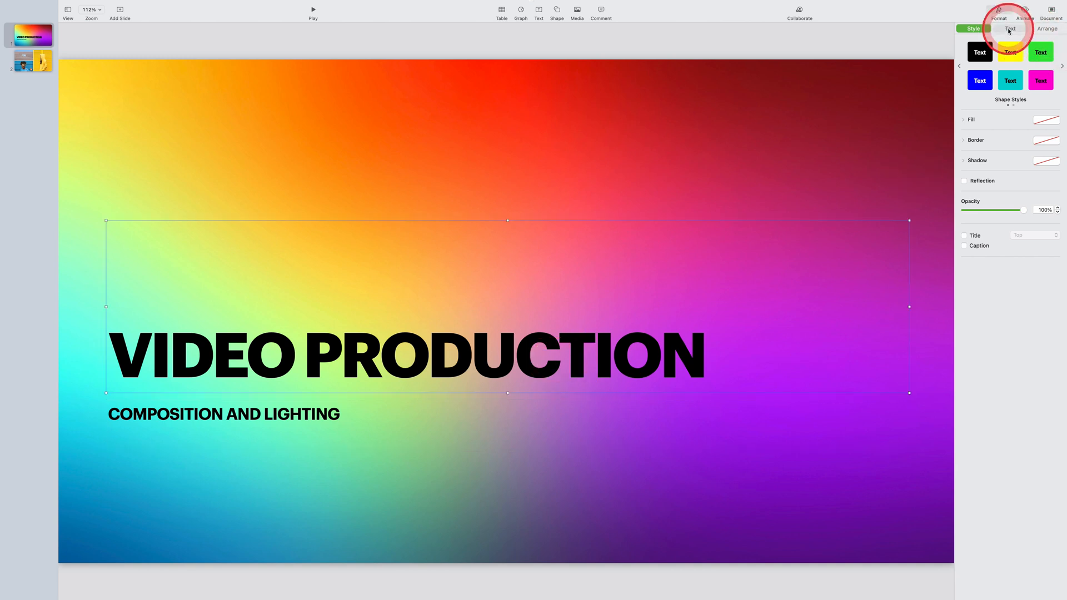
{"action": "left_click", "coordinate": [1011, 28]}
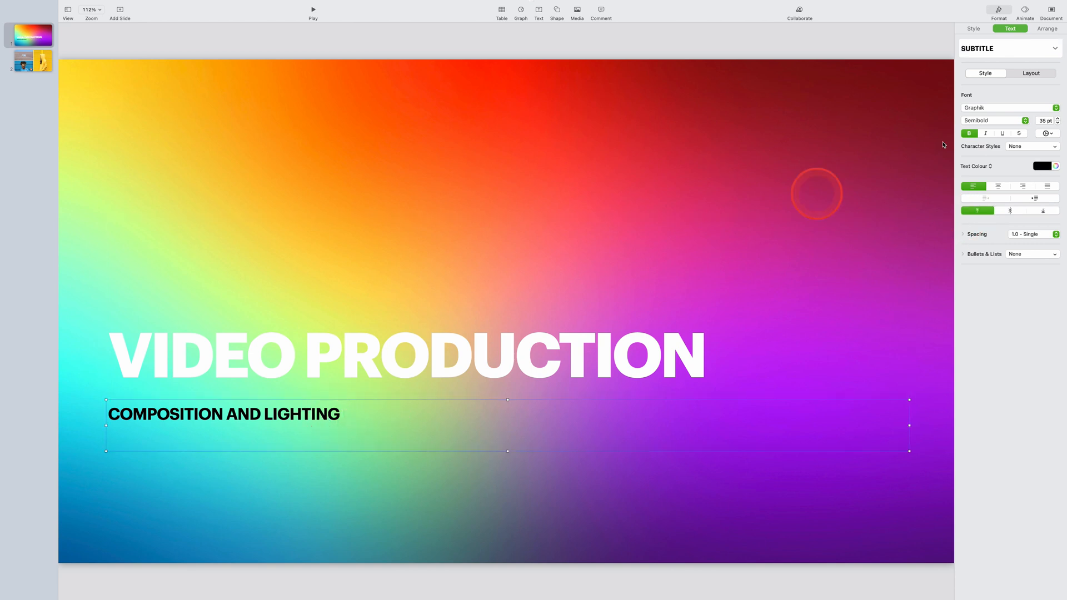
{"action": "left_click", "coordinate": [1044, 166]}
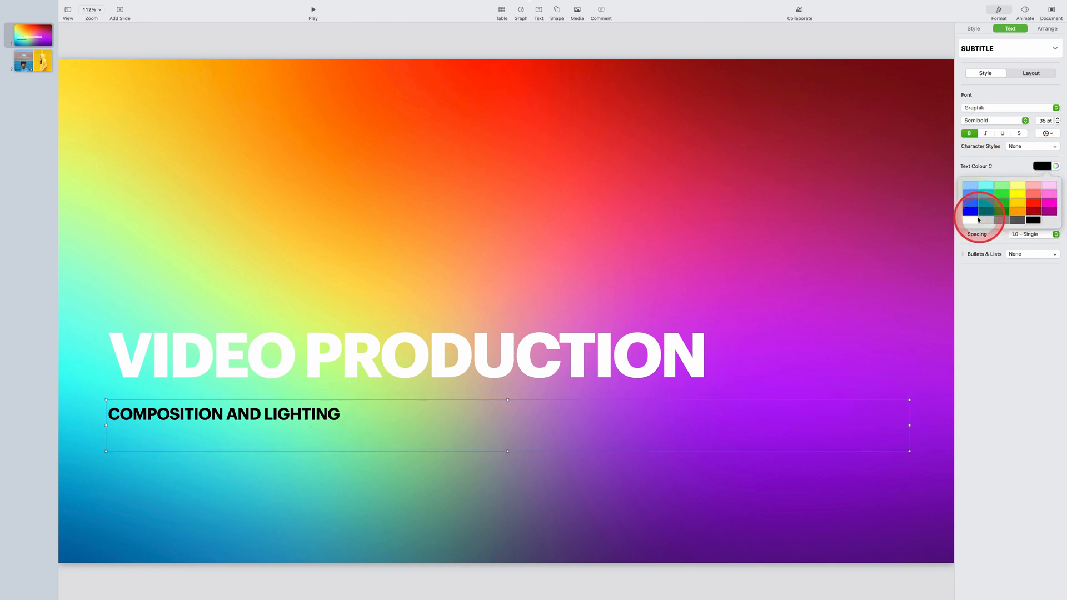
{"action": "left_click", "coordinate": [969, 219]}
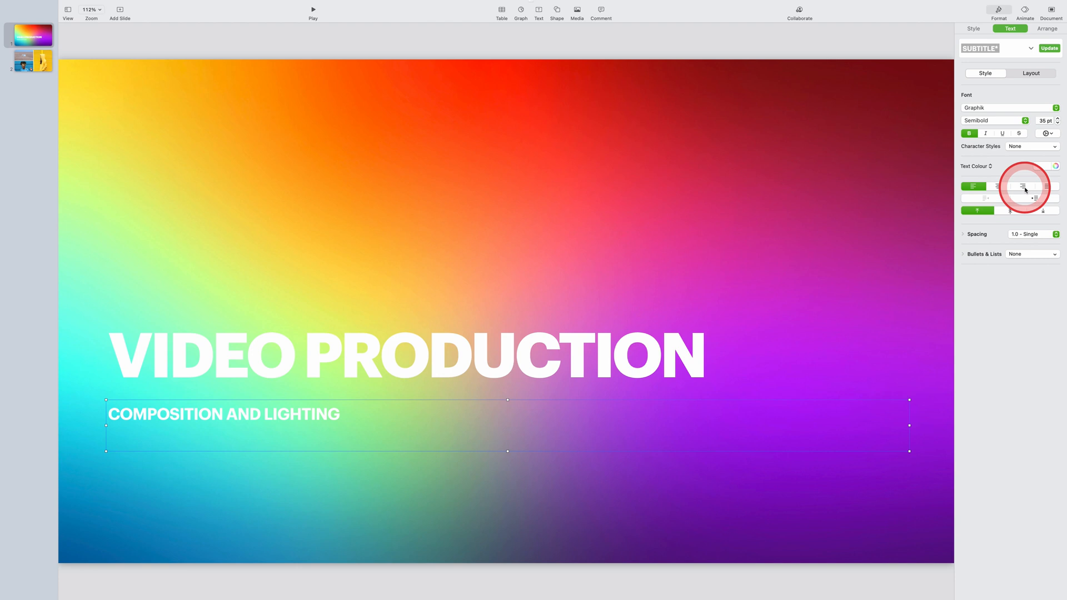
{"action": "left_click", "coordinate": [1023, 186]}
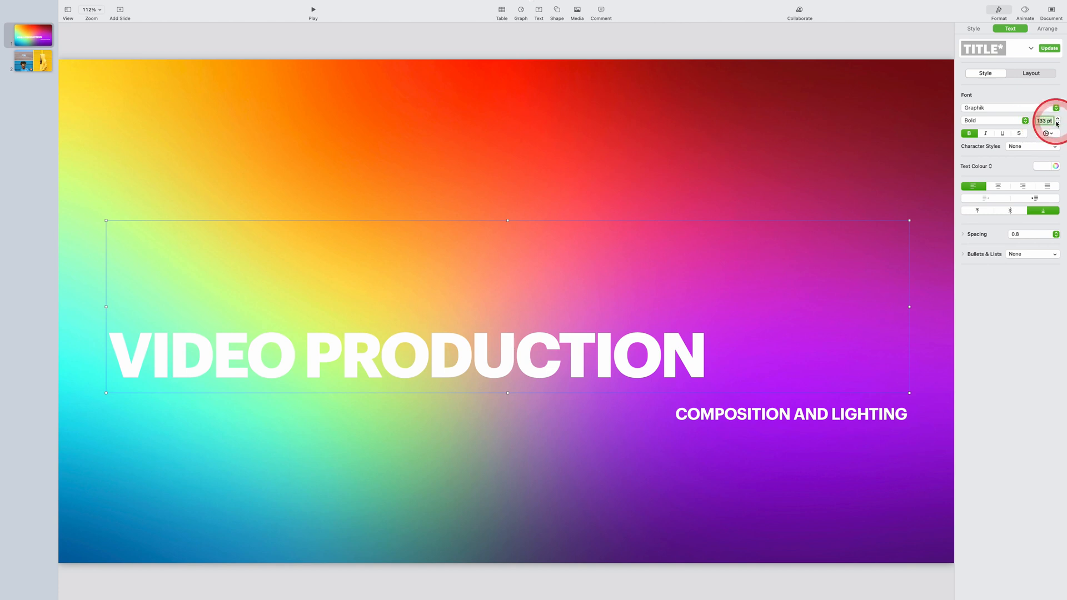
Enlarge the title and subtitle font sizes
{"action": "left_click", "coordinate": [1057, 118]}
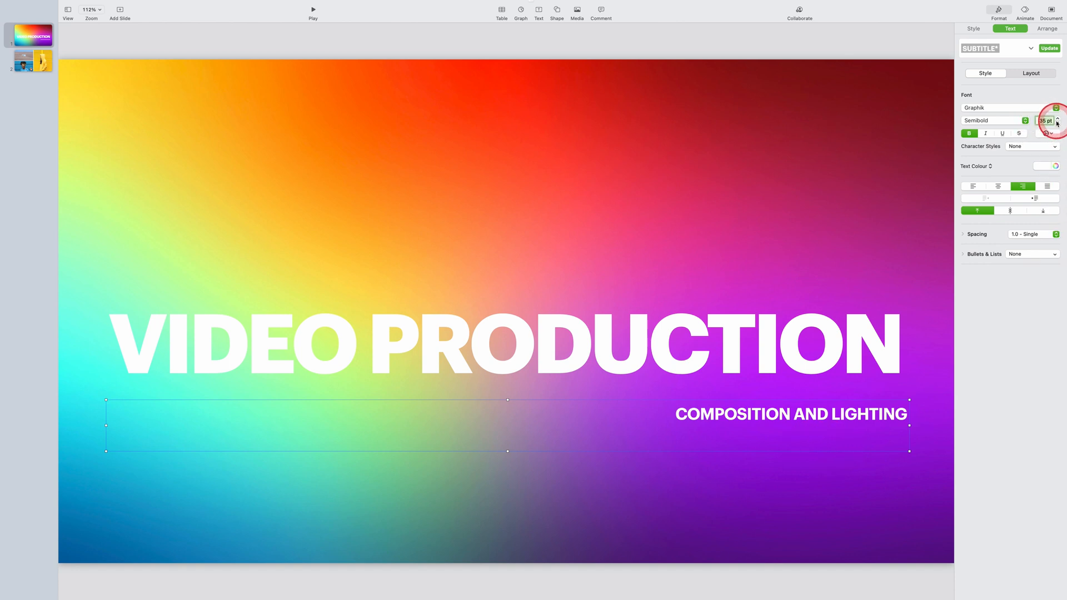
{"action": "left_click", "coordinate": [1057, 118]}
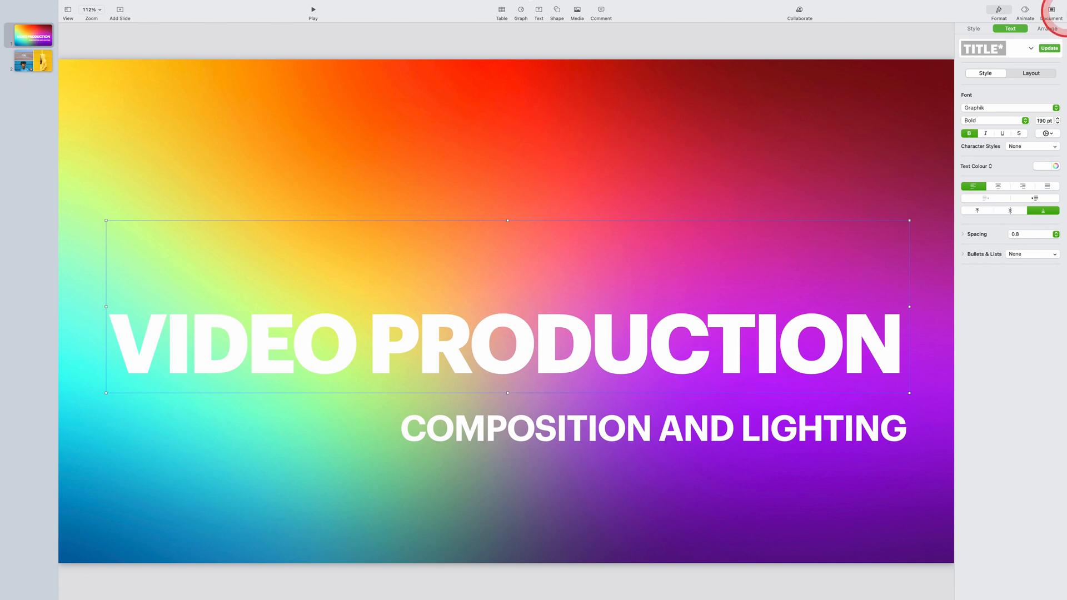
Add a reflection under the VIDEO PRODUCTION title and move it higher on the slide
{"action": "left_click", "coordinate": [972, 29]}
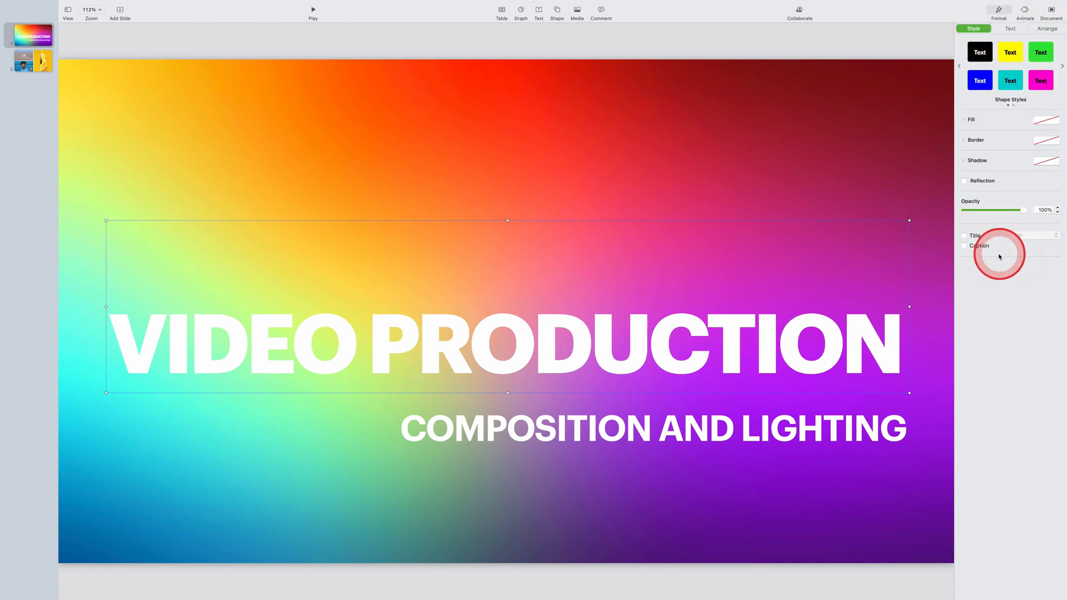
{"action": "left_click", "coordinate": [965, 180]}
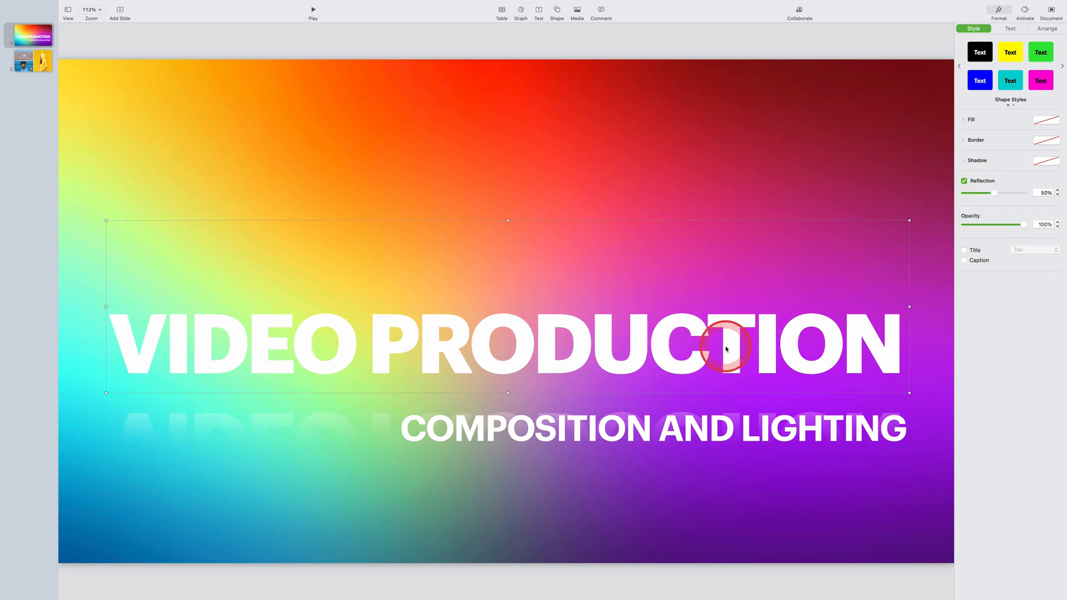
{"action": "left_click_drag", "start_coordinate": [726, 347], "coordinate": [726, 283]}
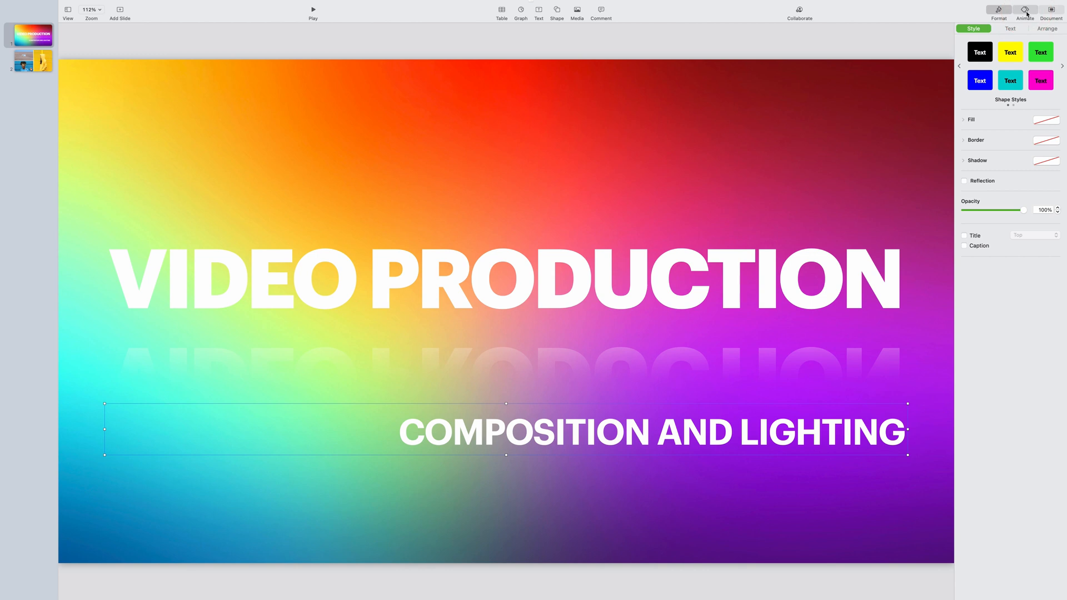
Give the title a Flashbulbs build-in entrance effect
{"action": "left_click", "coordinate": [1024, 10]}
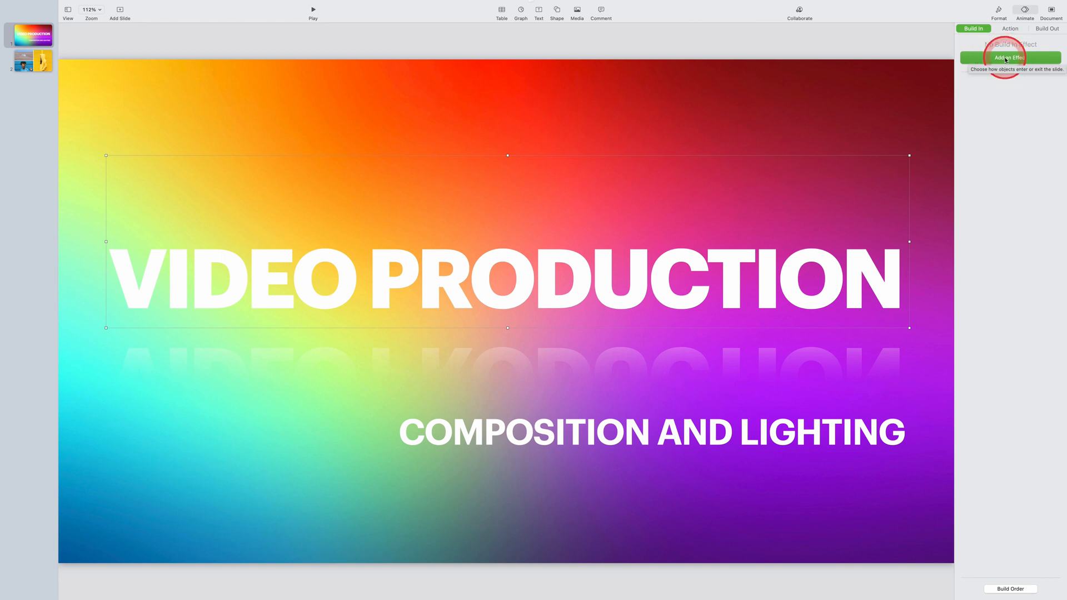
{"action": "left_click", "coordinate": [1009, 57]}
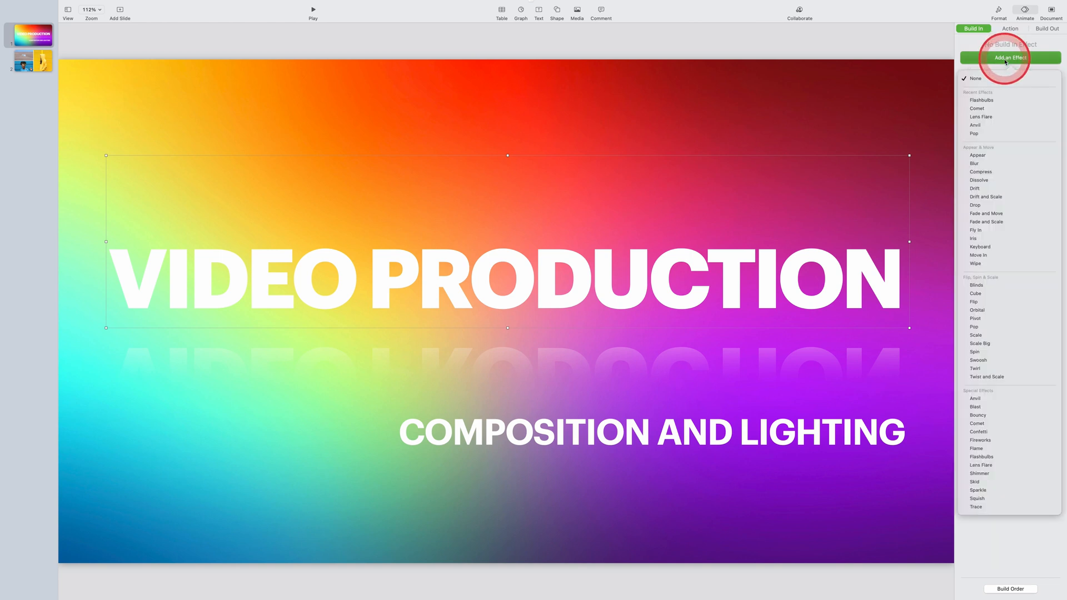
{"action": "left_click", "coordinate": [982, 100]}
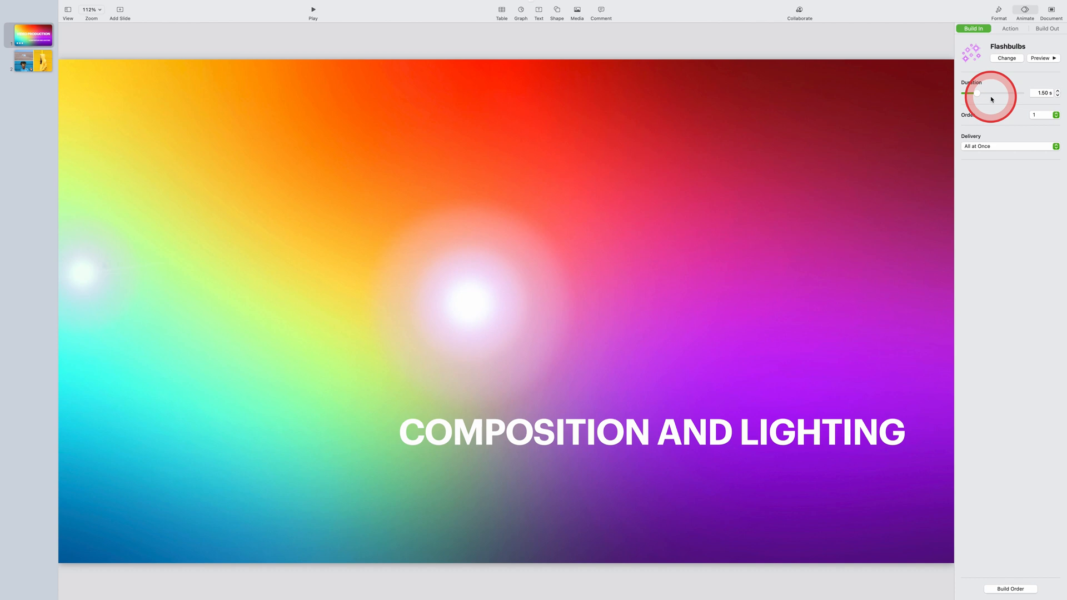
Change the title's entrance to Comet, then select the subtitle
{"action": "left_click", "coordinate": [1007, 58]}
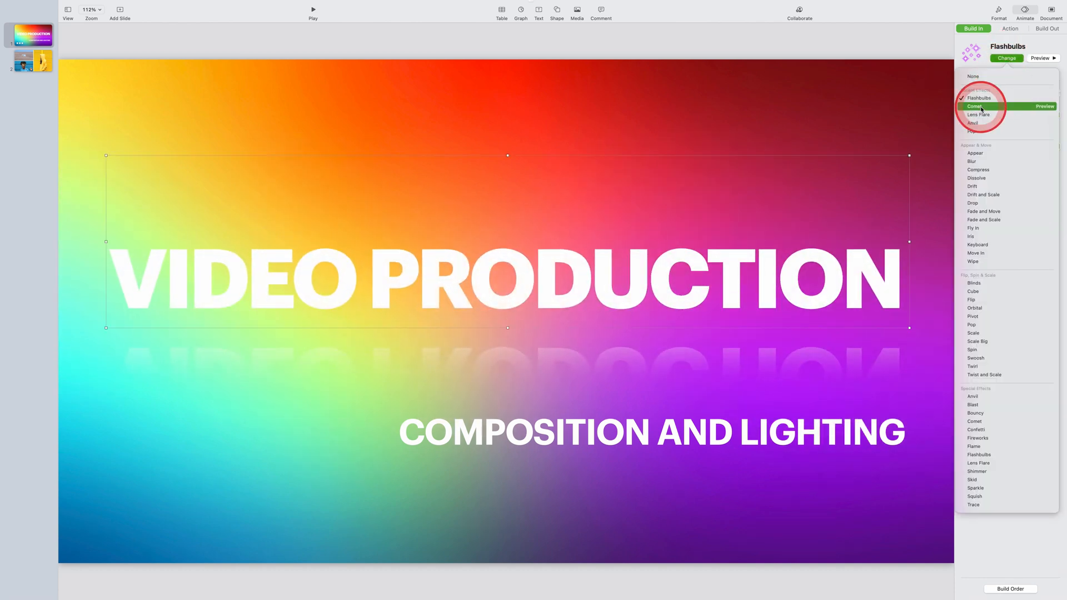
{"action": "left_click", "coordinate": [975, 106]}
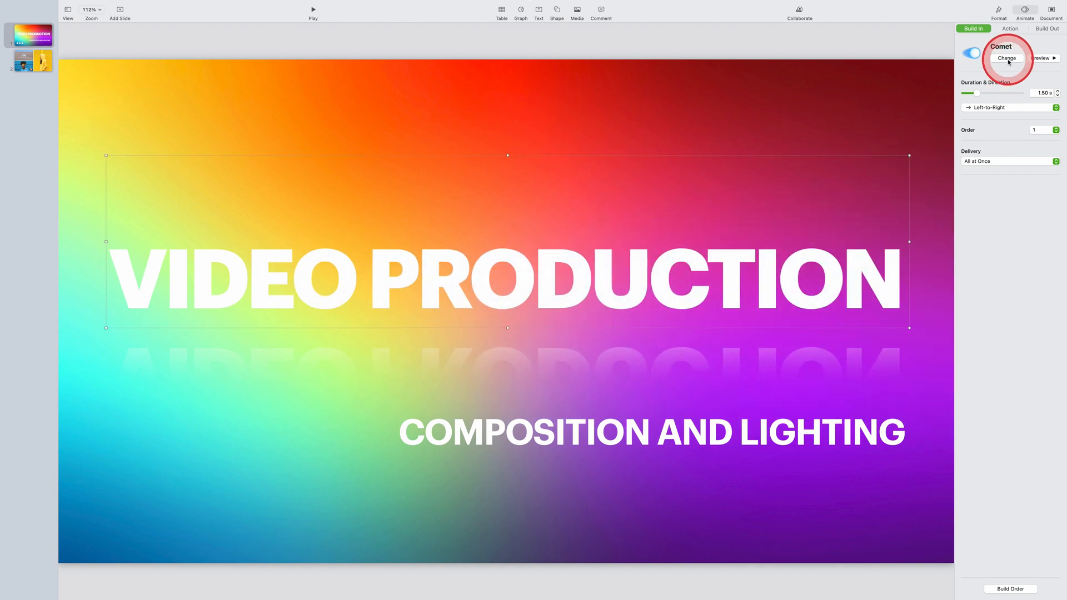
{"action": "left_click", "coordinate": [1007, 57]}
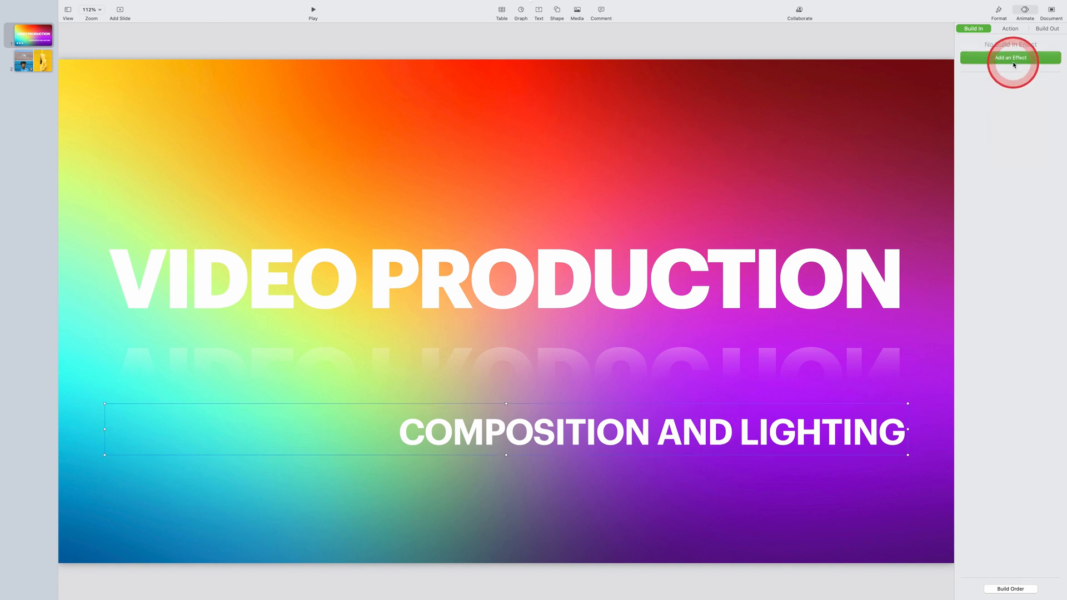
Try Blur, Orbital and Swoosh build-in entrances on the subtitle
{"action": "left_click", "coordinate": [1011, 56]}
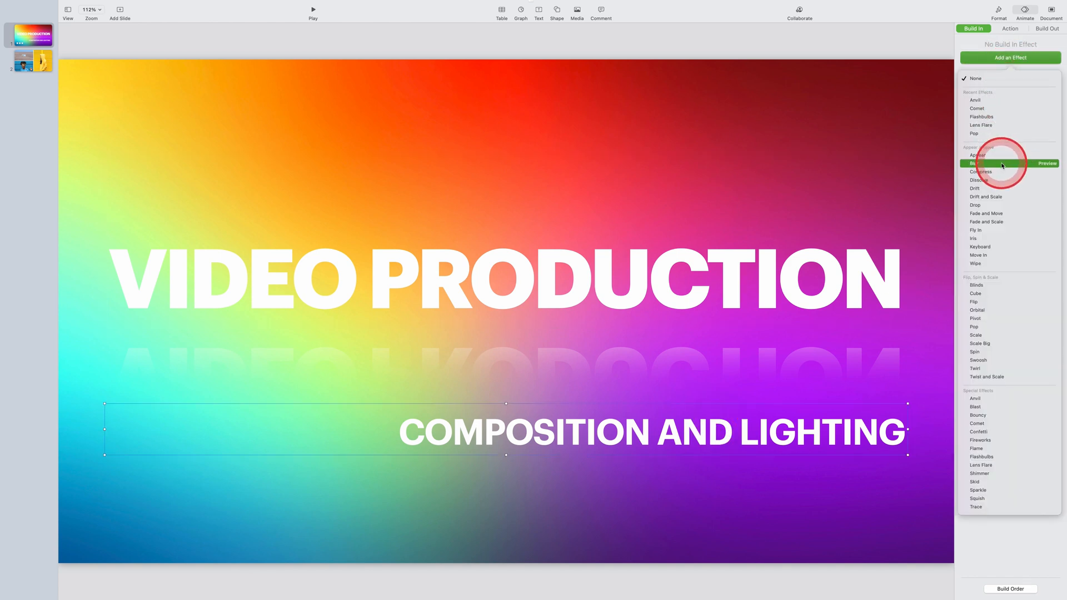
{"action": "left_click", "coordinate": [978, 164]}
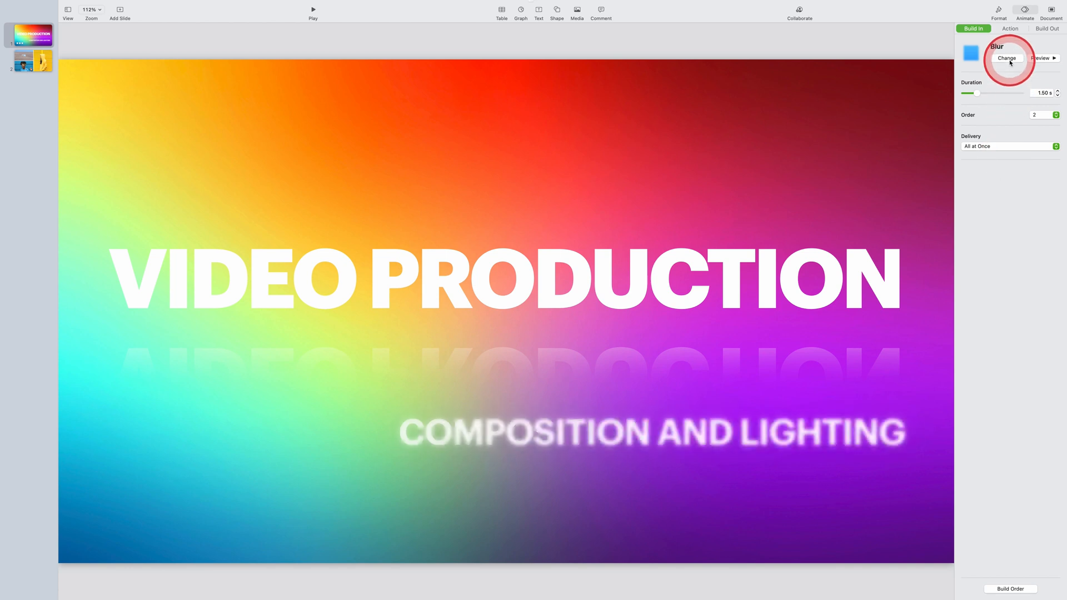
{"action": "left_click", "coordinate": [1007, 58]}
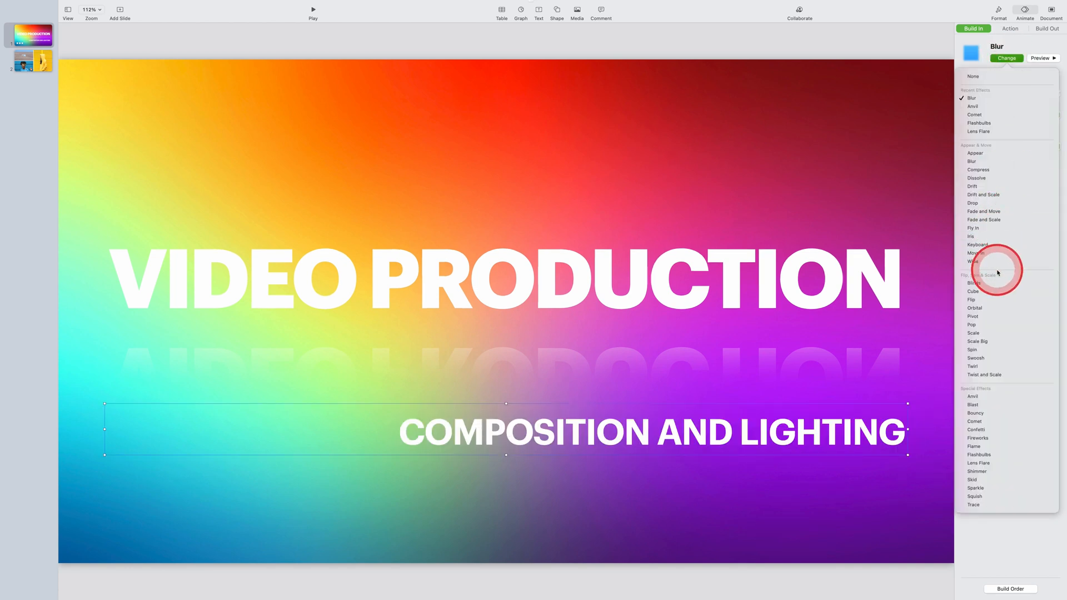
{"action": "left_click", "coordinate": [974, 308]}
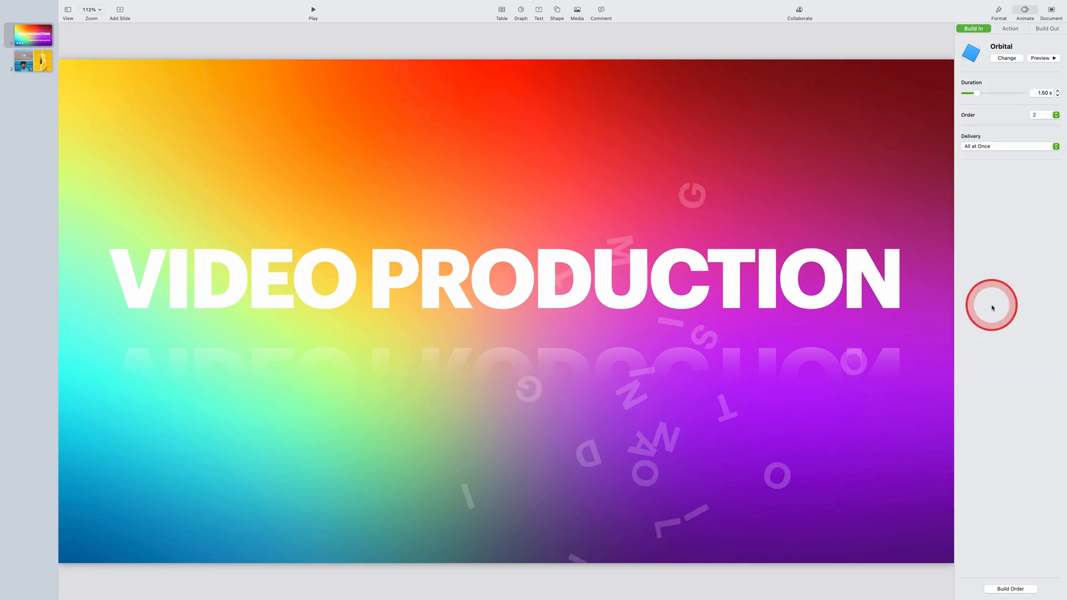
{"action": "left_click", "coordinate": [1008, 58]}
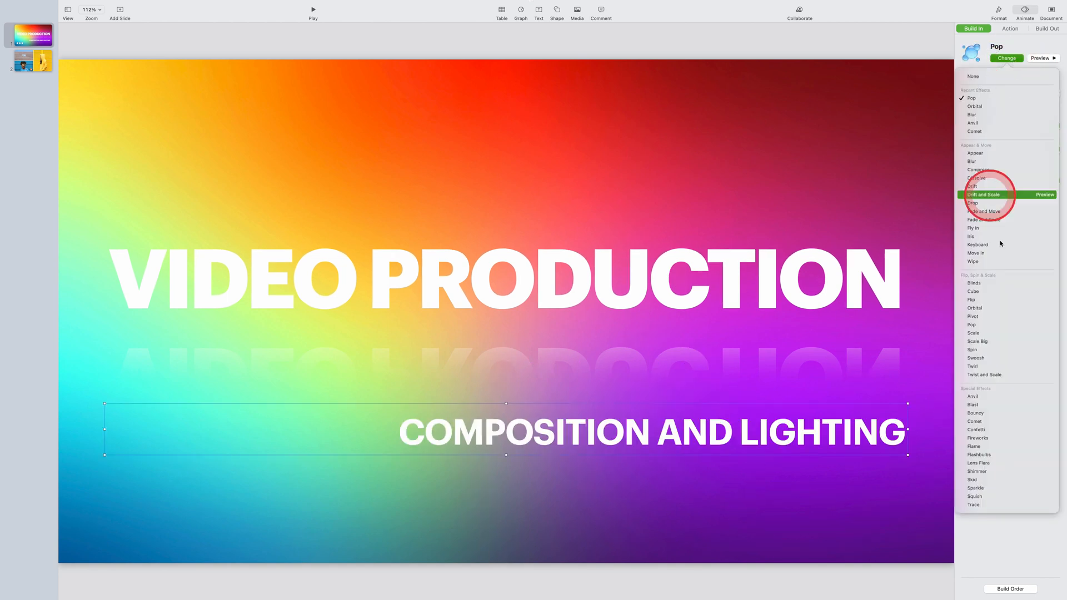
{"action": "left_click", "coordinate": [975, 358]}
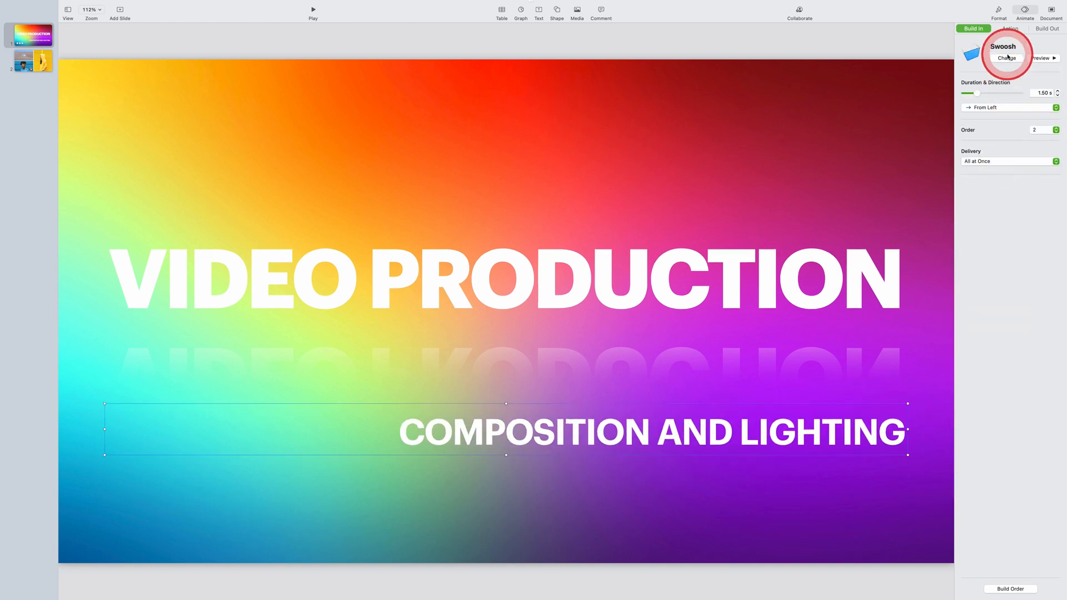
Try Twist and Scale and Compress, then settle on the Blur entrance for the subtitle
{"action": "left_click", "coordinate": [1006, 58]}
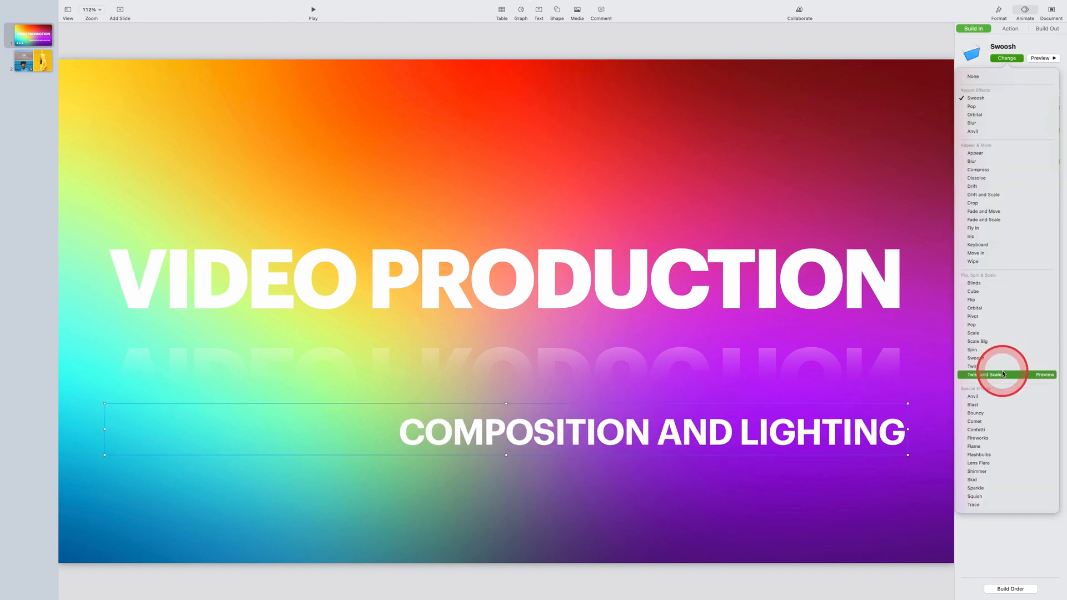
{"action": "left_click", "coordinate": [980, 375]}
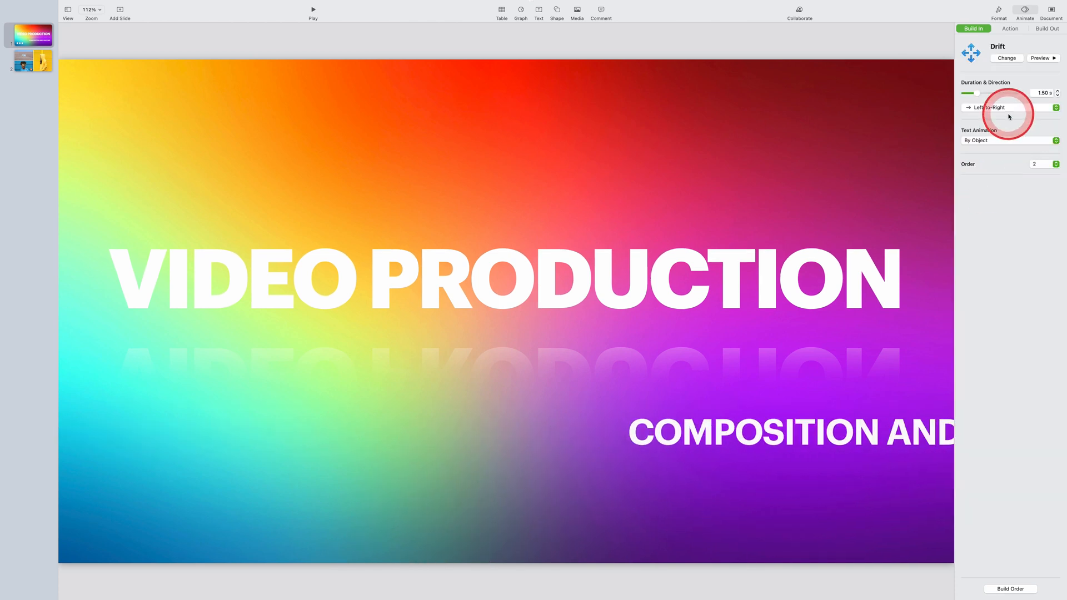
{"action": "left_click", "coordinate": [1007, 58]}
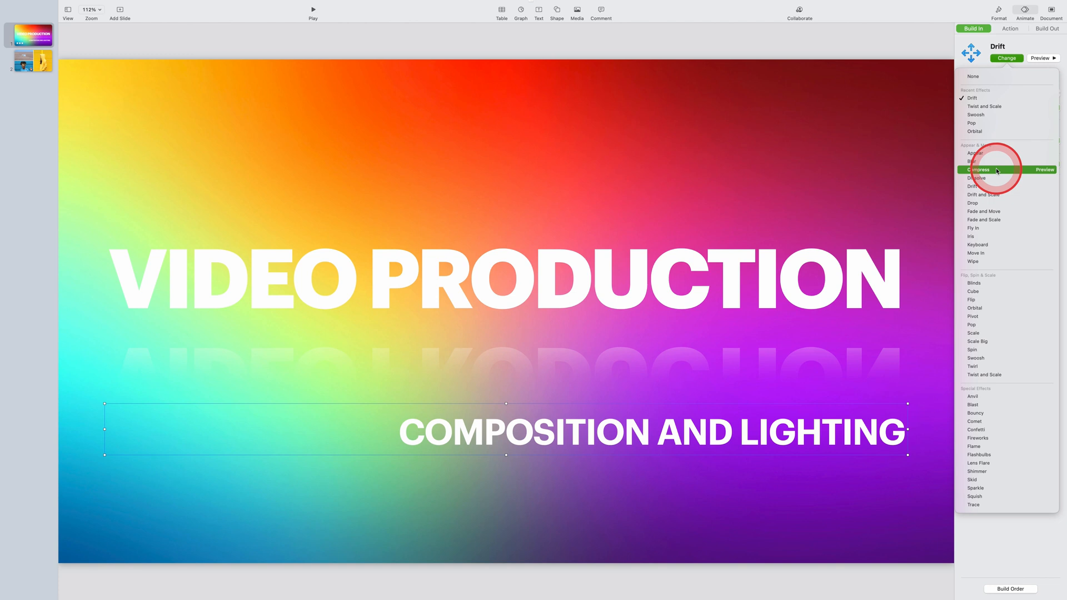
{"action": "left_click", "coordinate": [978, 169]}
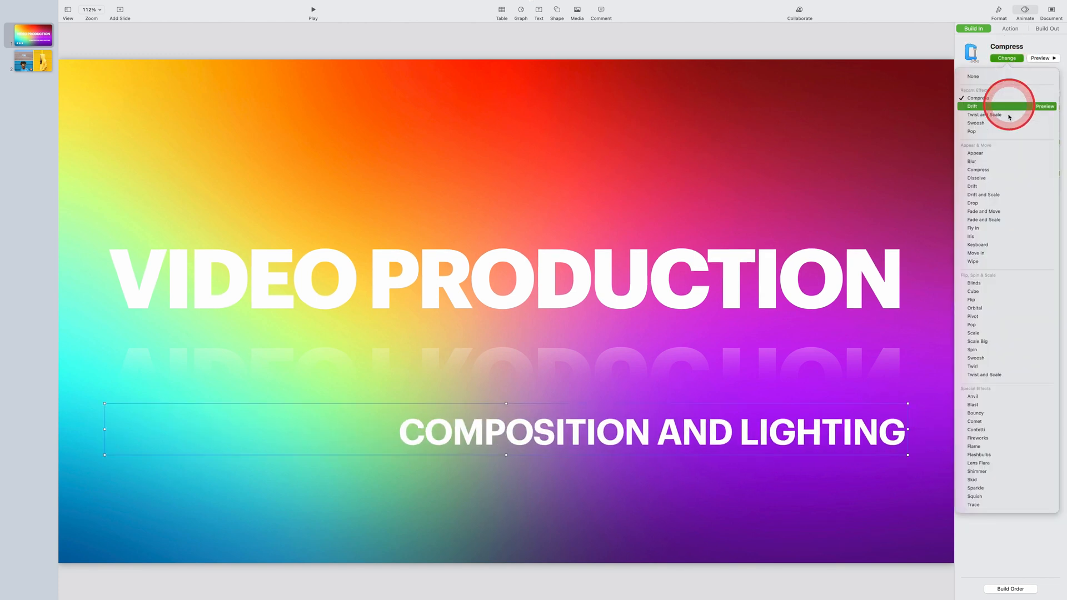
{"action": "left_click", "coordinate": [972, 161]}
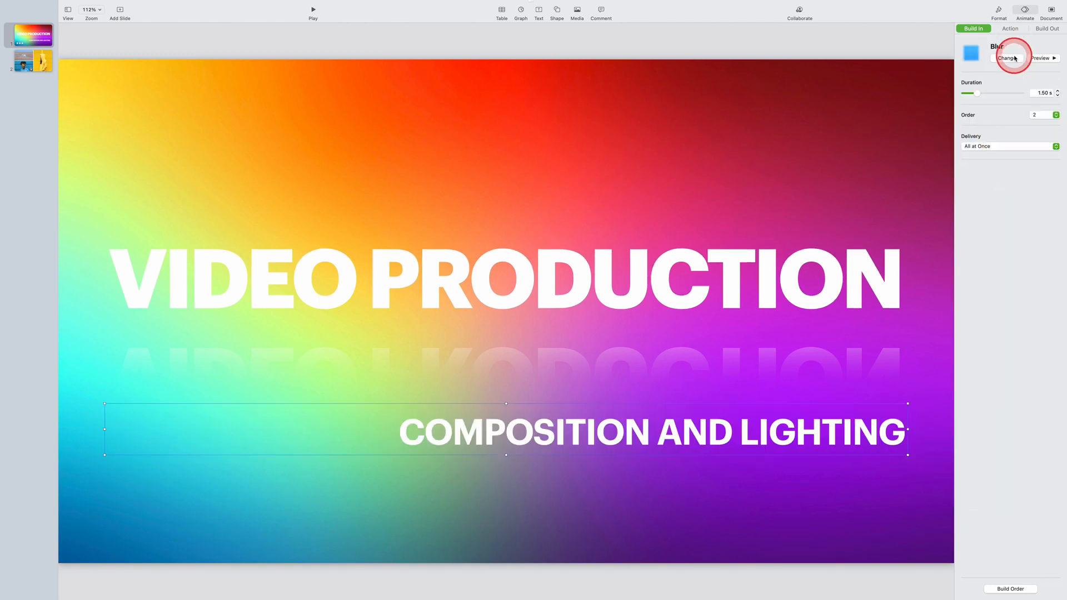
{"action": "left_click", "coordinate": [1007, 58]}
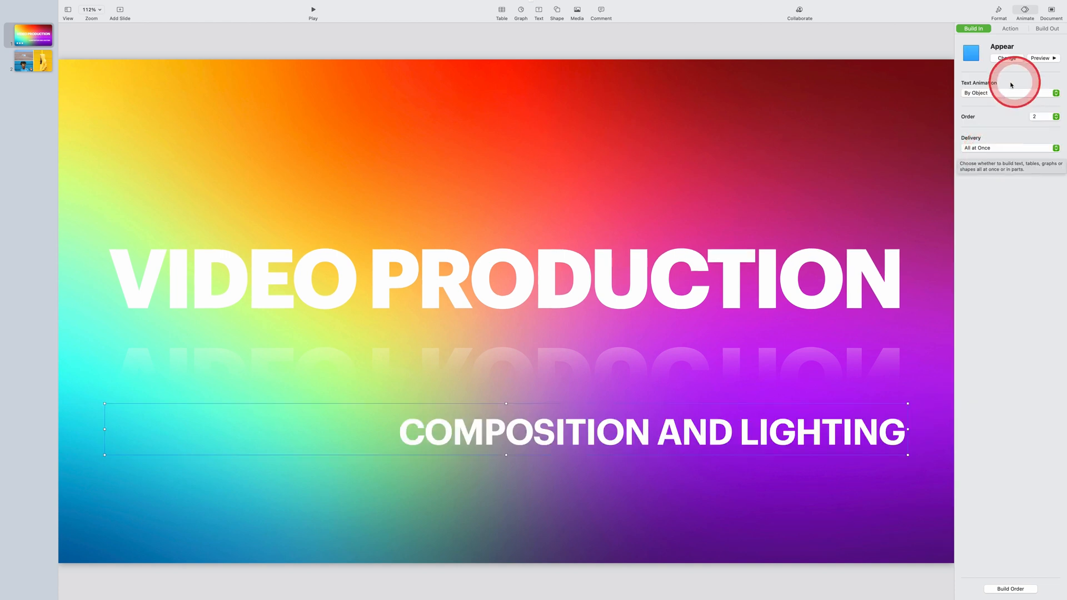
{"action": "mouse_move", "coordinate": [1020, 144]}
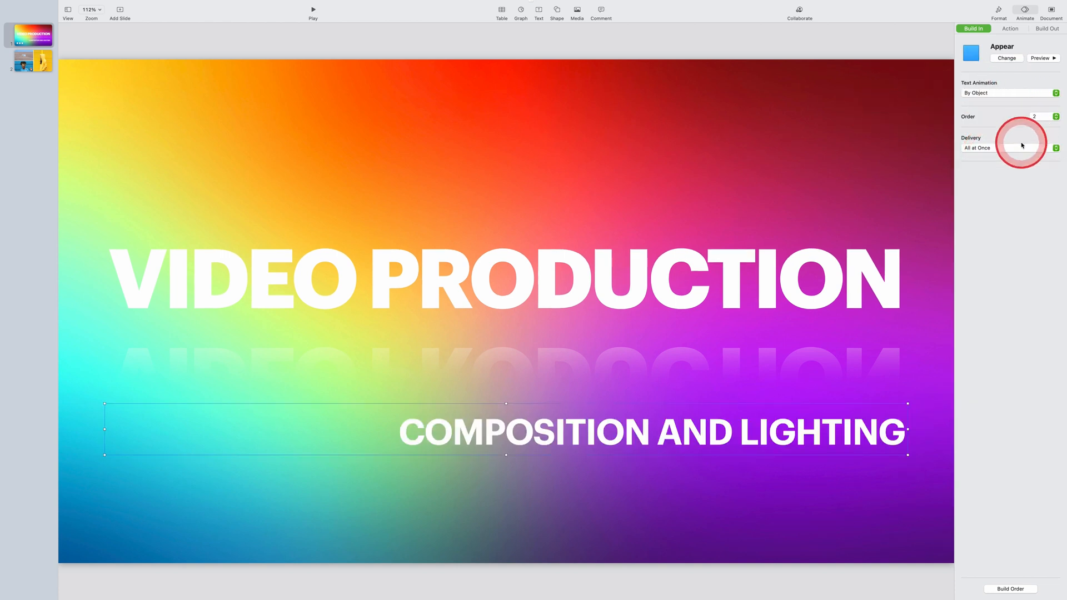
Set the subtitle's Appear build to animate by character, forward, 1.50 s, order 2, and preview it
{"action": "left_click", "coordinate": [1009, 92]}
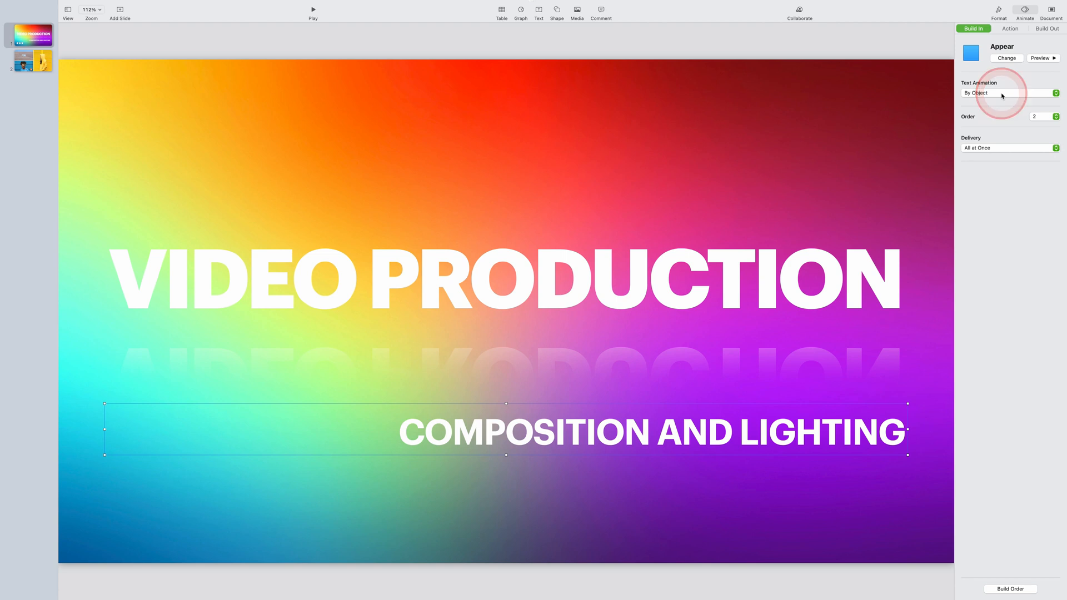
{"action": "left_click", "coordinate": [1011, 93]}
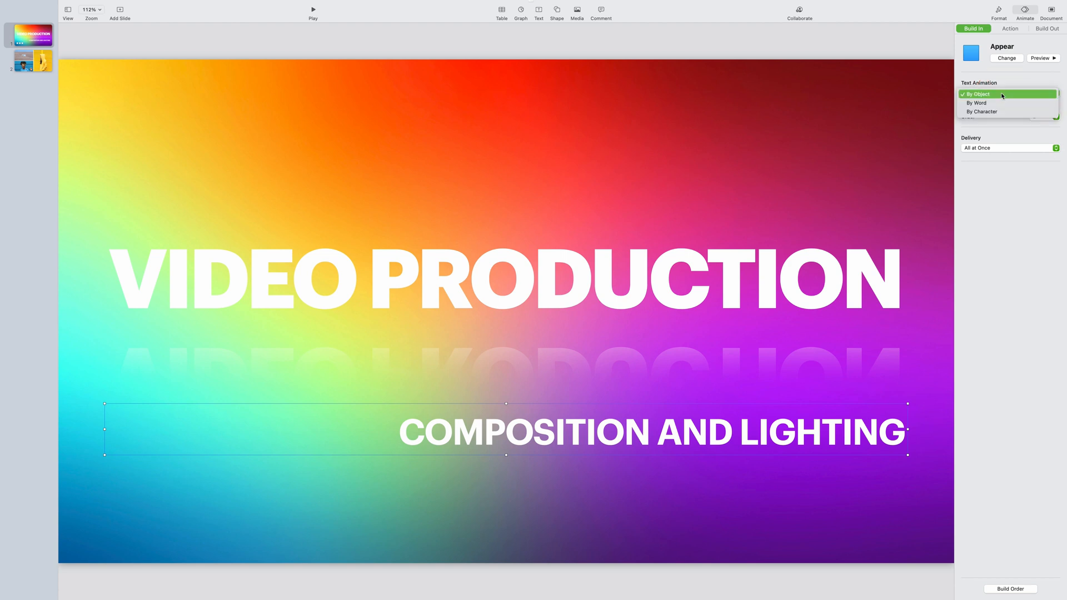
{"action": "left_click", "coordinate": [981, 111]}
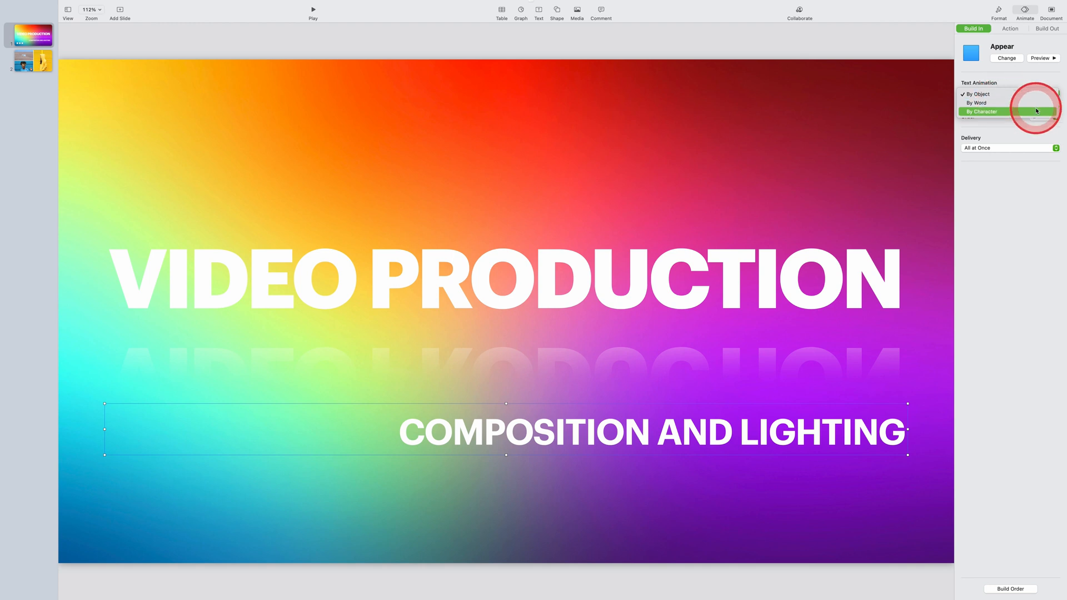
{"action": "left_click", "coordinate": [981, 111]}
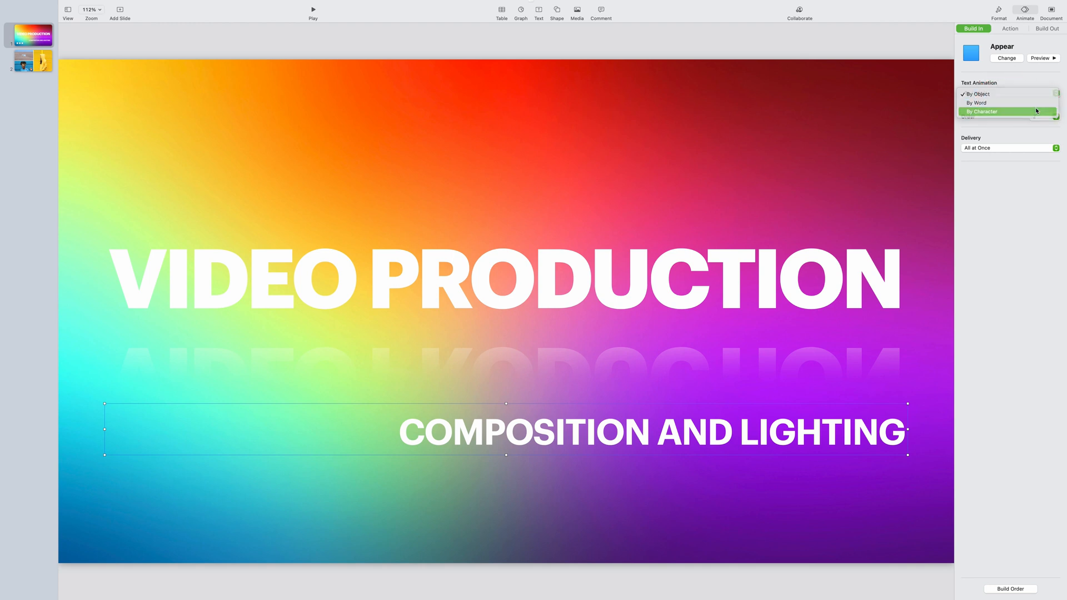
{"action": "left_click", "coordinate": [982, 111]}
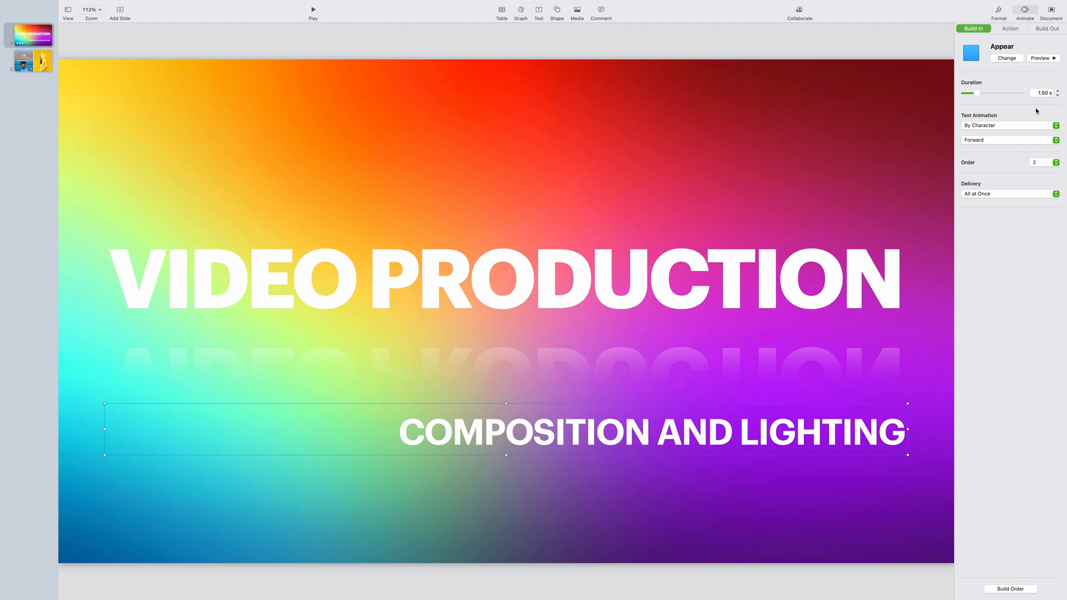
{"action": "left_click", "coordinate": [1009, 89]}
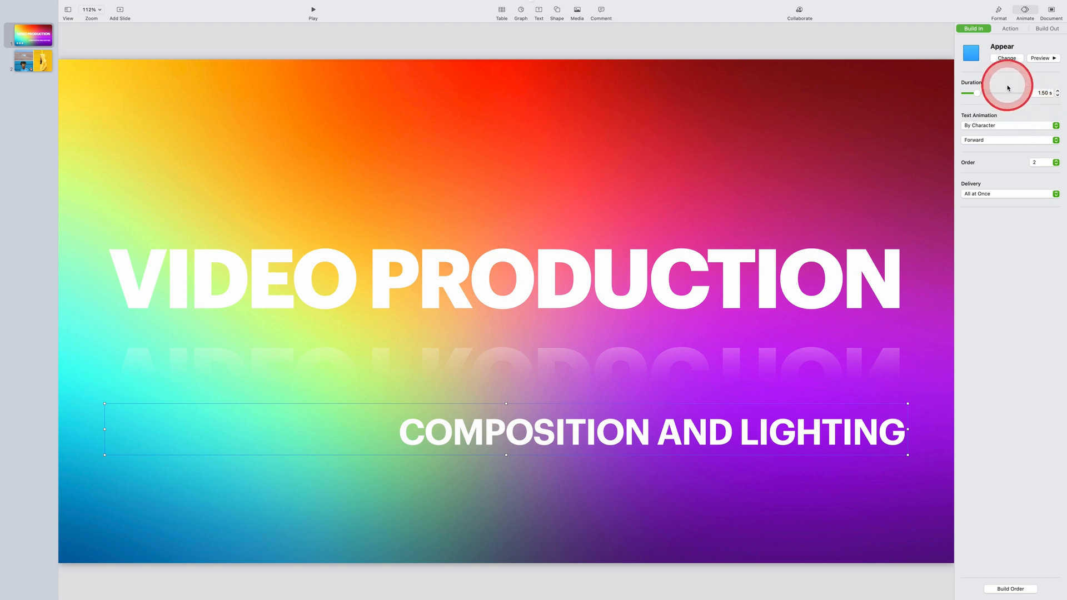
{"action": "left_click", "coordinate": [1039, 57]}
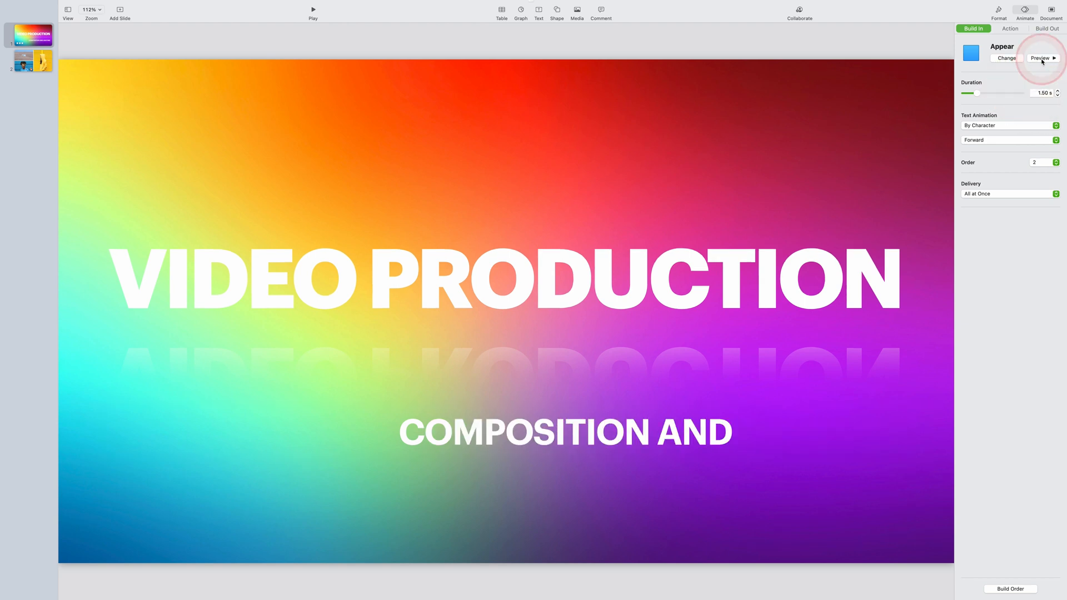
{"action": "type", "text": "LIGHTING"}
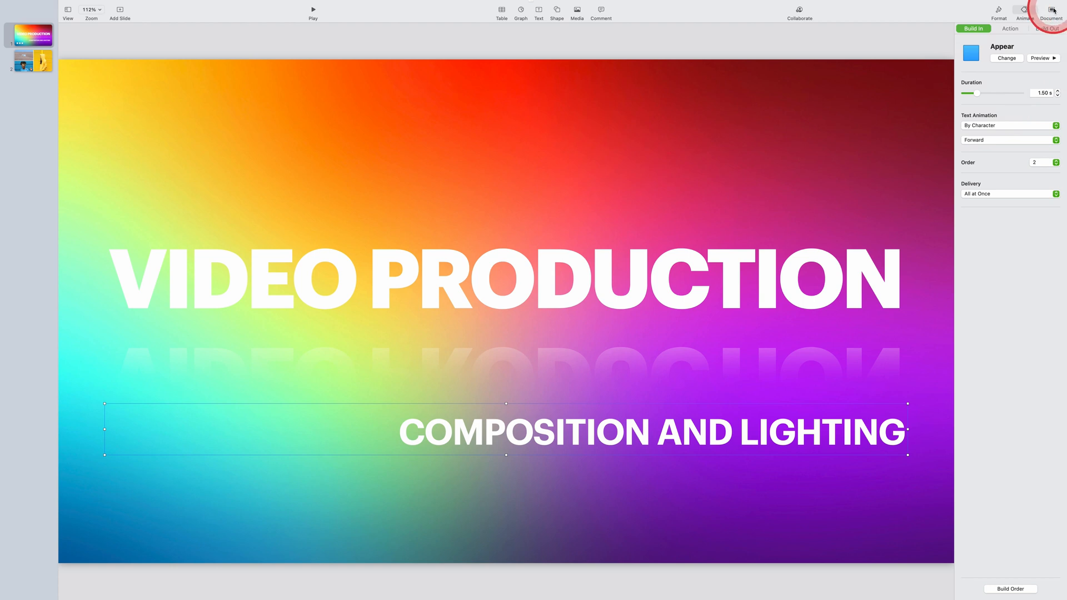
In Document settings, make the presentation Self-Playing with 1.0 s transition and build delays
{"action": "left_click", "coordinate": [1051, 10]}
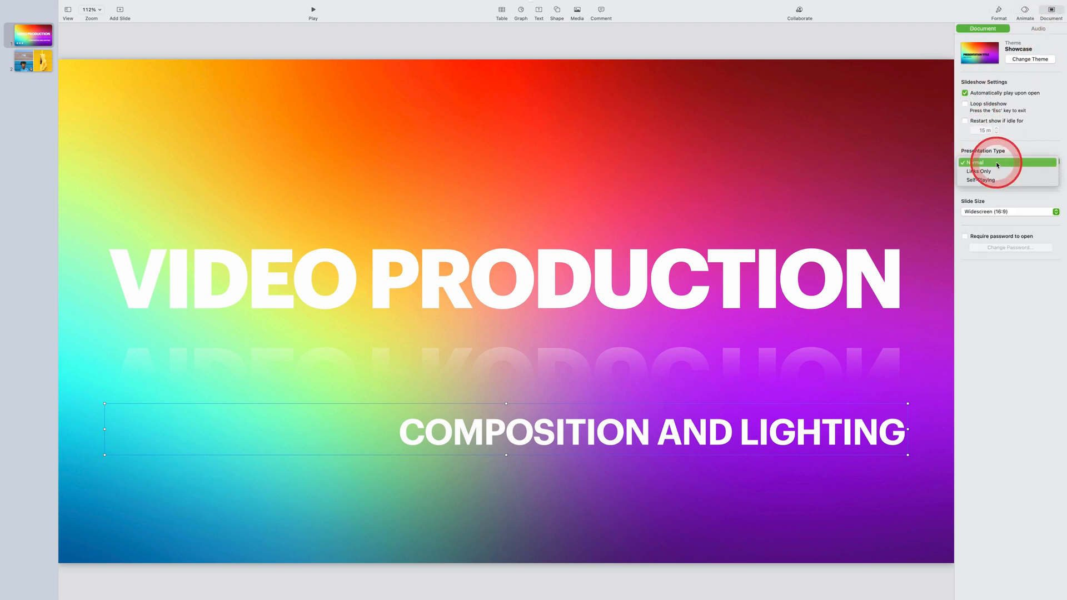
{"action": "left_click", "coordinate": [980, 162]}
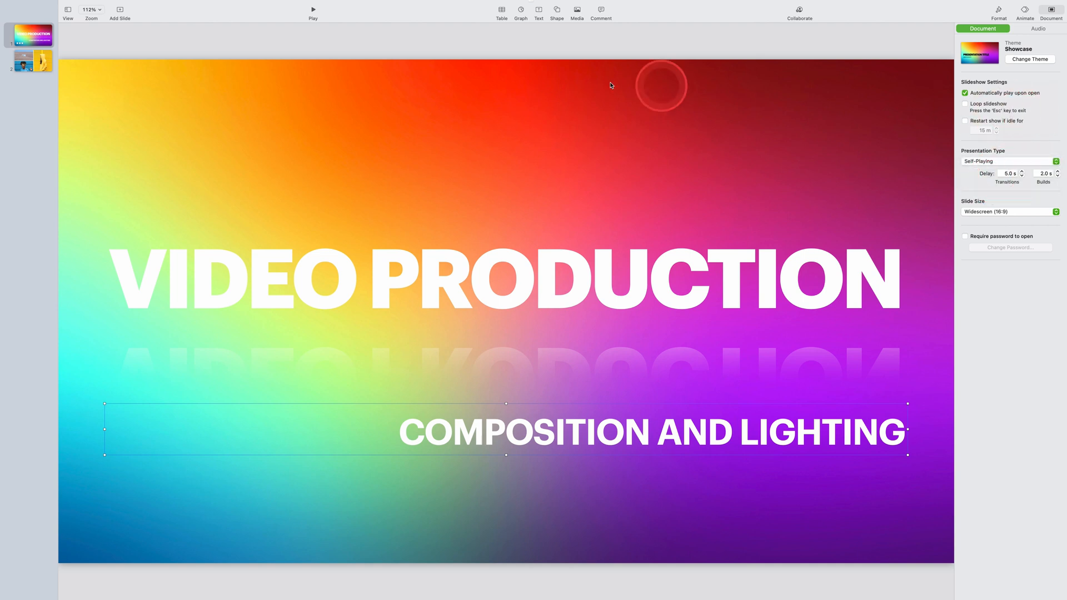
{"action": "left_click", "coordinate": [312, 10]}
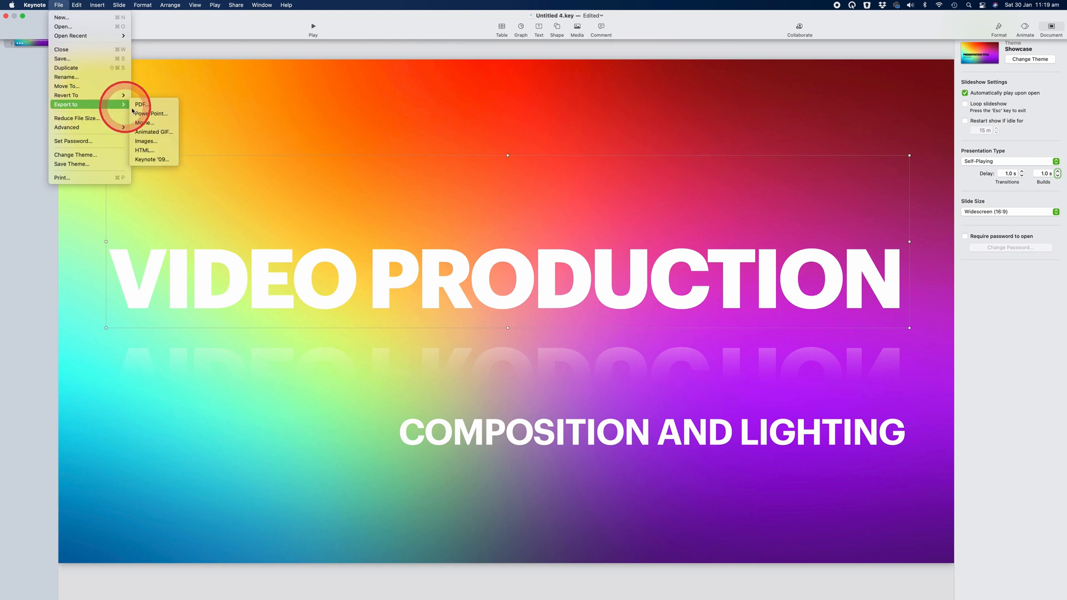
Start a movie export and keep it set to all slides after considering a slide range
{"action": "left_click", "coordinate": [144, 122]}
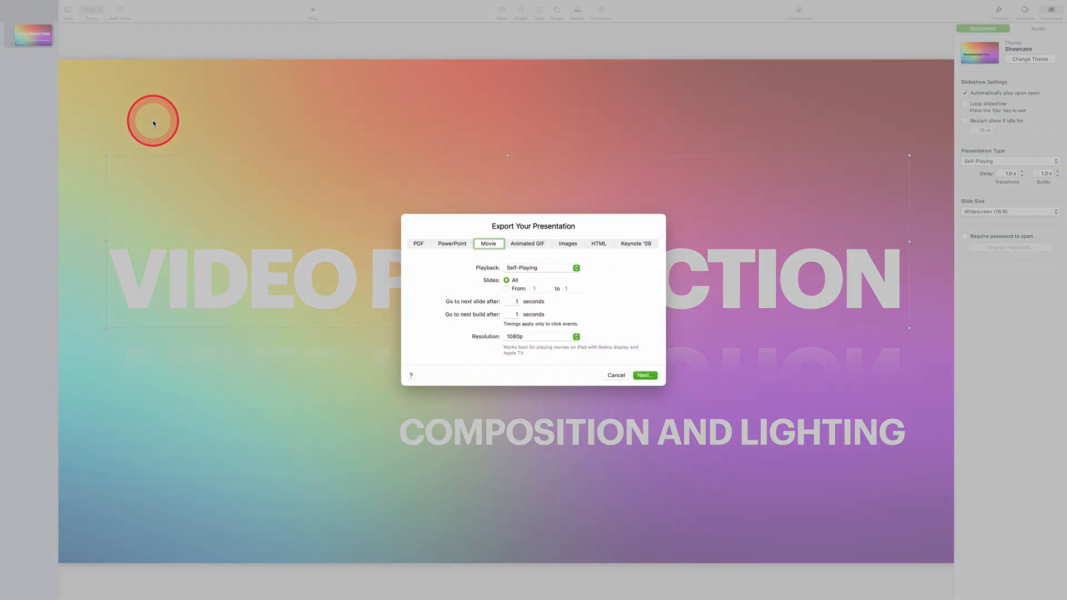
{"action": "mouse_move", "coordinate": [674, 282]}
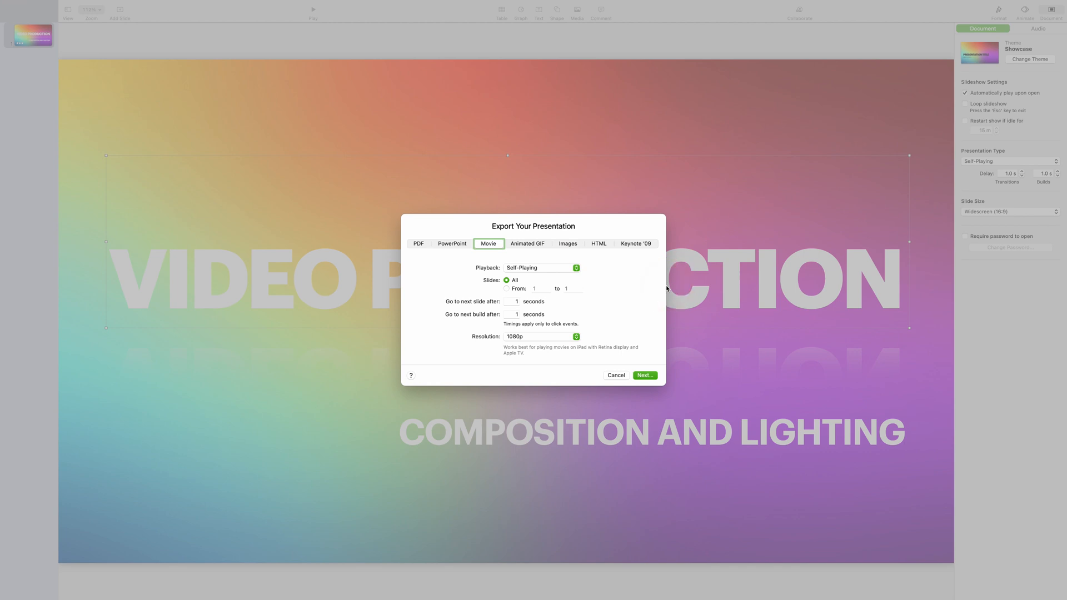
{"action": "left_click", "coordinate": [507, 280]}
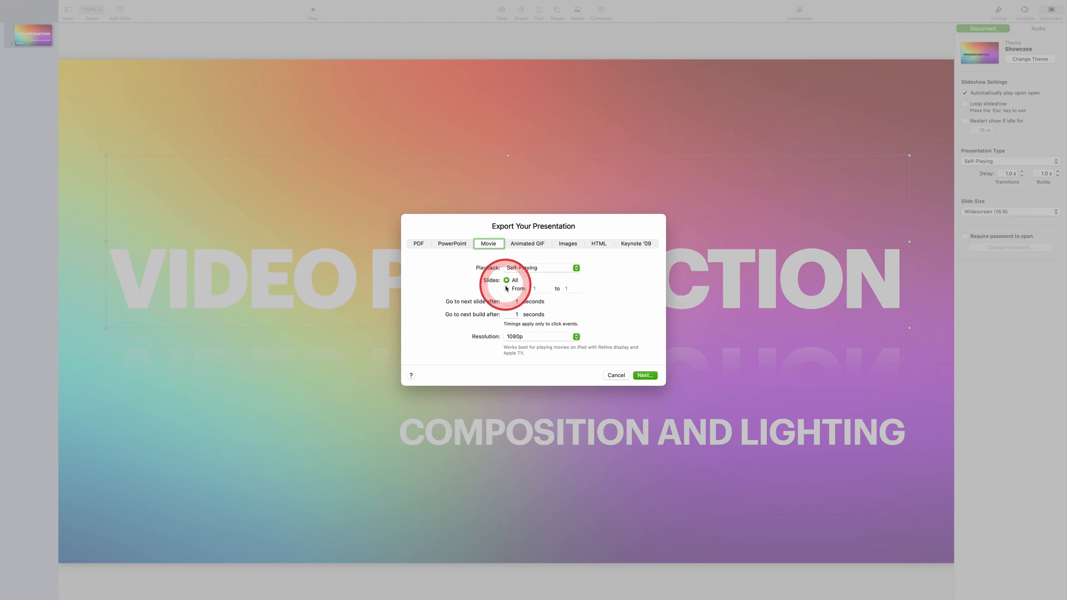
{"action": "left_click", "coordinate": [506, 288]}
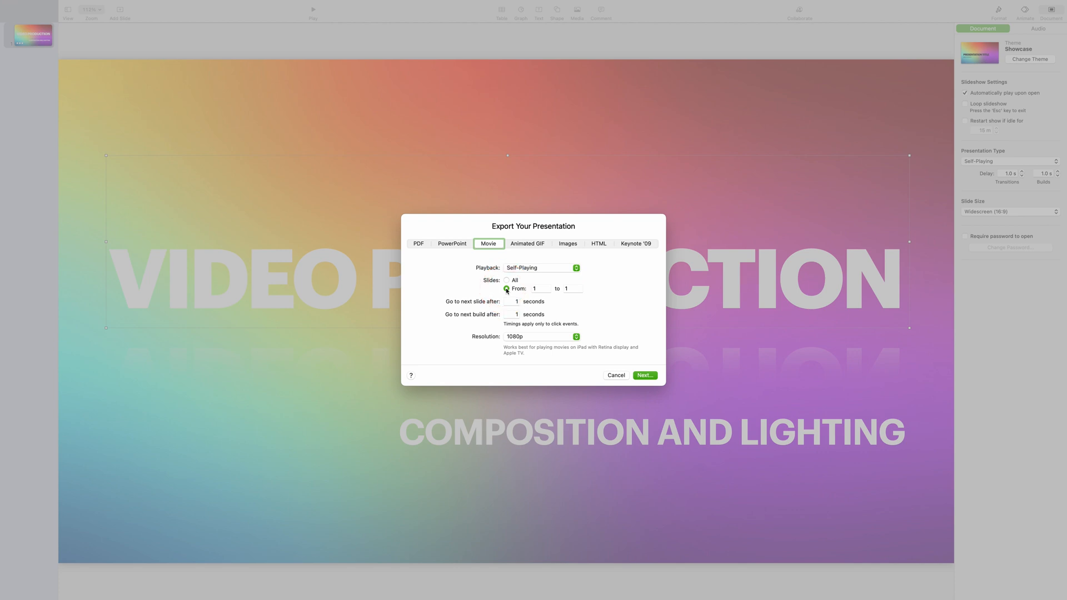
{"action": "left_click", "coordinate": [508, 280]}
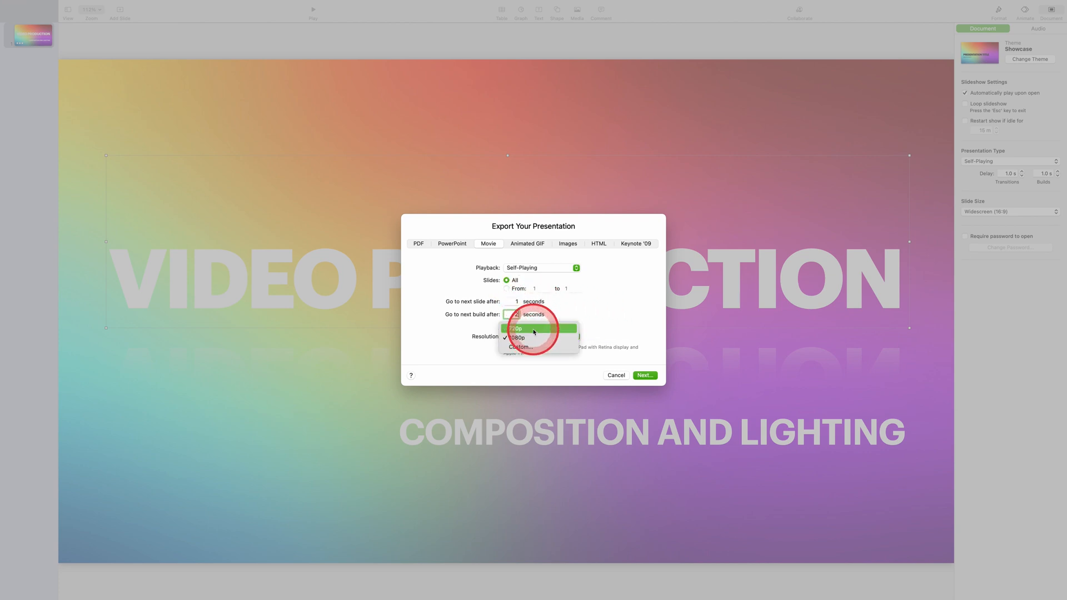
Keep the 1080p resolution and a 2-second build delay, and proceed to saving
{"action": "left_click", "coordinate": [517, 337]}
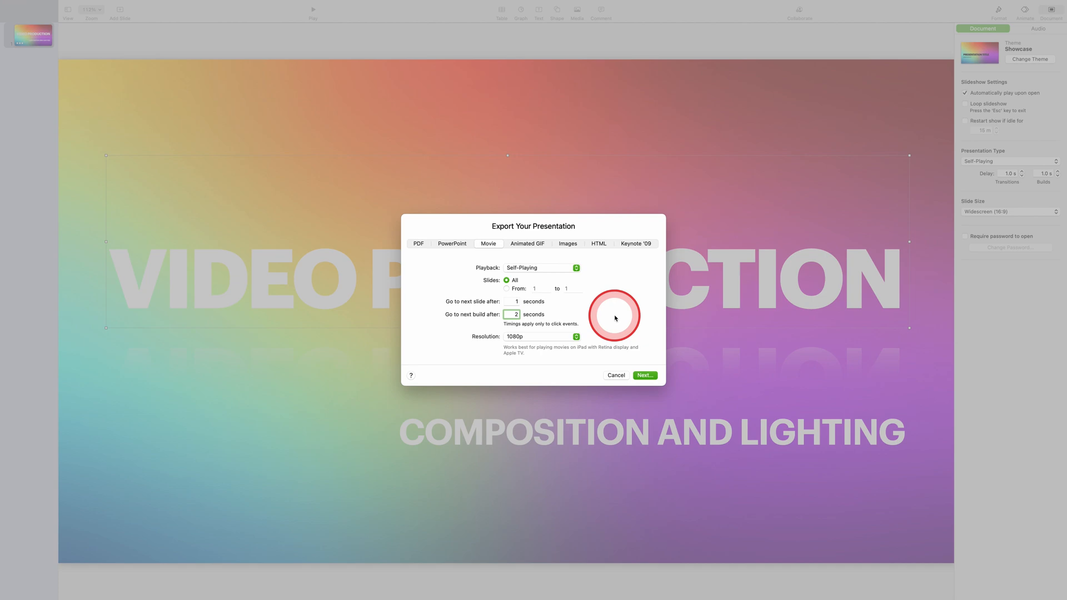
{"action": "left_click", "coordinate": [615, 374]}
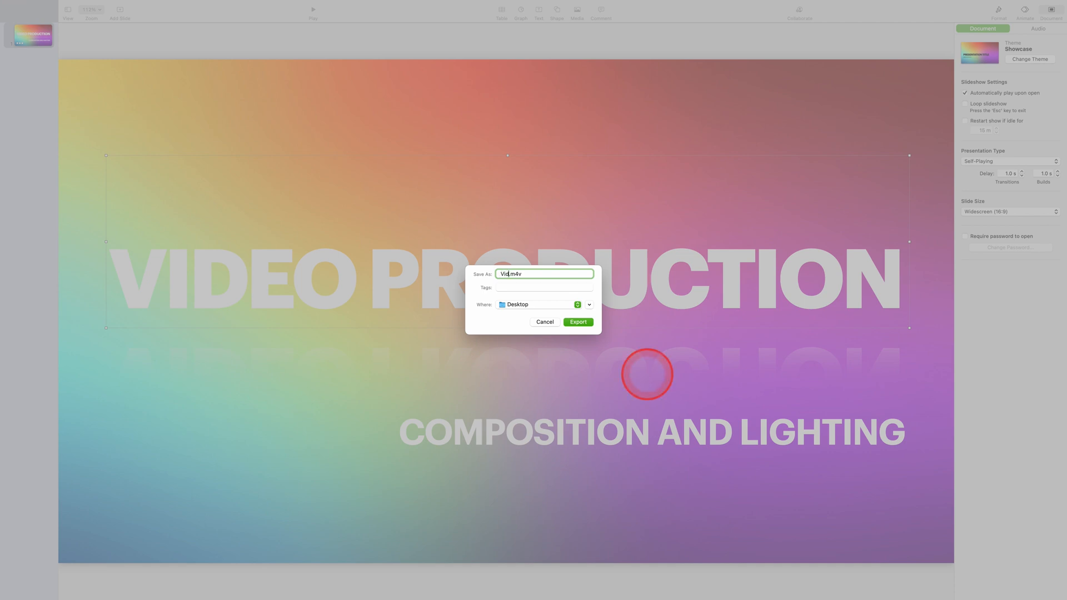
Name the export VideoTitle and export the .m4v movie to the Desktop
{"action": "type", "text": "VideoTitl"}
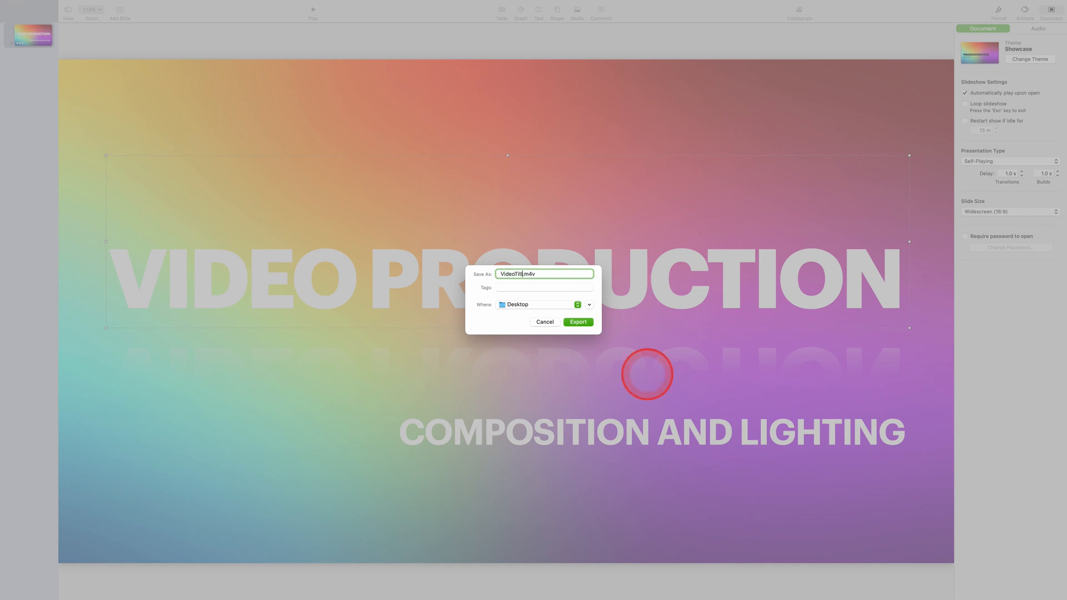
{"action": "left_click", "coordinate": [578, 323]}
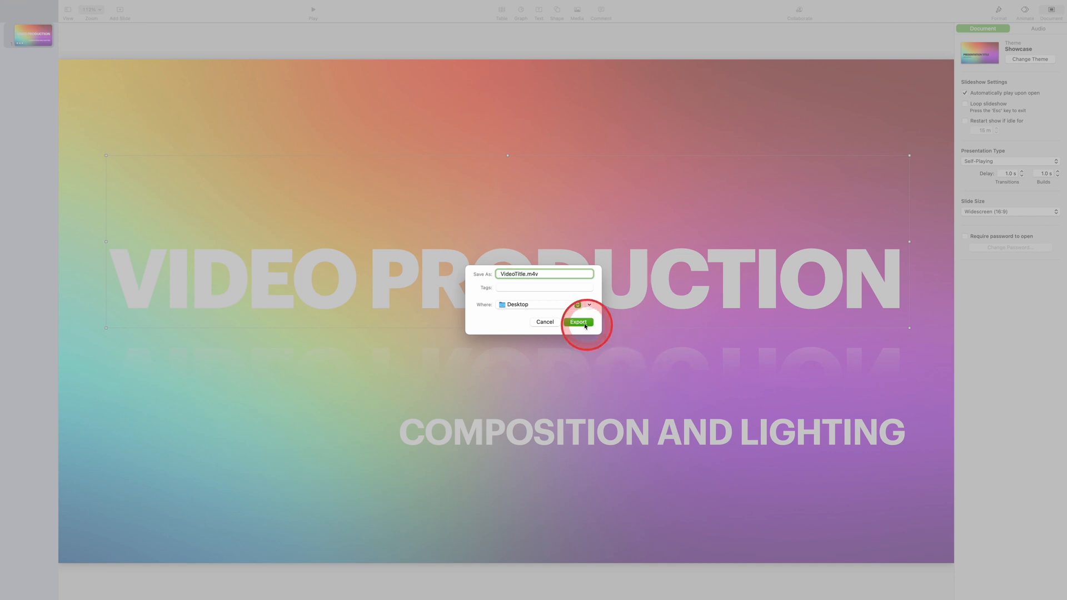
{"action": "left_click", "coordinate": [578, 322]}
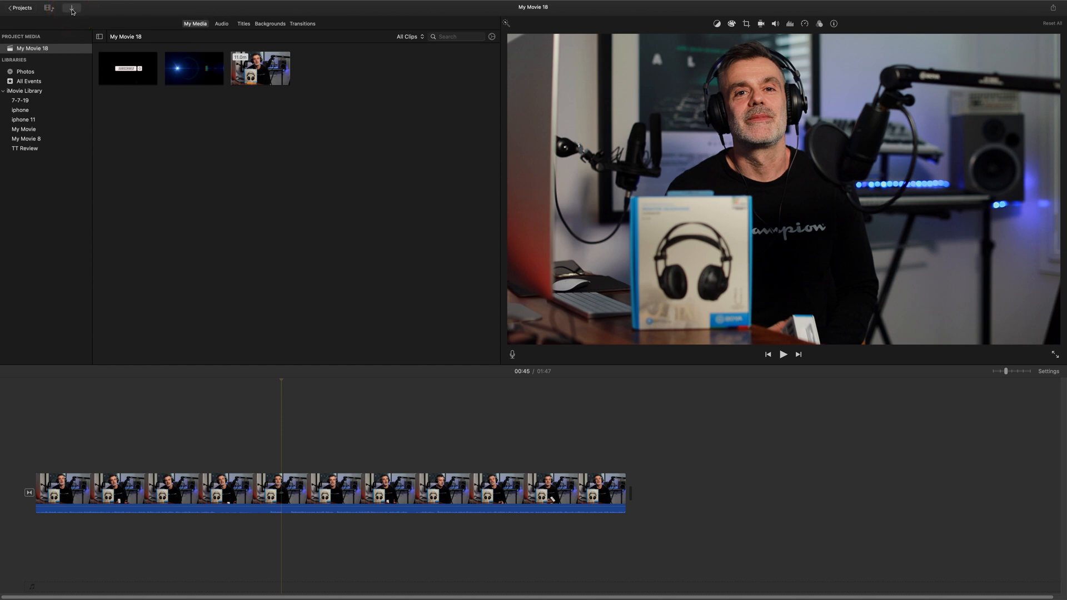
Import VideoTitle.m4v from the Desktop into the iMovie project media
{"action": "left_click", "coordinate": [71, 7]}
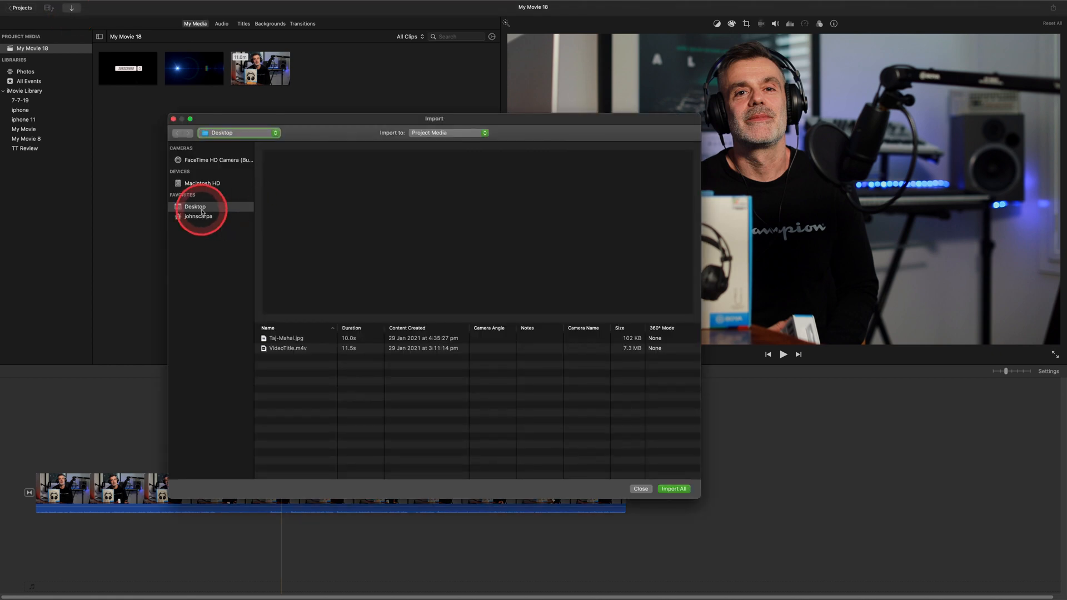
{"action": "left_click", "coordinate": [286, 348]}
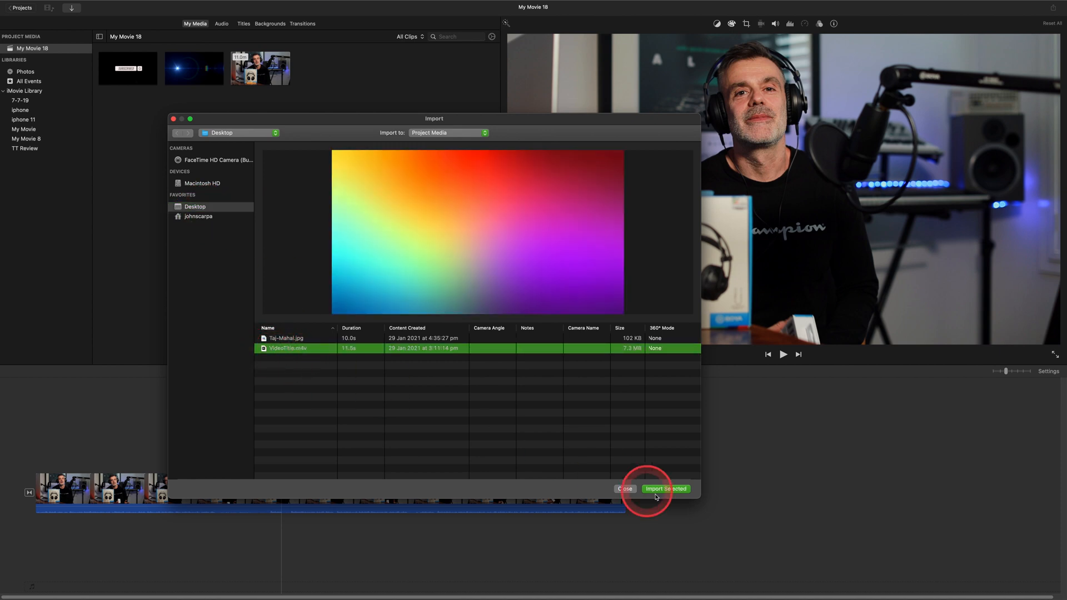
{"action": "left_click", "coordinate": [666, 489]}
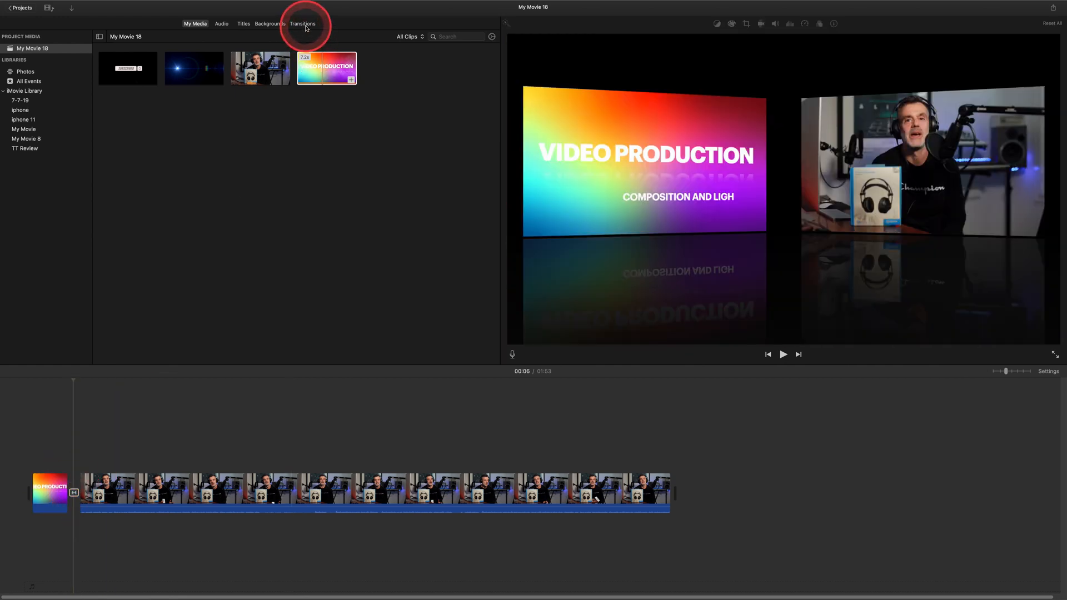
Browse the Transitions collection and preview the titled timeline
{"action": "left_click", "coordinate": [302, 24]}
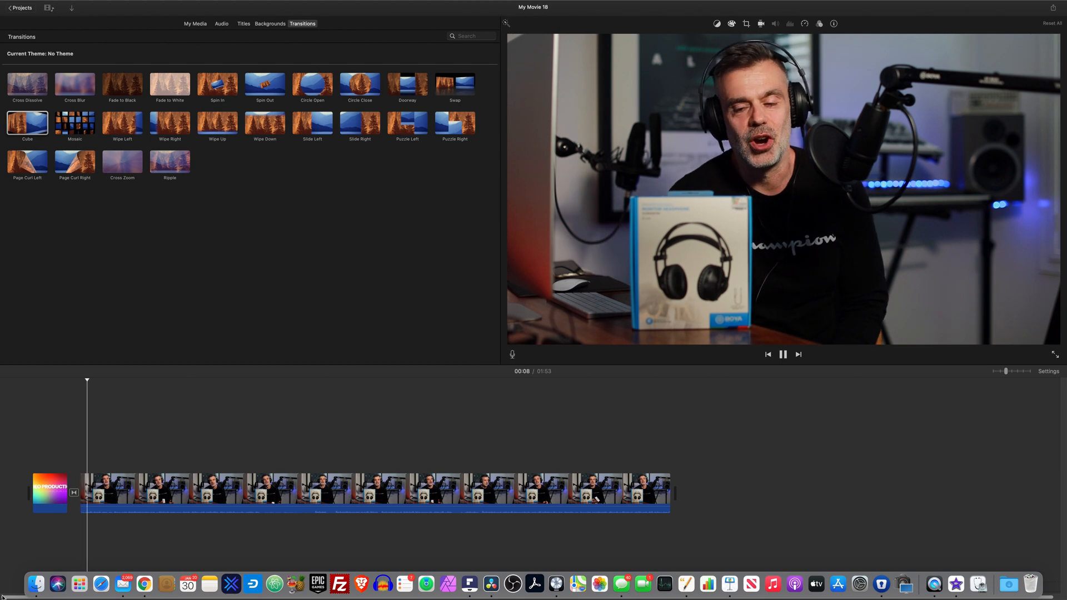
{"action": "left_click", "coordinate": [324, 348]}
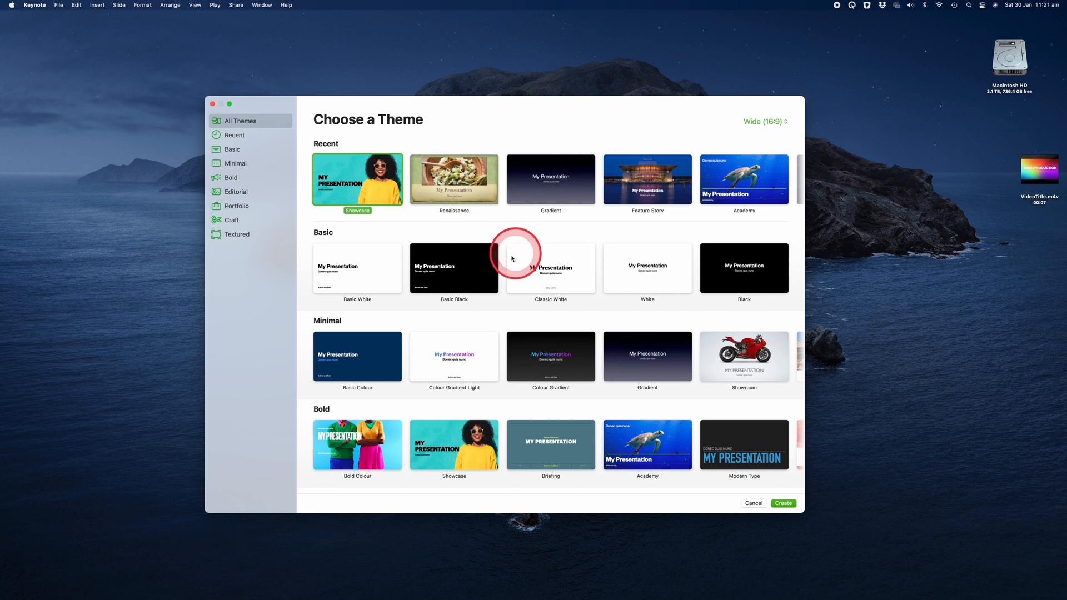
{"action": "mouse_move", "coordinate": [368, 222]}
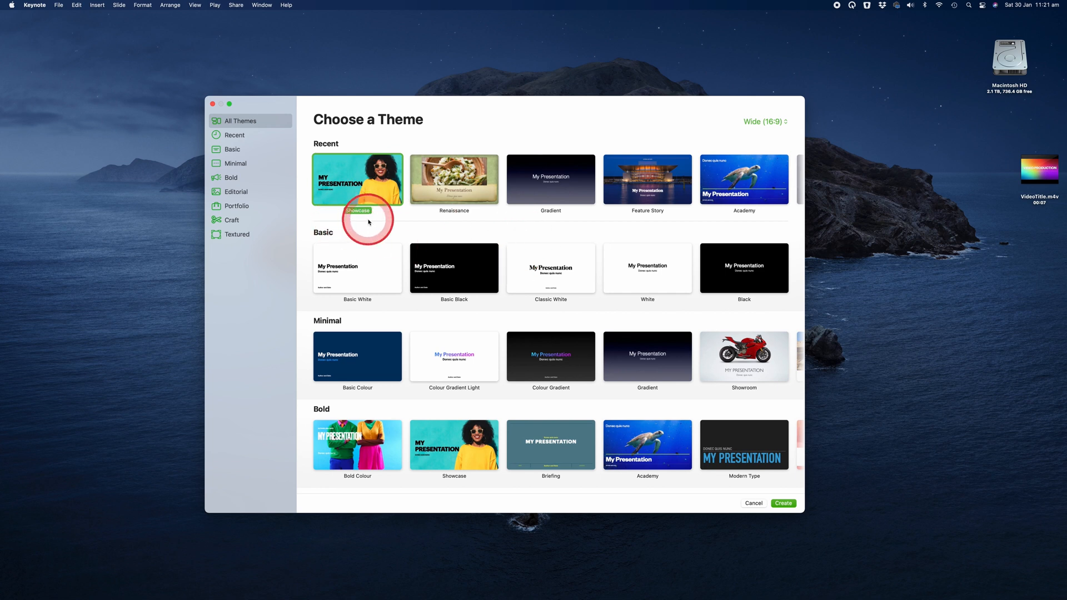
Create a new presentation from the Basic > Minimal Gradient theme
{"action": "left_click", "coordinate": [232, 149]}
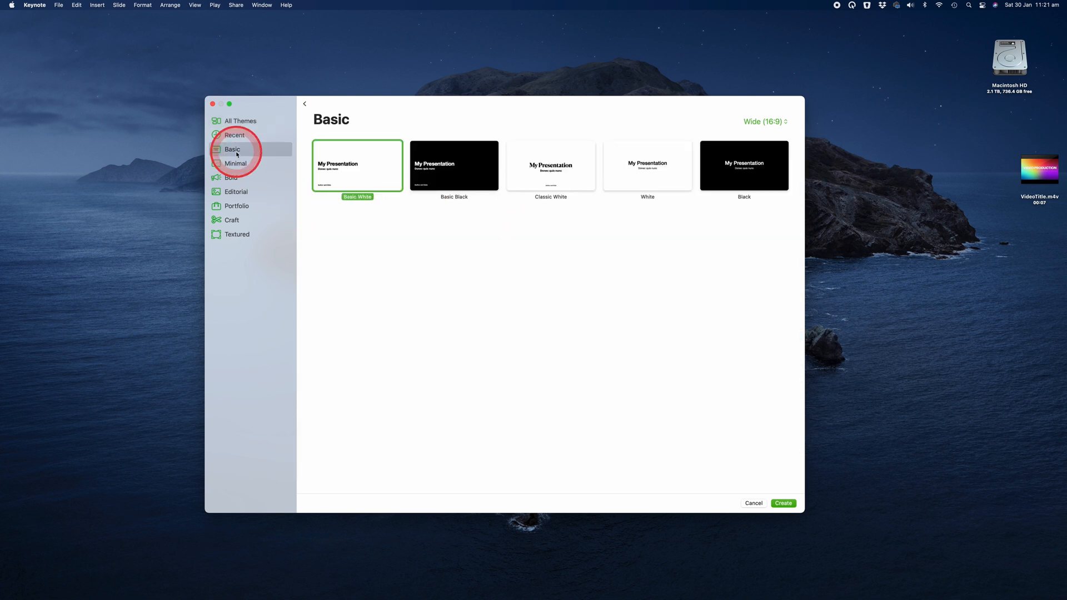
{"action": "left_click", "coordinate": [236, 163]}
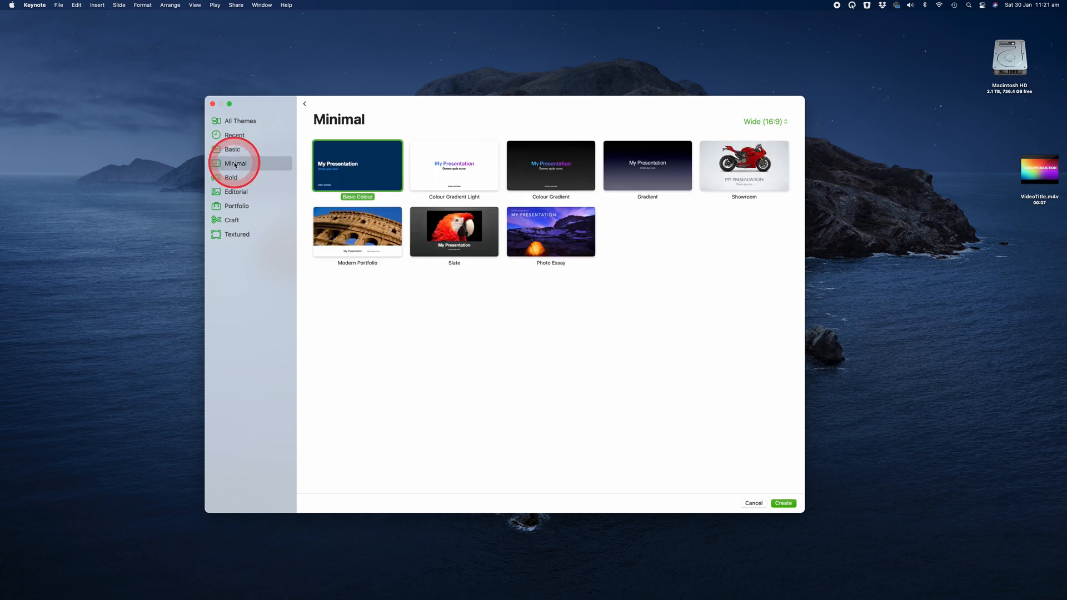
{"action": "left_click", "coordinate": [647, 165]}
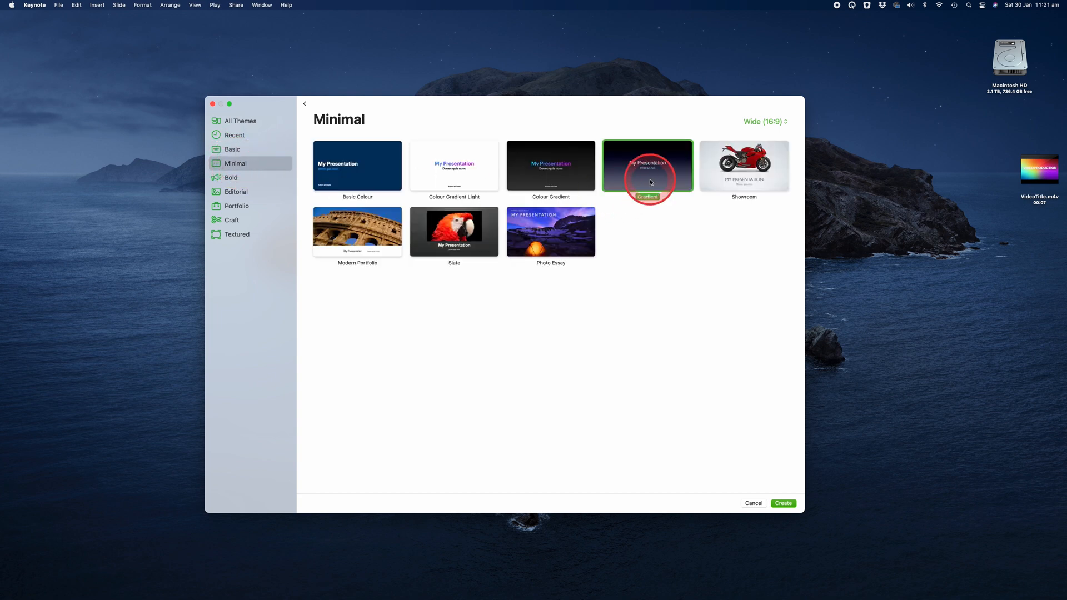
{"action": "left_click", "coordinate": [782, 502]}
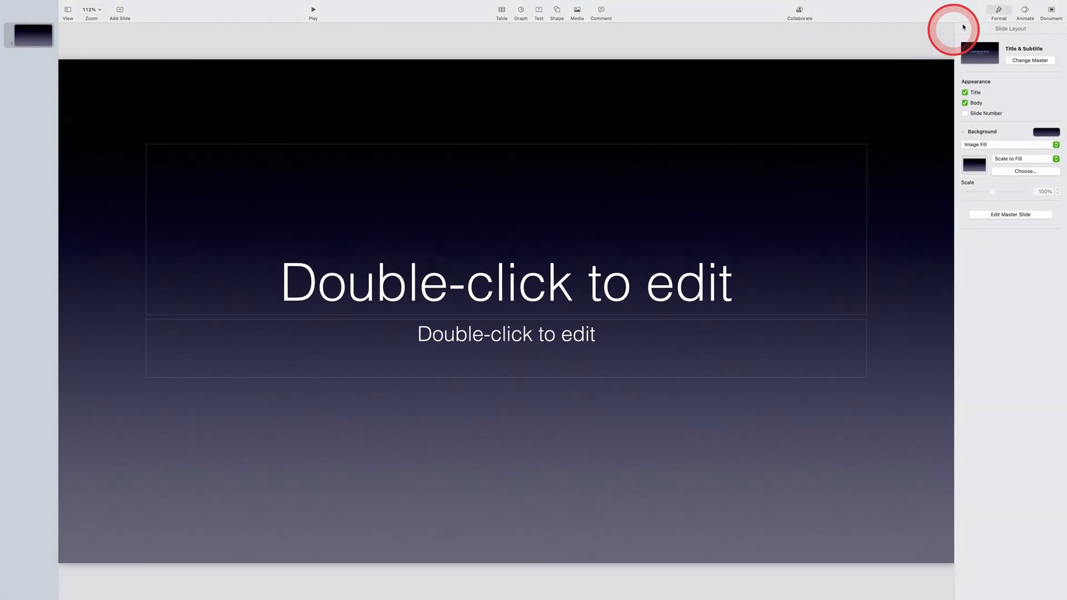
Give the slide a grey gradient background and rotate its angle so it darkens toward the bottom
{"action": "left_click", "coordinate": [998, 11]}
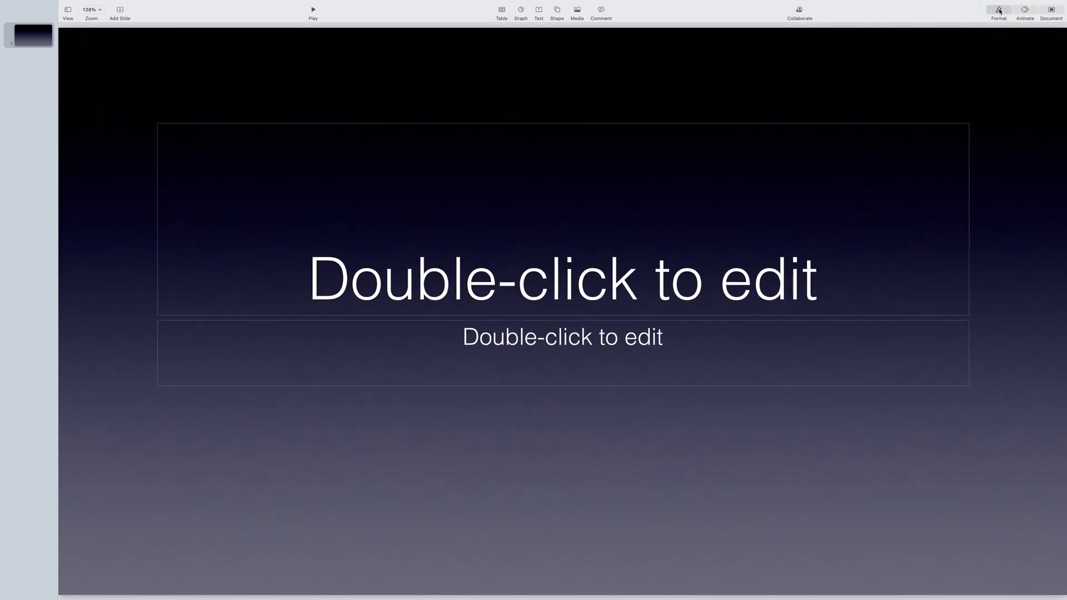
{"action": "left_click", "coordinate": [998, 11]}
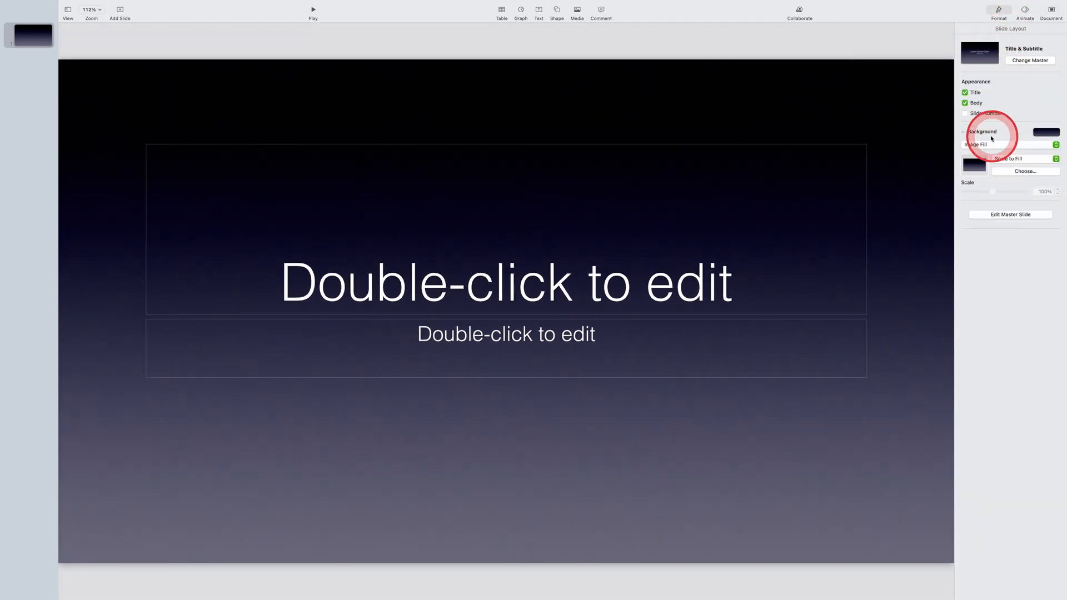
{"action": "left_click", "coordinate": [1047, 132]}
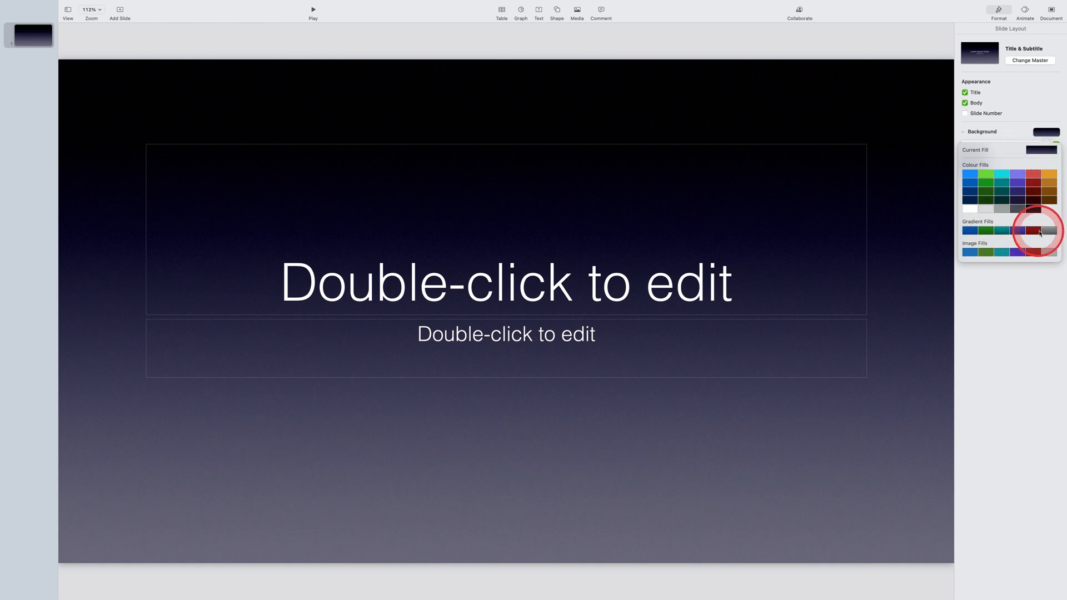
{"action": "left_click", "coordinate": [1050, 229]}
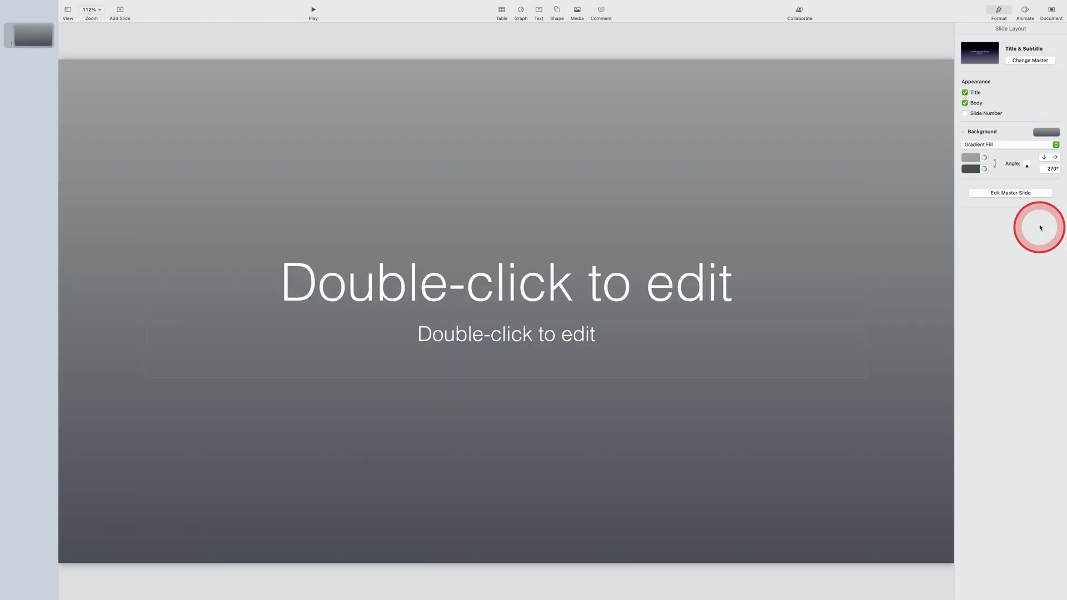
{"action": "left_click_drag", "start_coordinate": [1040, 227], "coordinate": [1029, 166]}
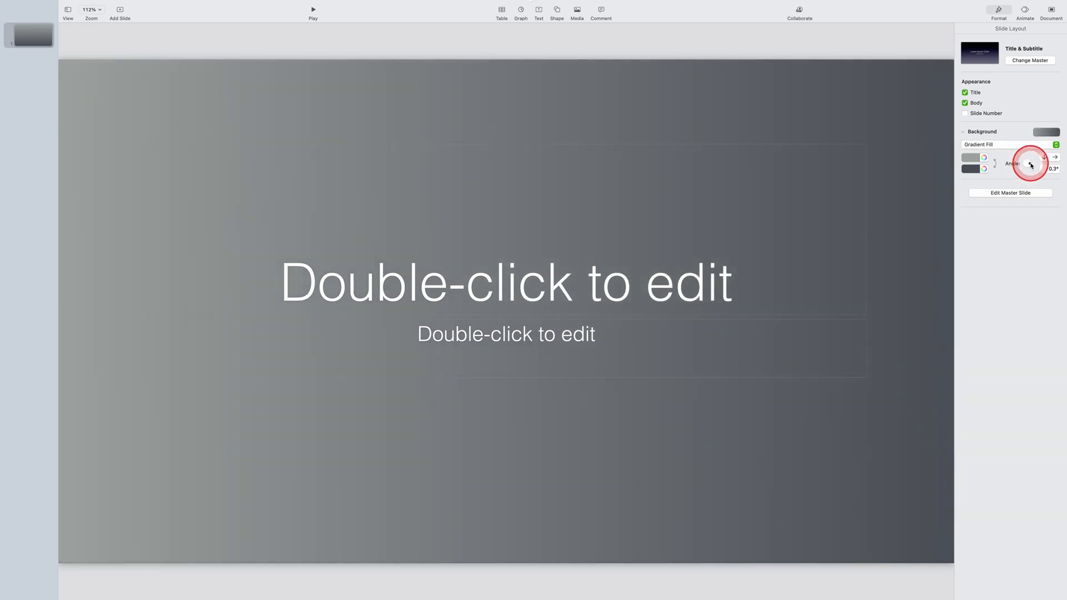
{"action": "left_click_drag", "start_coordinate": [1029, 166], "coordinate": [1019, 166]}
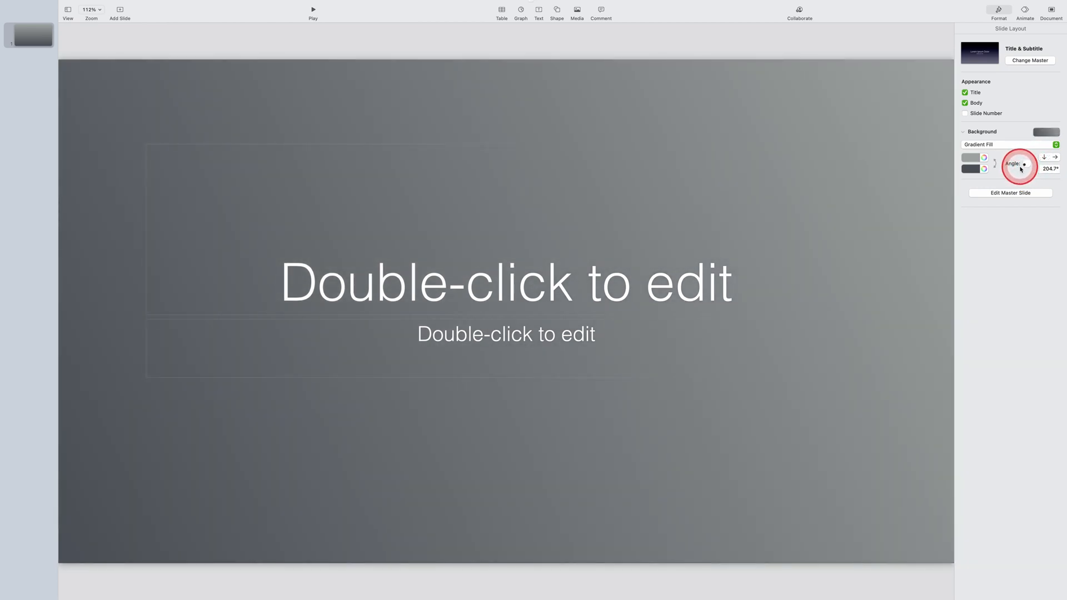
{"action": "left_click_drag", "start_coordinate": [1021, 169], "coordinate": [1030, 166]}
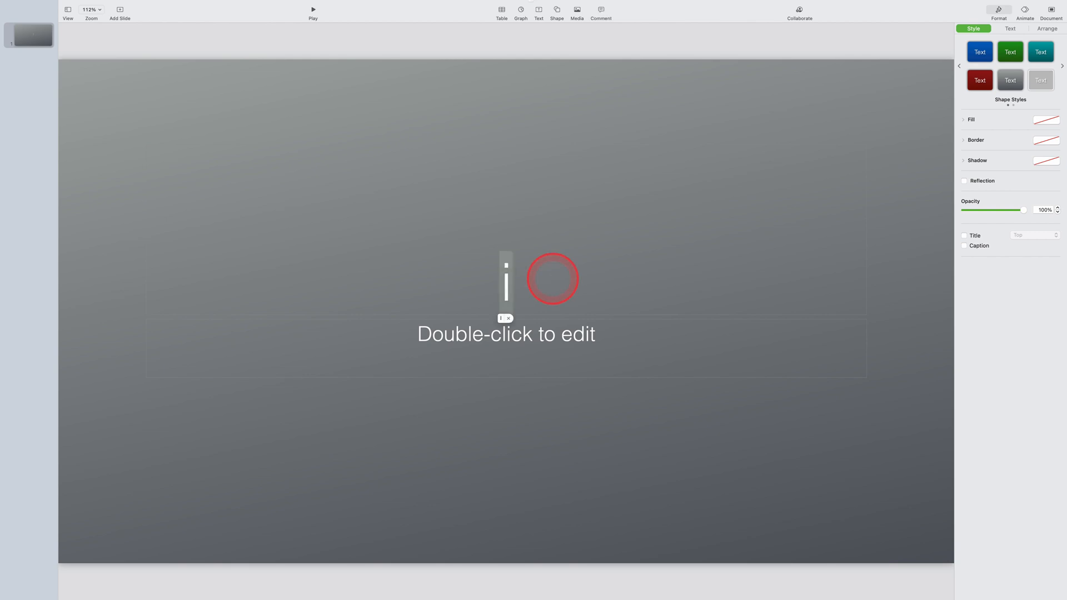
Title the slide iPhone VS Samsung, move it to the top and remove the subtitle placeholder
{"action": "type", "text": "iPhone VS Samsung"}
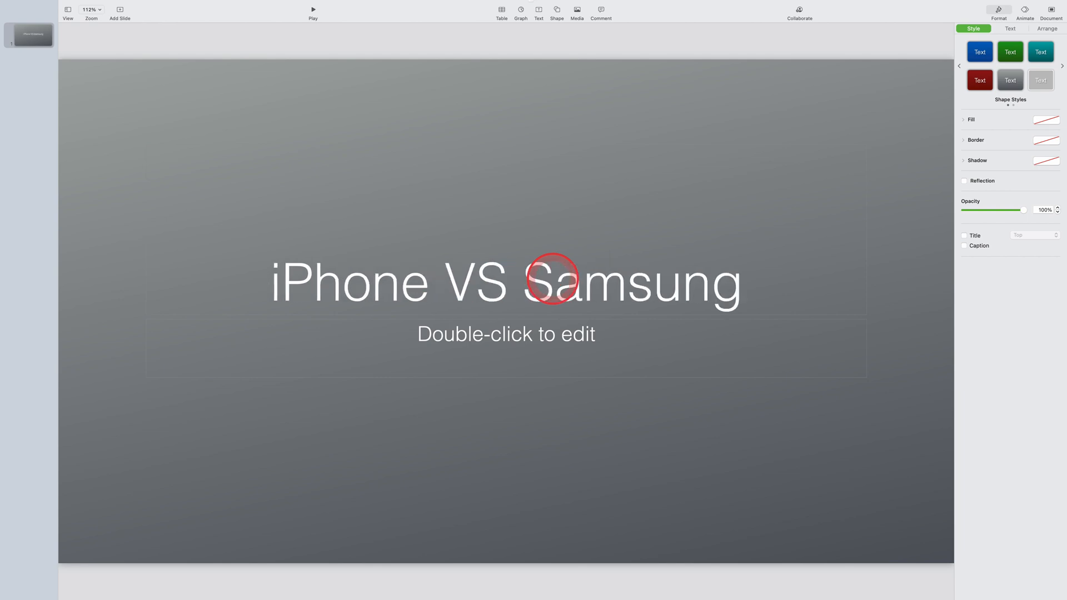
{"action": "left_click_drag", "start_coordinate": [556, 281], "coordinate": [541, 141]}
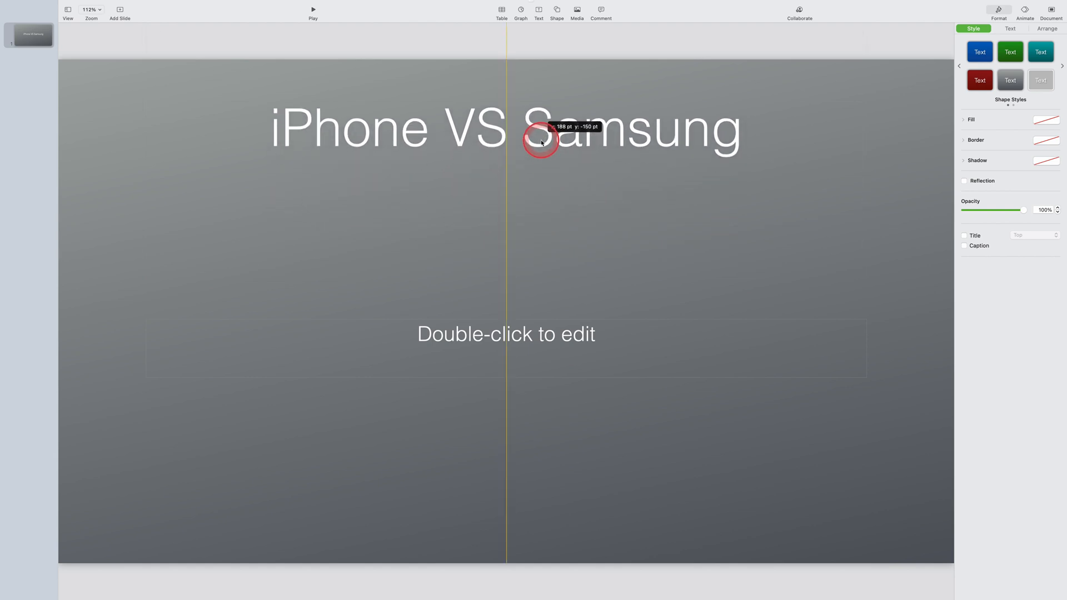
{"action": "left_click", "coordinate": [553, 344]}
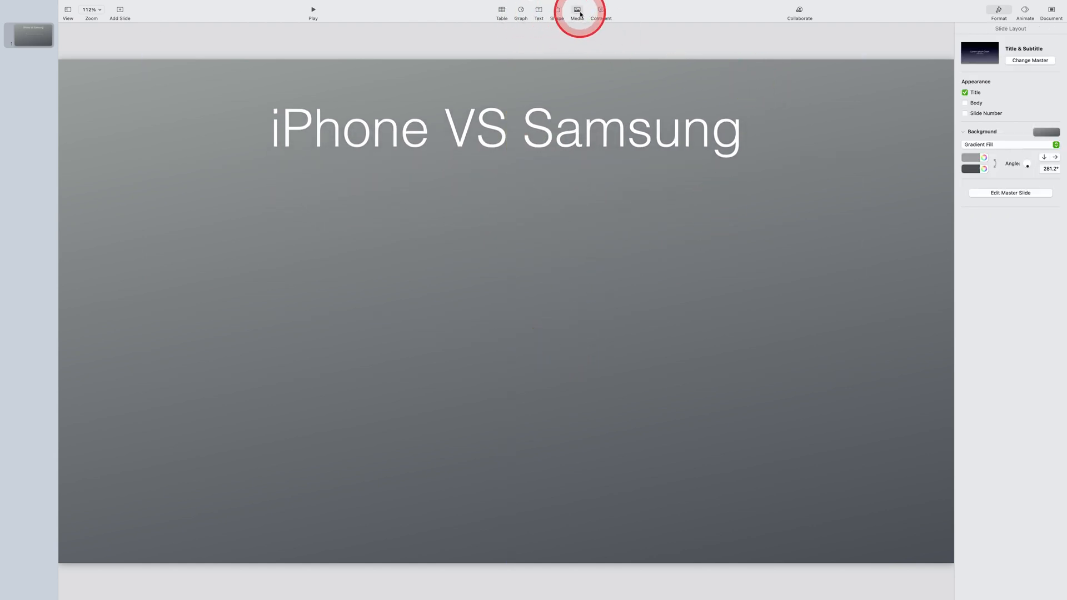
Insert a 2D column chart on the slide and show its legend
{"action": "left_click", "coordinate": [521, 11]}
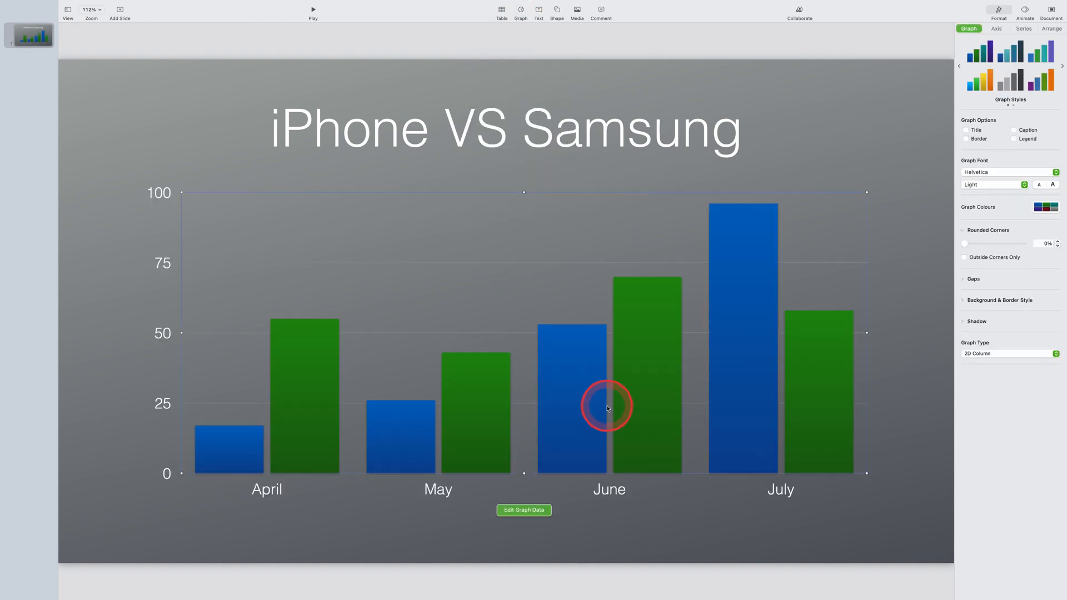
{"action": "left_click", "coordinate": [1015, 139]}
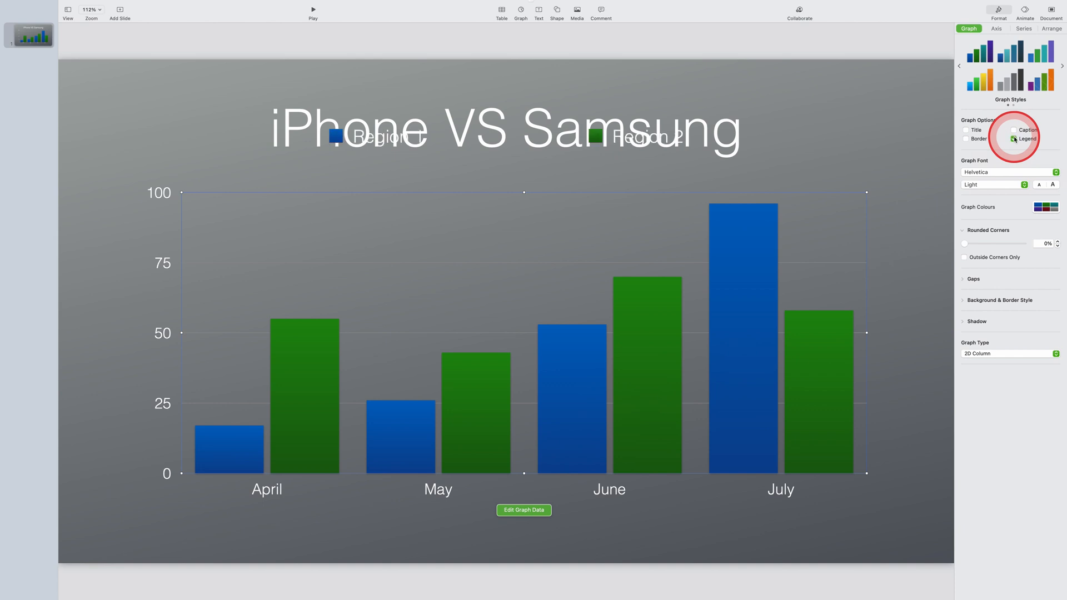
{"action": "left_click", "coordinate": [1014, 139]}
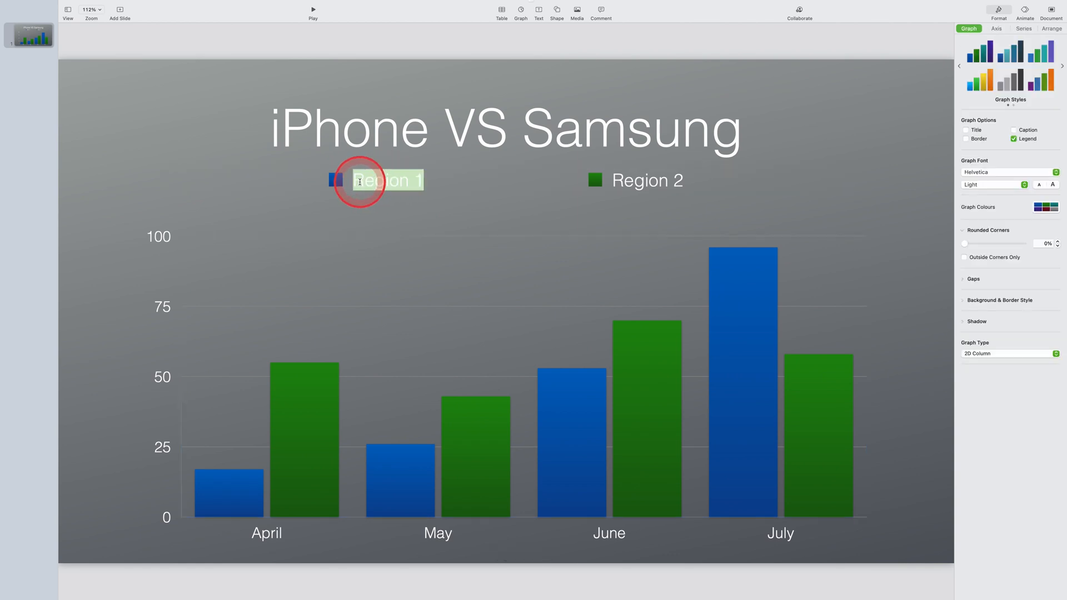
Rename the legend series to iPhone 12 Pro and Samsung S21 Ultra
{"action": "left_click", "coordinate": [360, 181]}
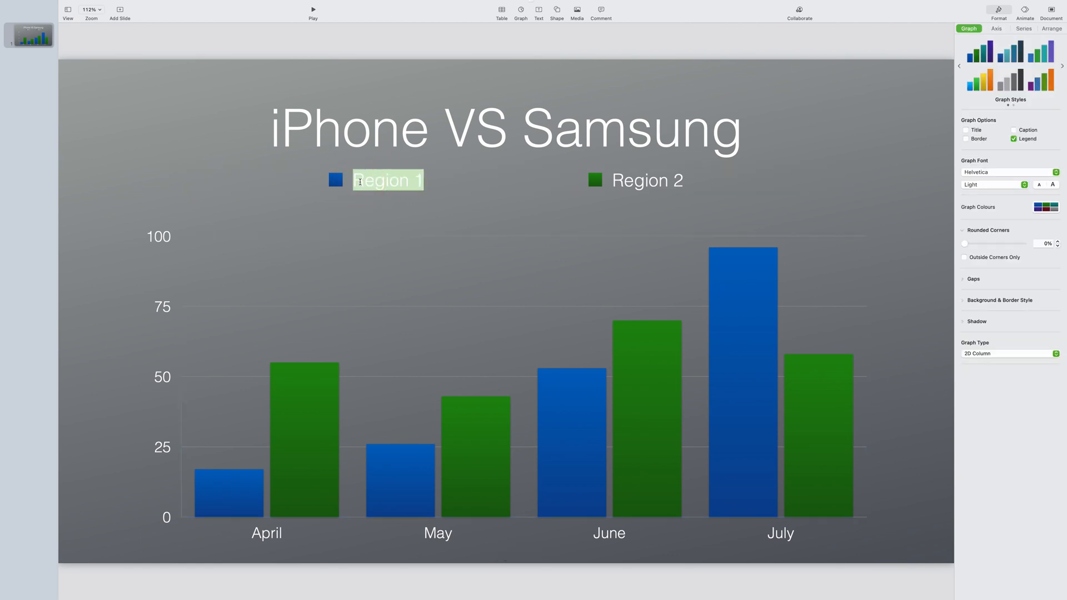
{"action": "type", "text": "iPhone"}
{"action": "left_click", "coordinate": [647, 180]}
{"action": "type", "text": "Samsung S21"}
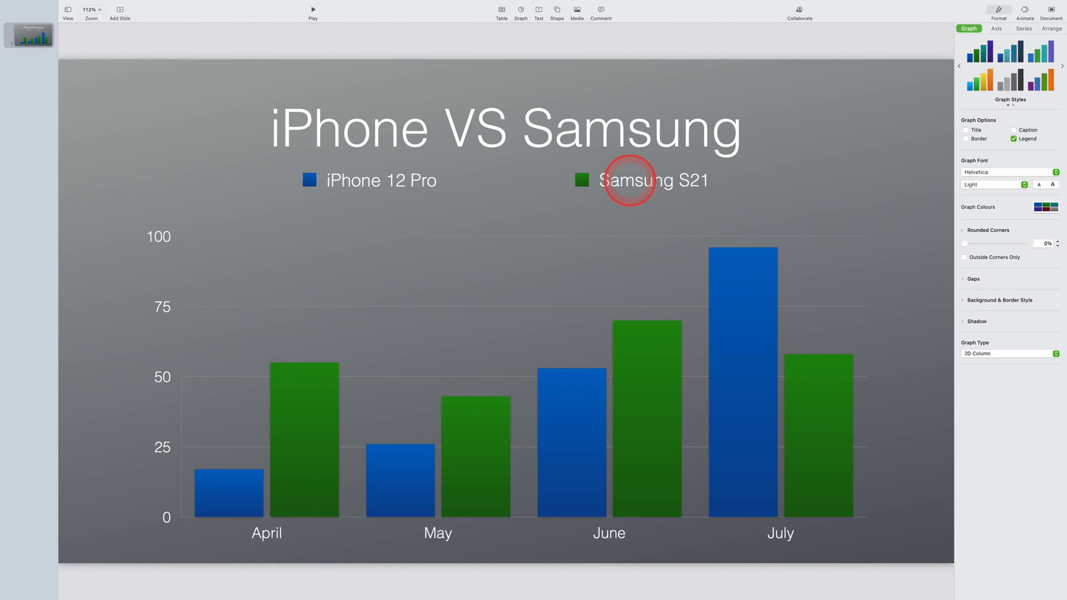
{"action": "type", "text": "Ultra"}
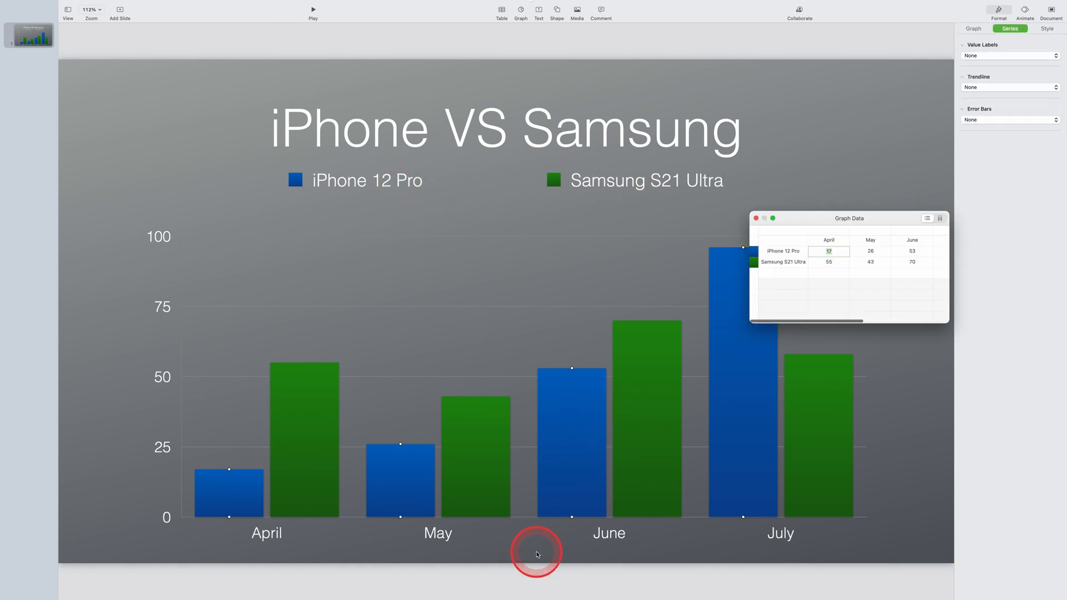
Enter April–July sales values (170000, 550000, 260000 … 960000, 580000) for both series and close the data editor
{"action": "left_click", "coordinate": [828, 251]}
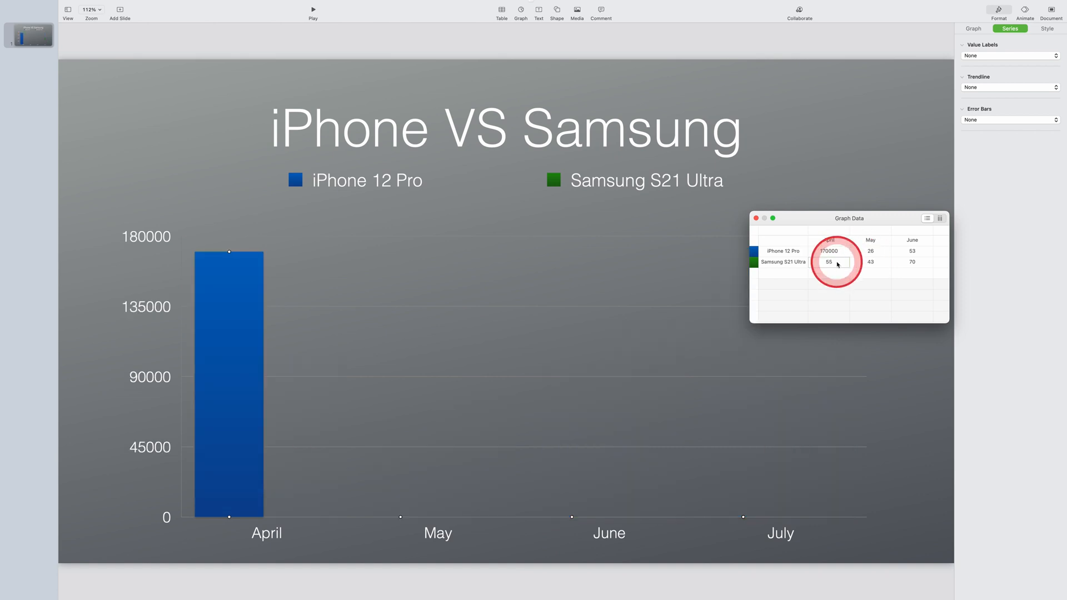
{"action": "type", "text": "550000"}
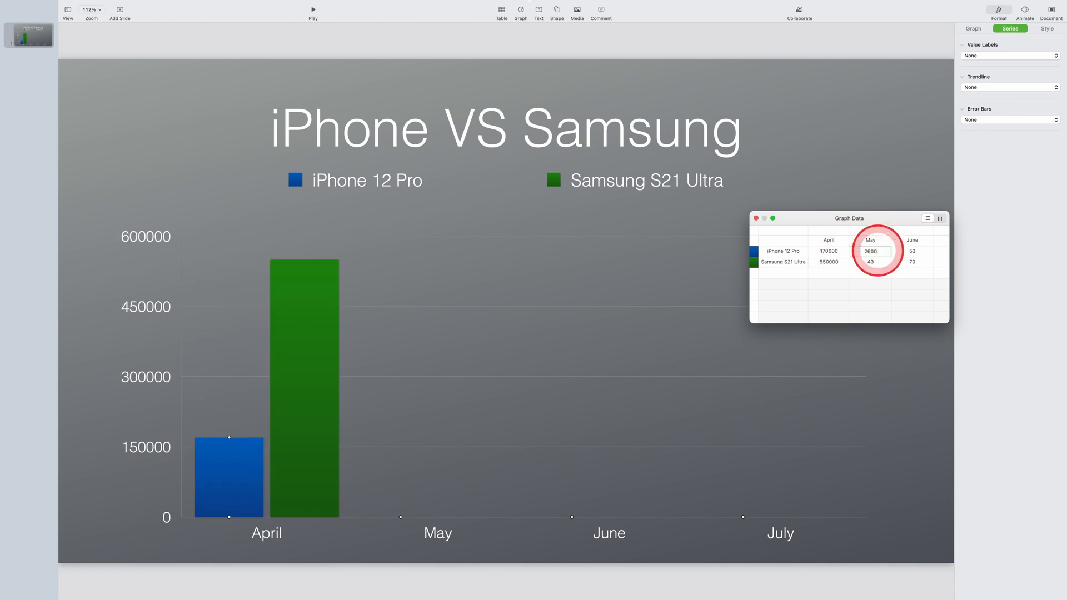
{"action": "type", "text": "260000"}
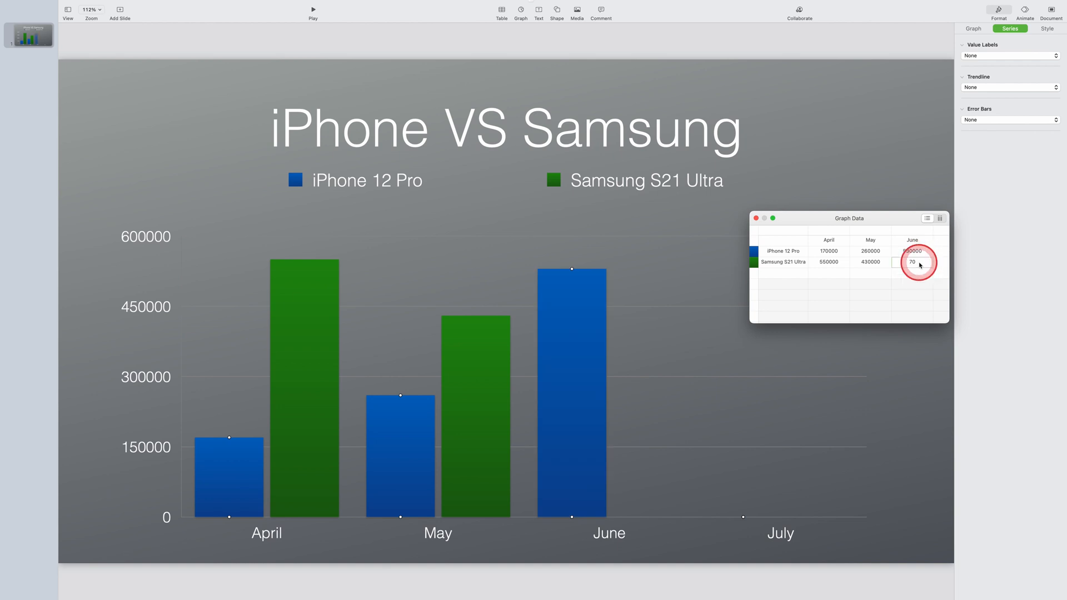
{"action": "type", "text": "0000"}
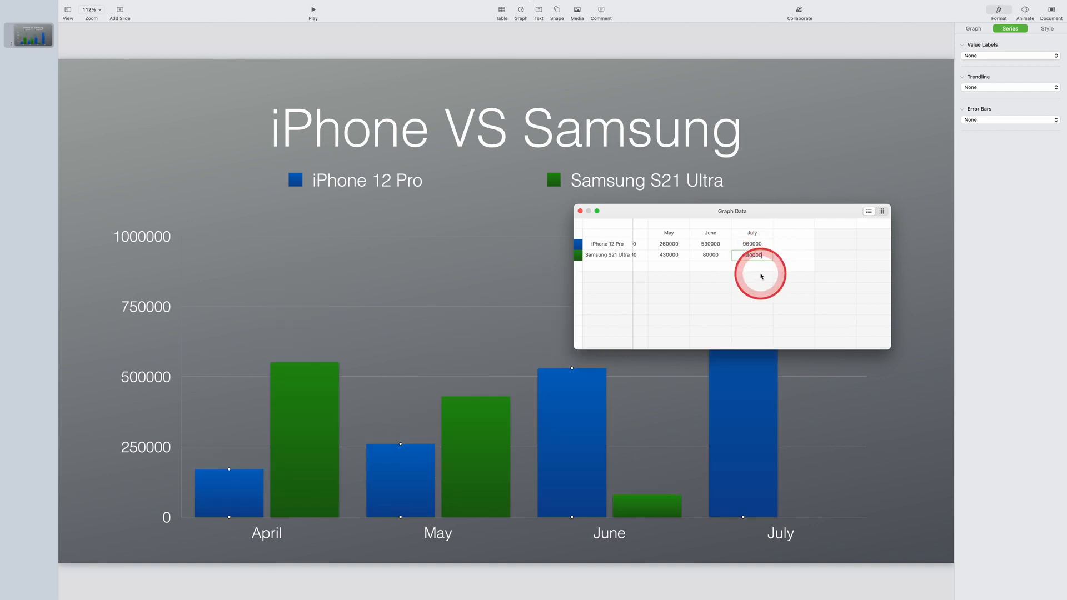
{"action": "left_click", "coordinate": [710, 254]}
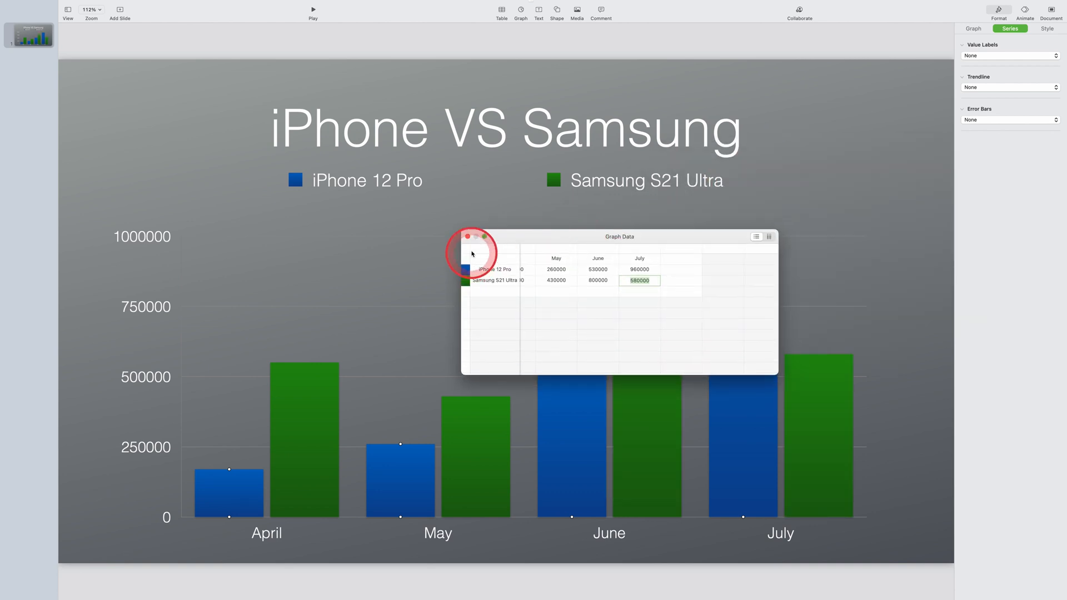
{"action": "left_click", "coordinate": [467, 236]}
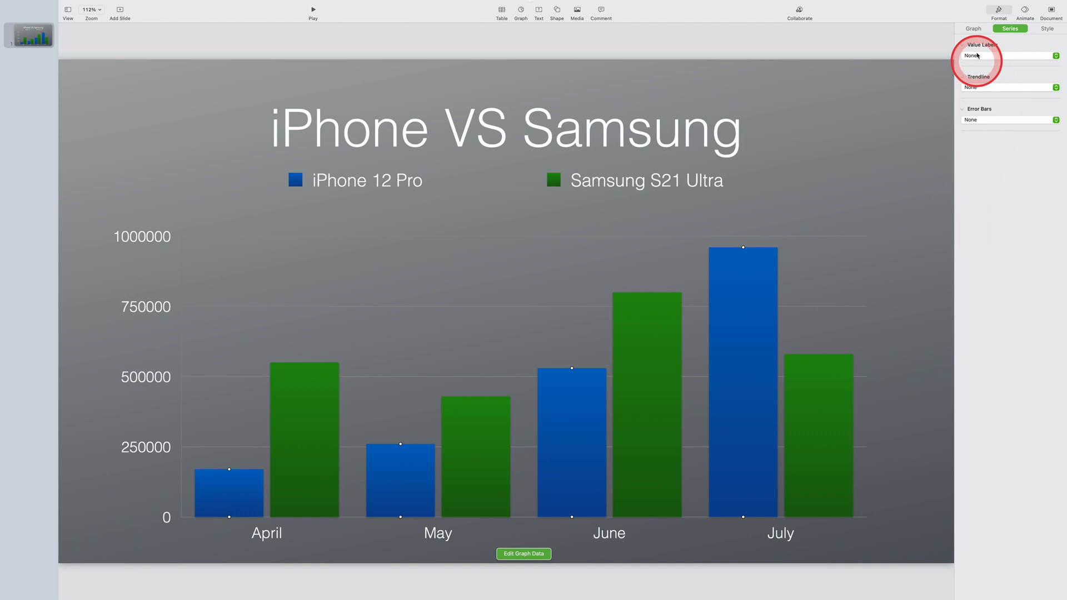
Change the chart to 3D Column and orbit it to a new viewing angle
{"action": "left_click", "coordinate": [973, 29]}
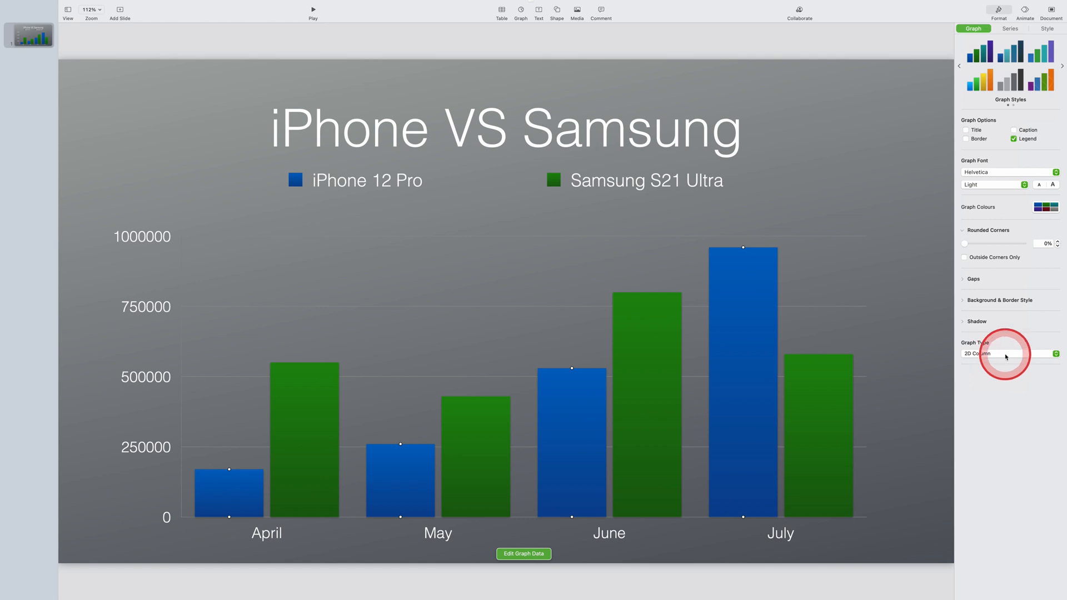
{"action": "left_click", "coordinate": [1007, 353]}
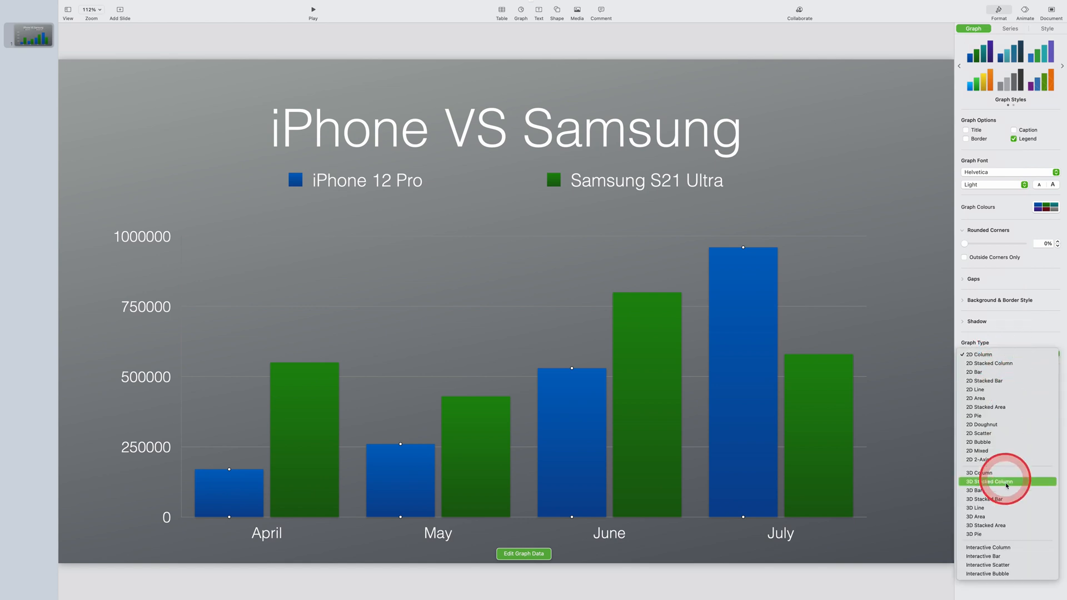
{"action": "left_click", "coordinate": [978, 473]}
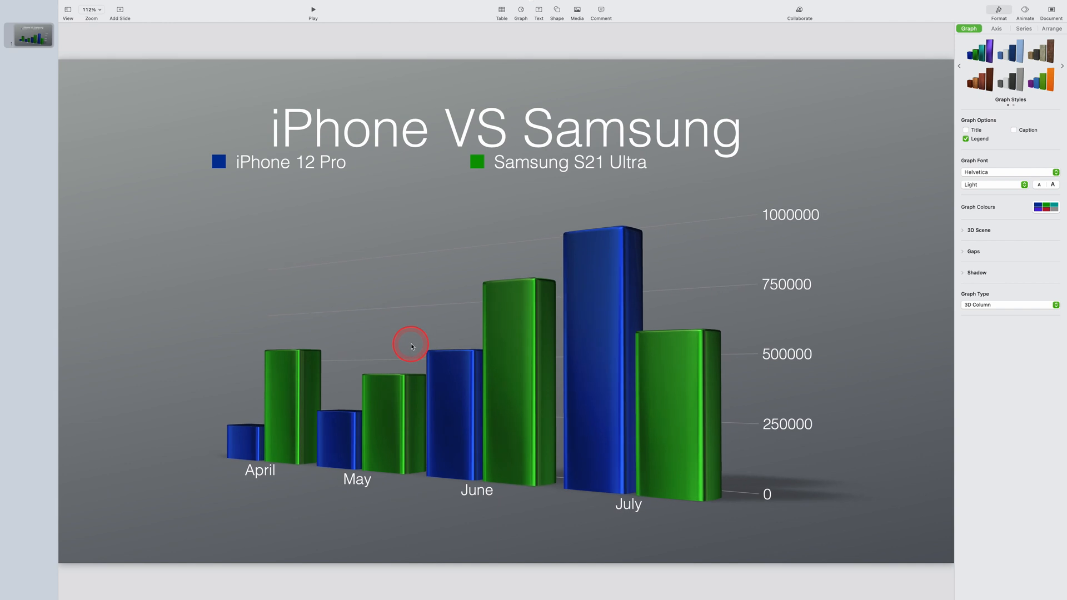
{"action": "left_click_drag", "start_coordinate": [410, 343], "coordinate": [520, 398]}
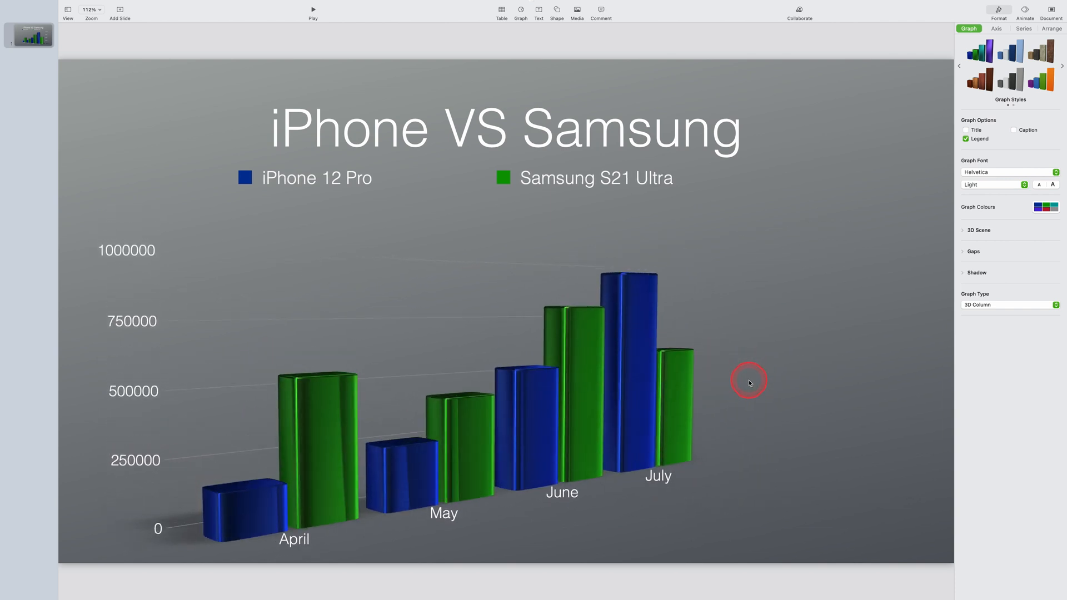
{"action": "left_click_drag", "start_coordinate": [748, 380], "coordinate": [543, 374]}
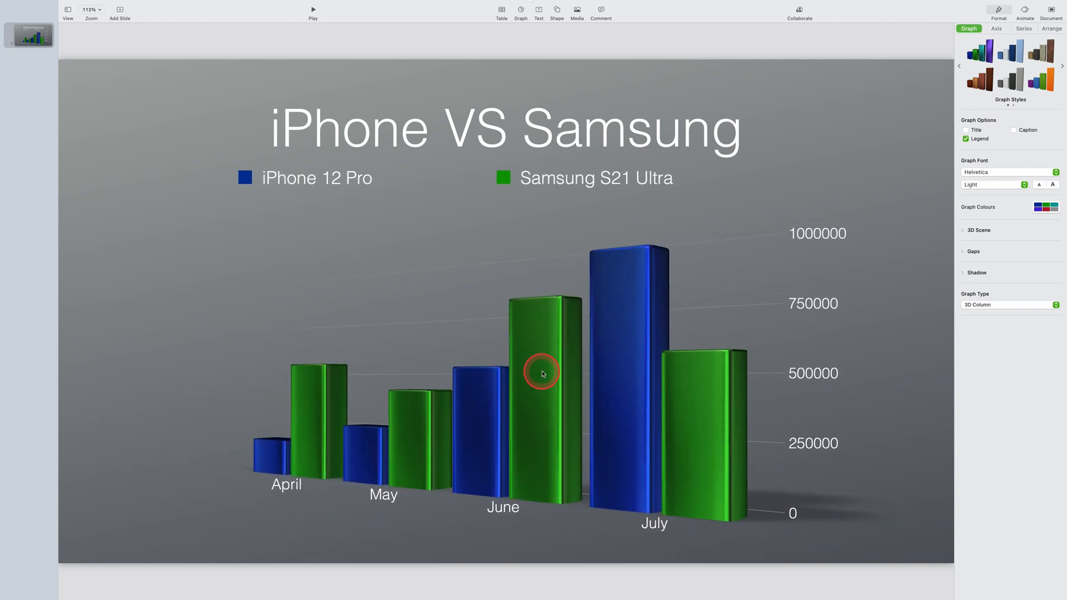
{"action": "left_click", "coordinate": [543, 374]}
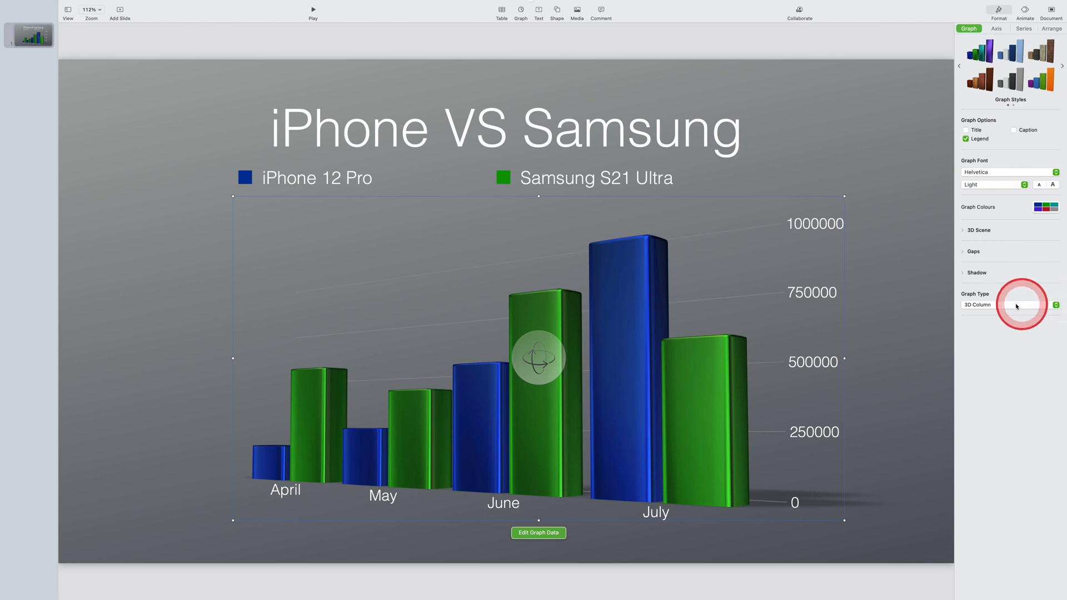
Preview 3D stacked column, stacked bar, stacked area and pie types, then return to 3D Column
{"action": "left_click", "coordinate": [1007, 304]}
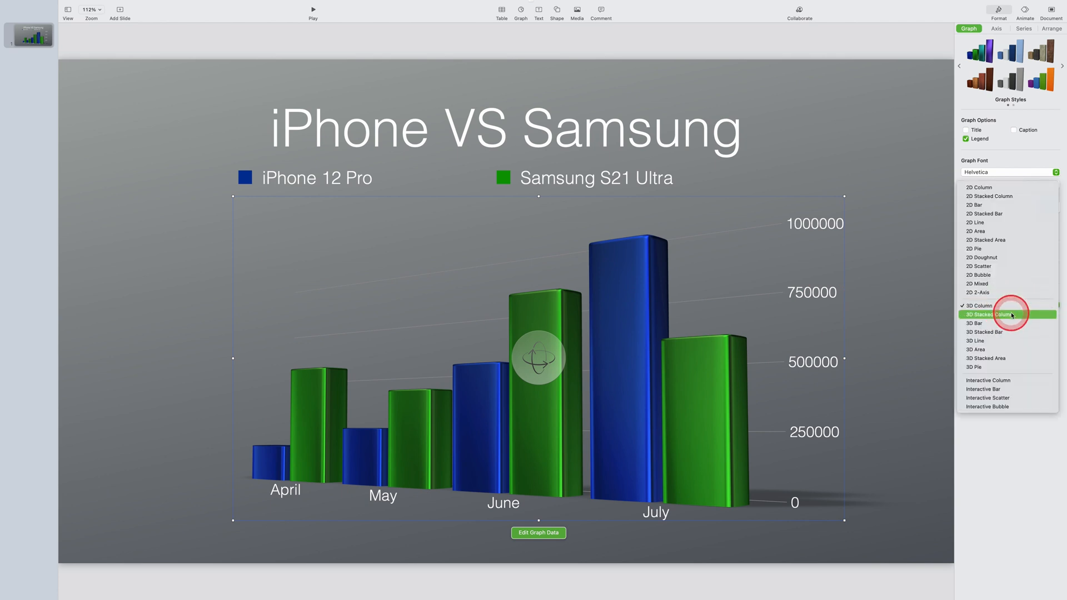
{"action": "left_click", "coordinate": [989, 314]}
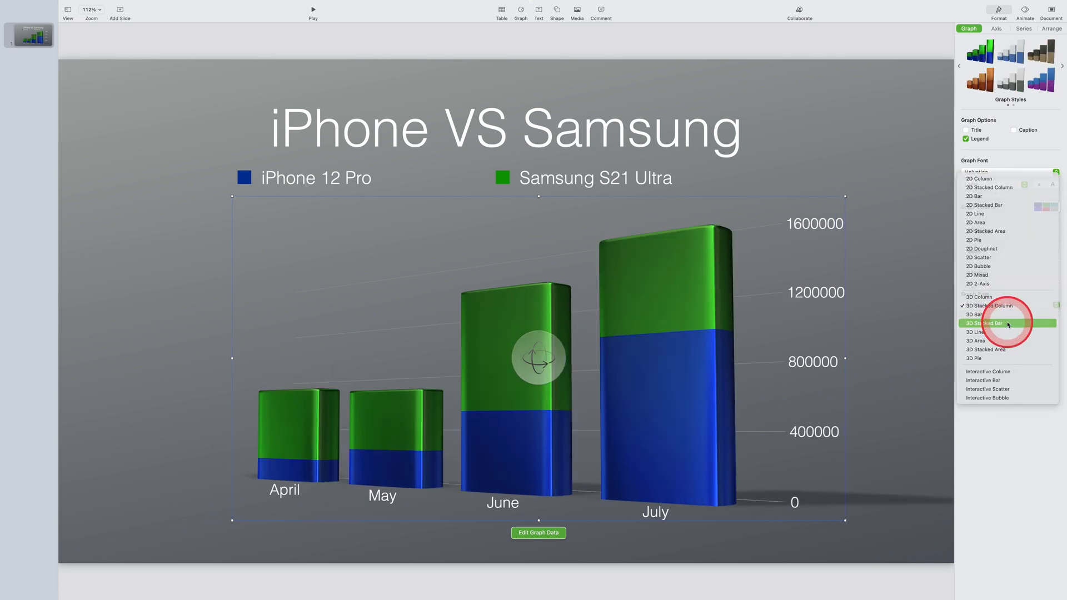
{"action": "left_click", "coordinate": [987, 323]}
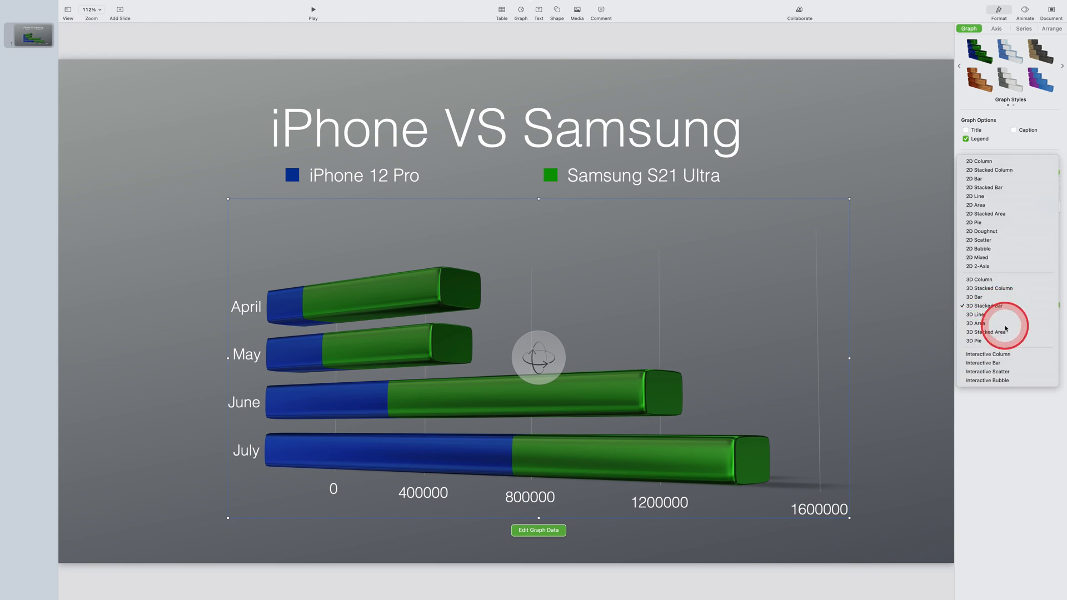
{"action": "left_click", "coordinate": [986, 314]}
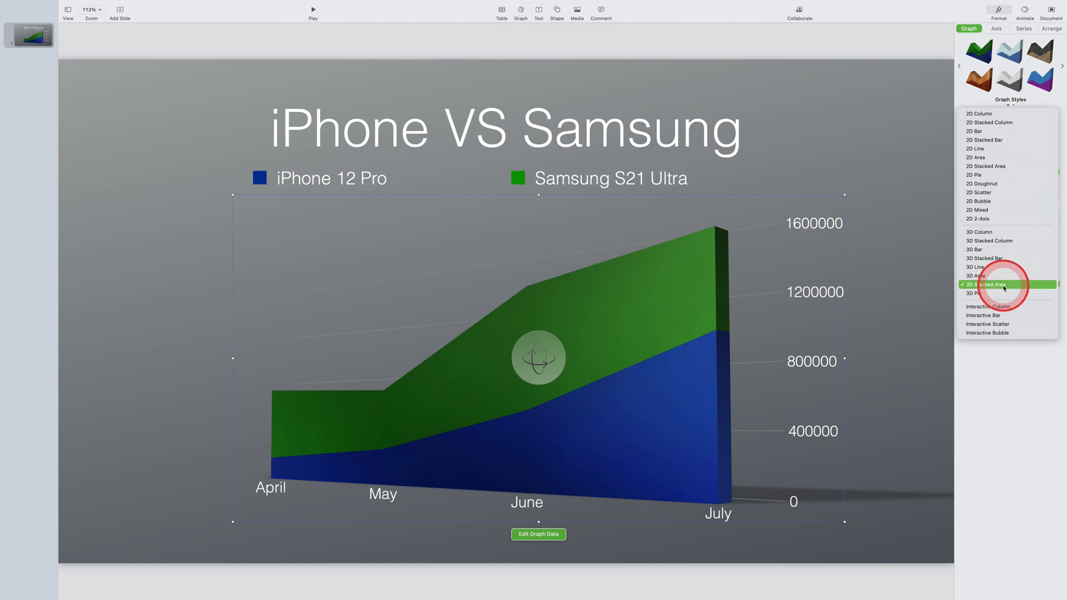
{"action": "left_click", "coordinate": [974, 292]}
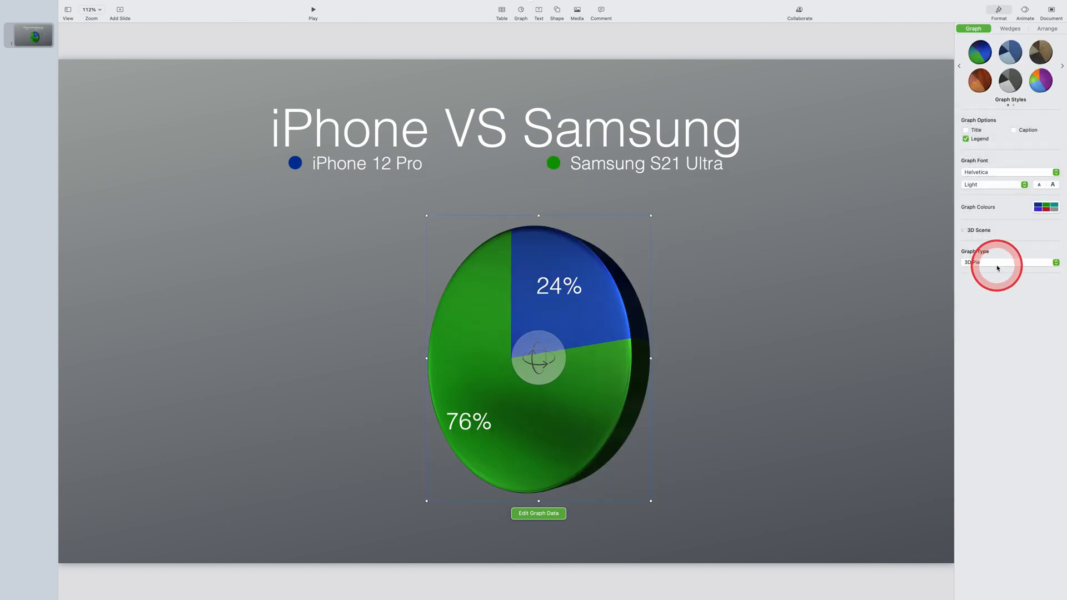
{"action": "left_click", "coordinate": [1010, 262]}
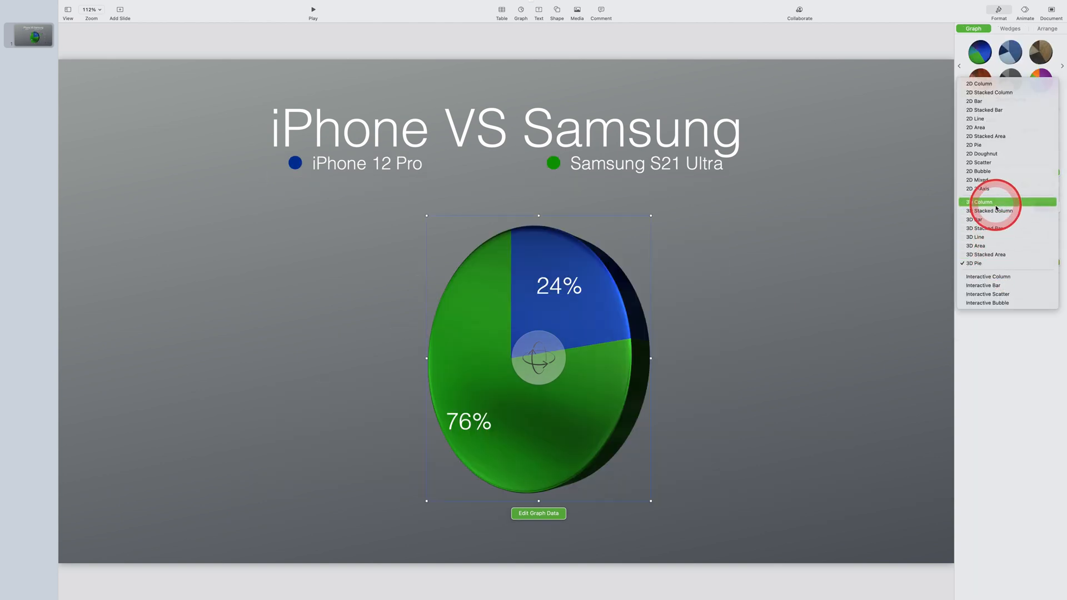
{"action": "left_click", "coordinate": [982, 202]}
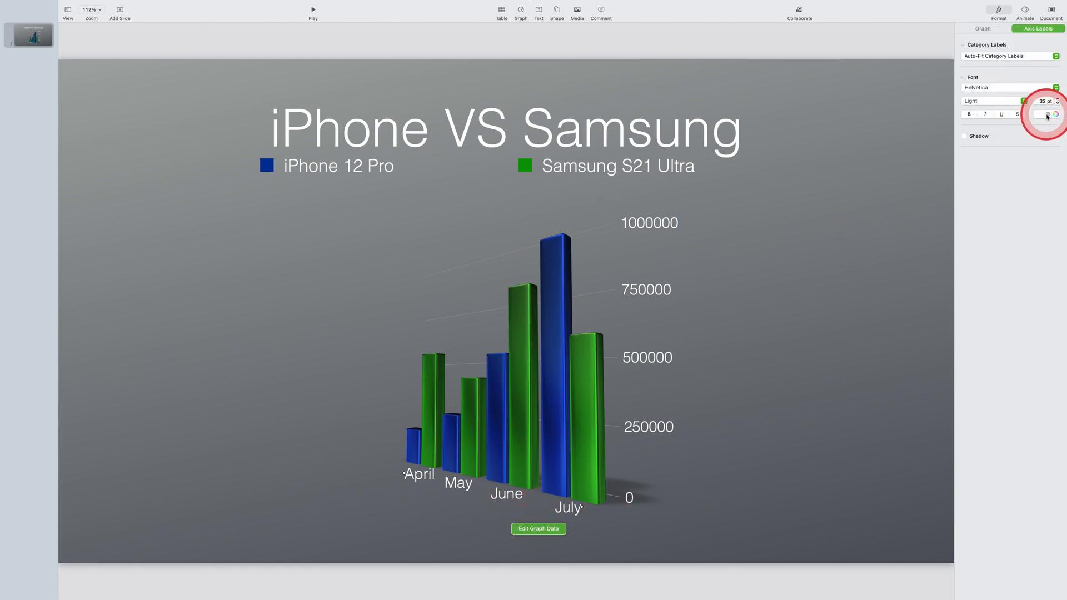
Try dark grey month labels, revert to white, and reduce the value labels to 22 pt
{"action": "left_click", "coordinate": [1039, 114]}
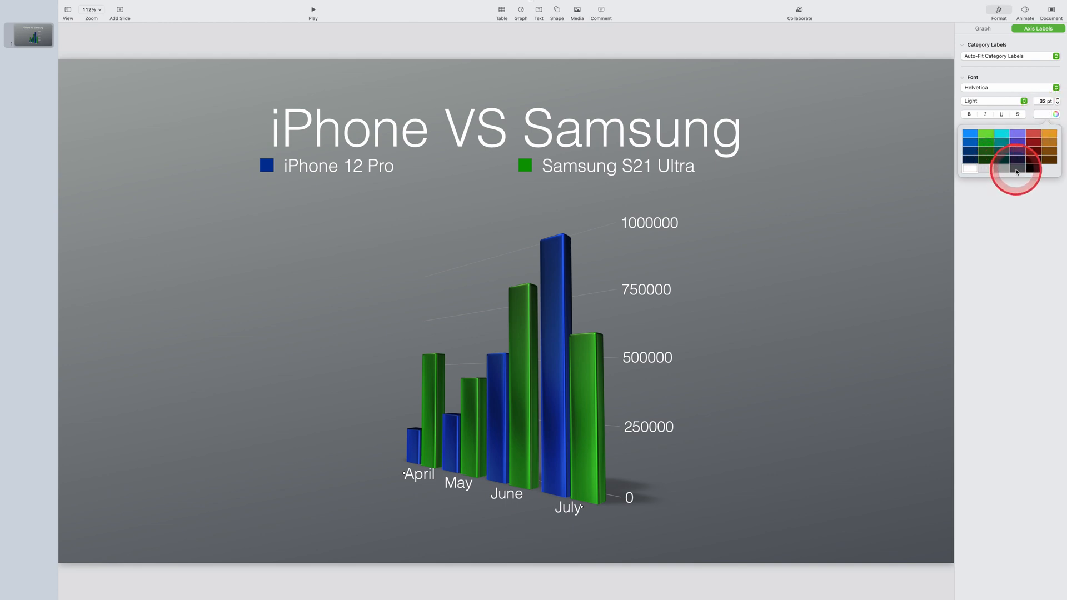
{"action": "left_click", "coordinate": [1015, 169]}
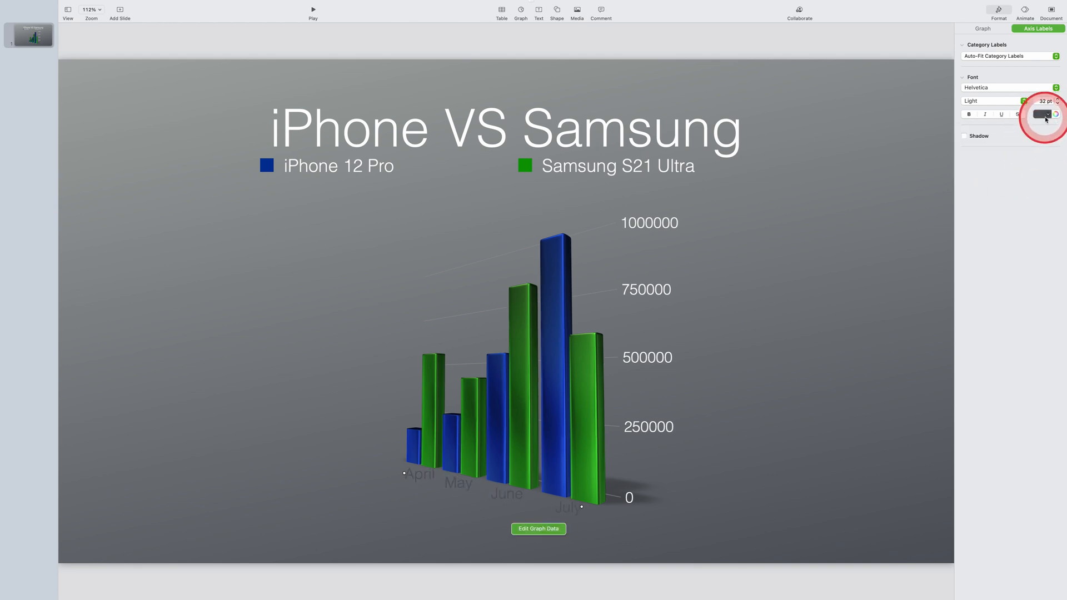
{"action": "left_click", "coordinate": [1042, 114]}
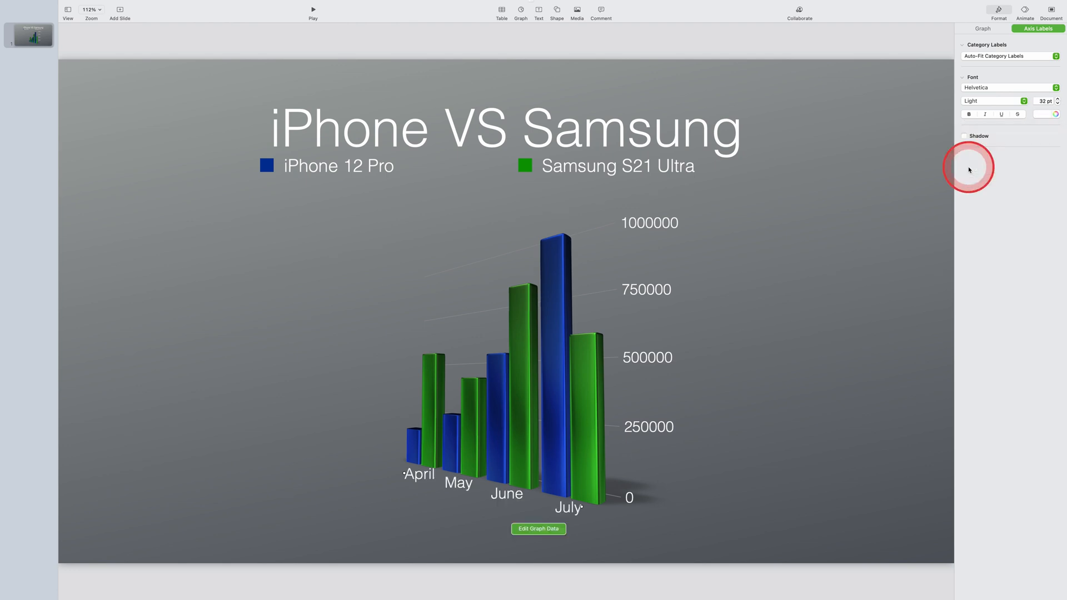
{"action": "left_click", "coordinate": [965, 136]}
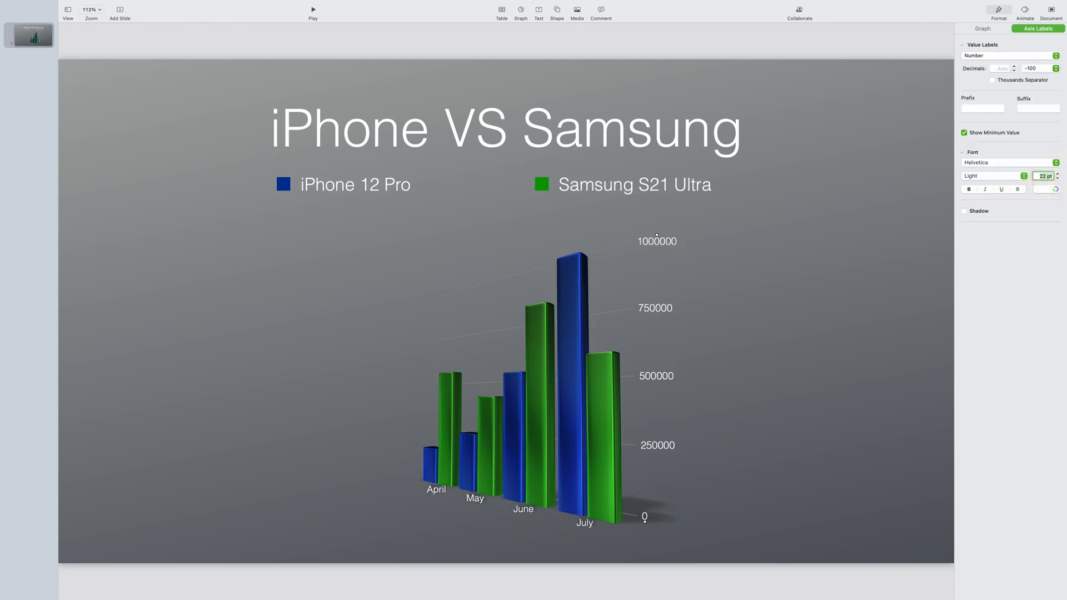
{"action": "left_click", "coordinate": [965, 211]}
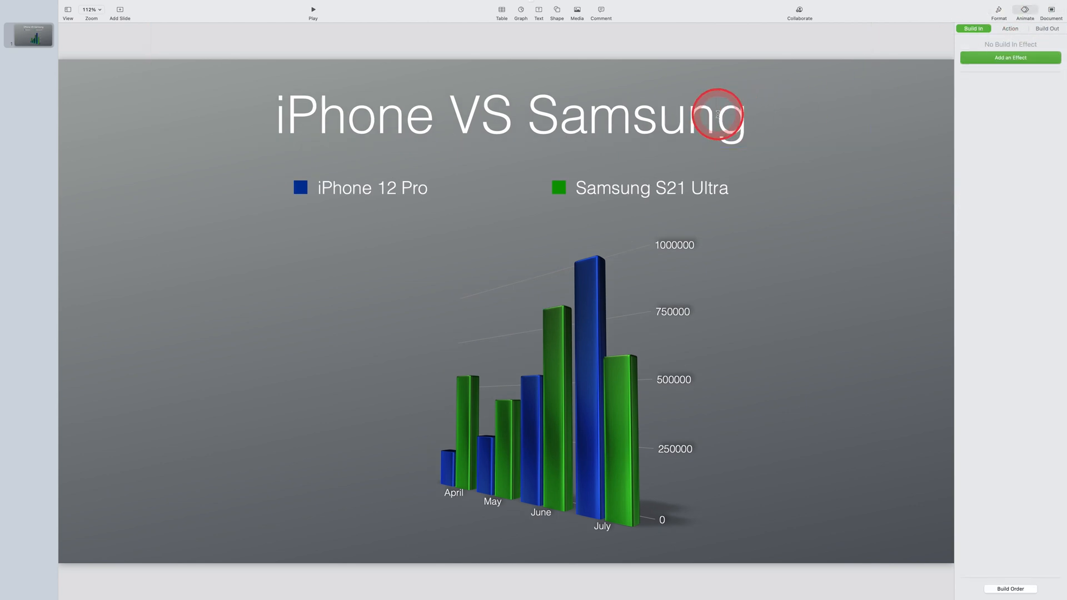
Give the column chart a Drift build-in from the entrance effects list
{"action": "left_click", "coordinate": [1010, 57]}
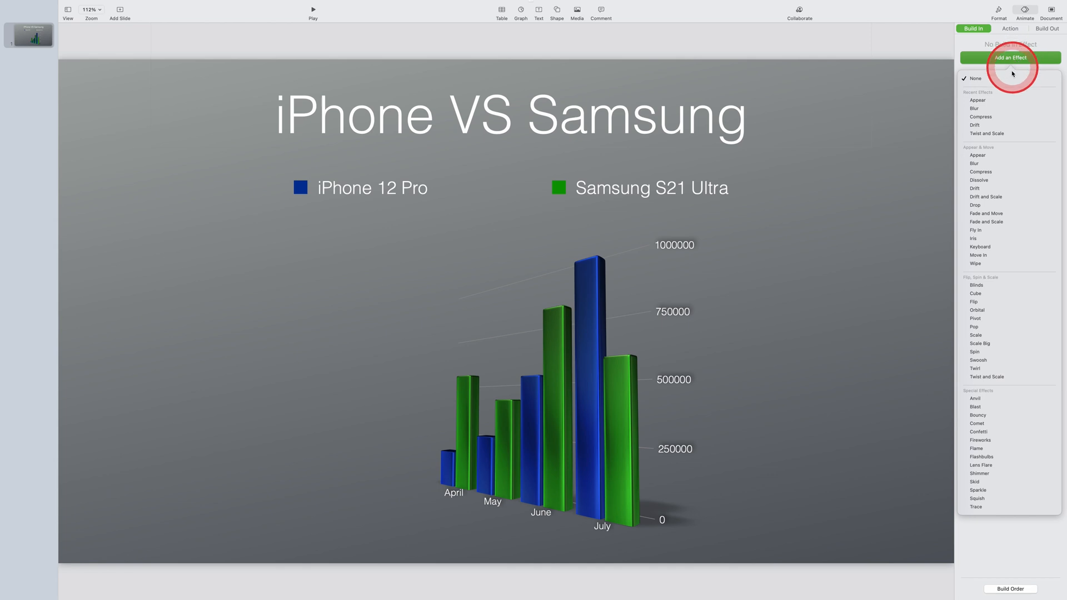
{"action": "mouse_move", "coordinate": [1000, 152]}
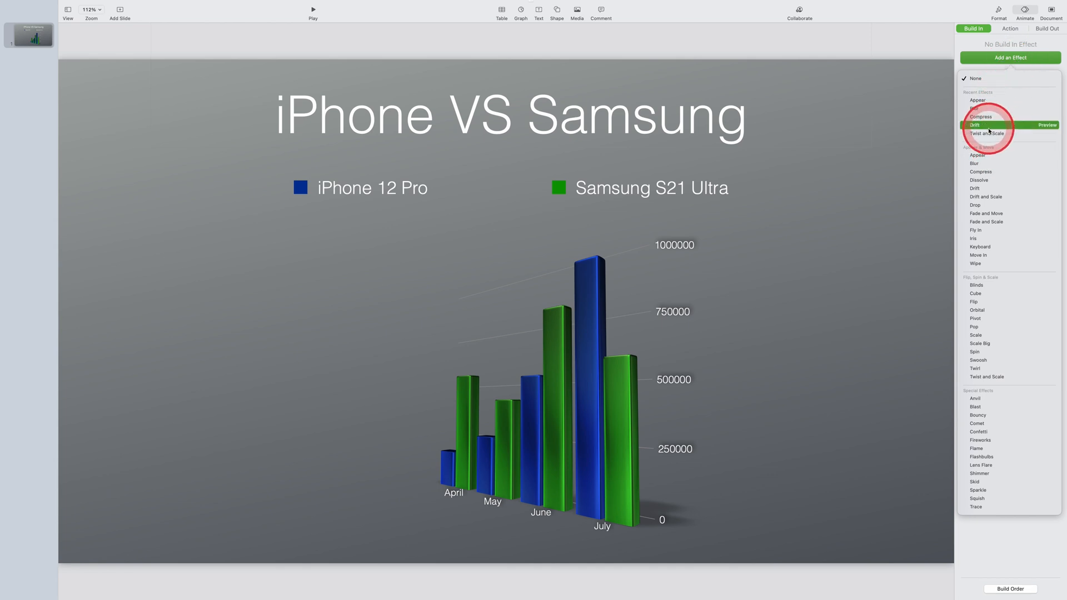
{"action": "left_click", "coordinate": [1048, 29]}
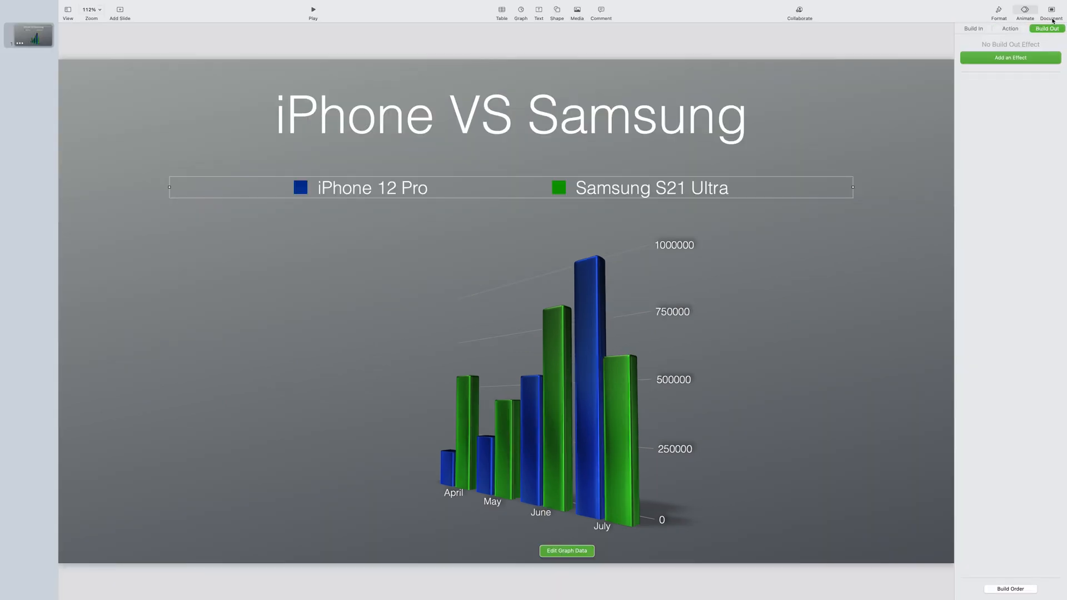
Set the presentation type to Self-Playing in the document settings
{"action": "left_click", "coordinate": [1051, 11]}
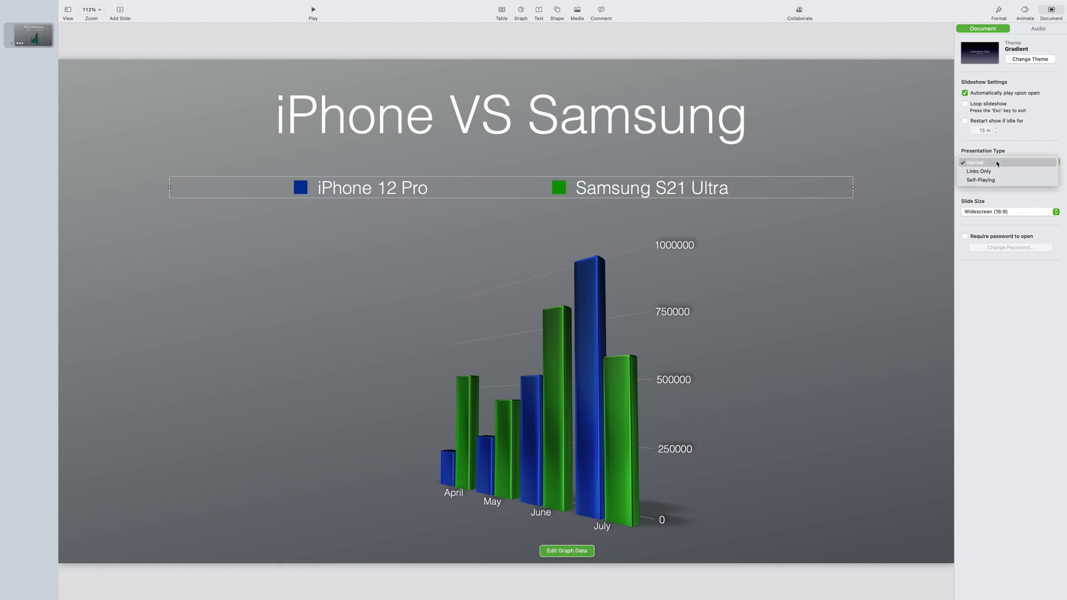
{"action": "left_click", "coordinate": [975, 162]}
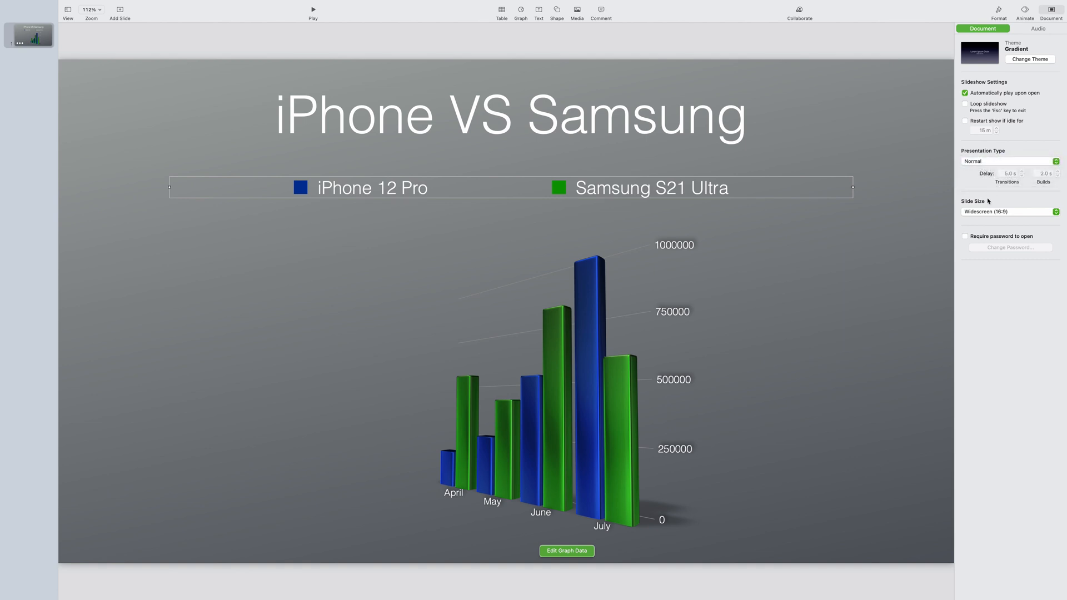
{"action": "mouse_move", "coordinate": [991, 159]}
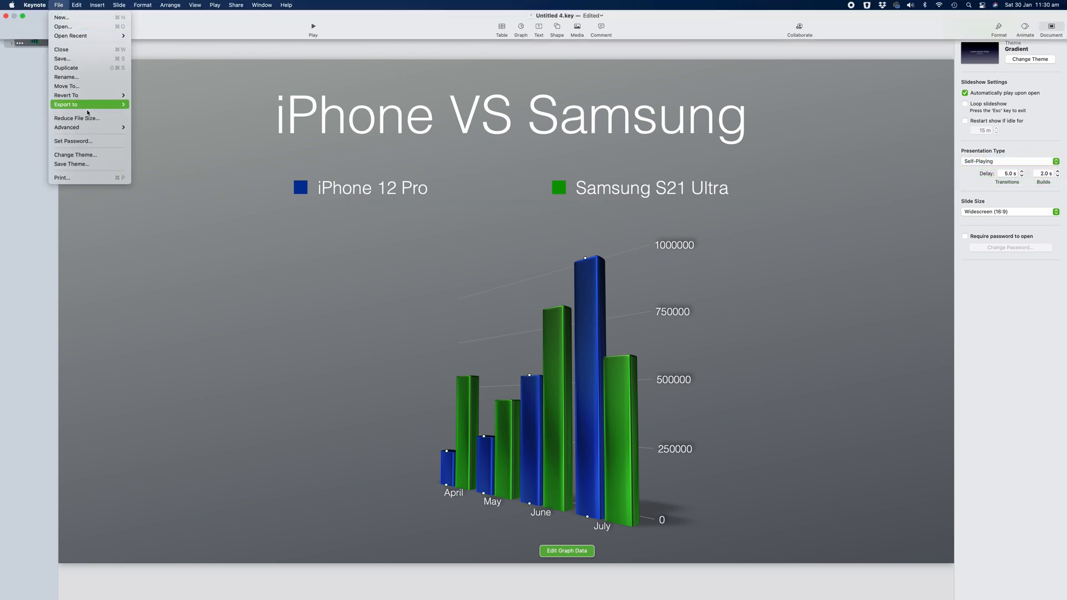
Export the presentation as a movie advancing slides after 5 seconds, named Graphs, to the Desktop
{"action": "left_click", "coordinate": [65, 105]}
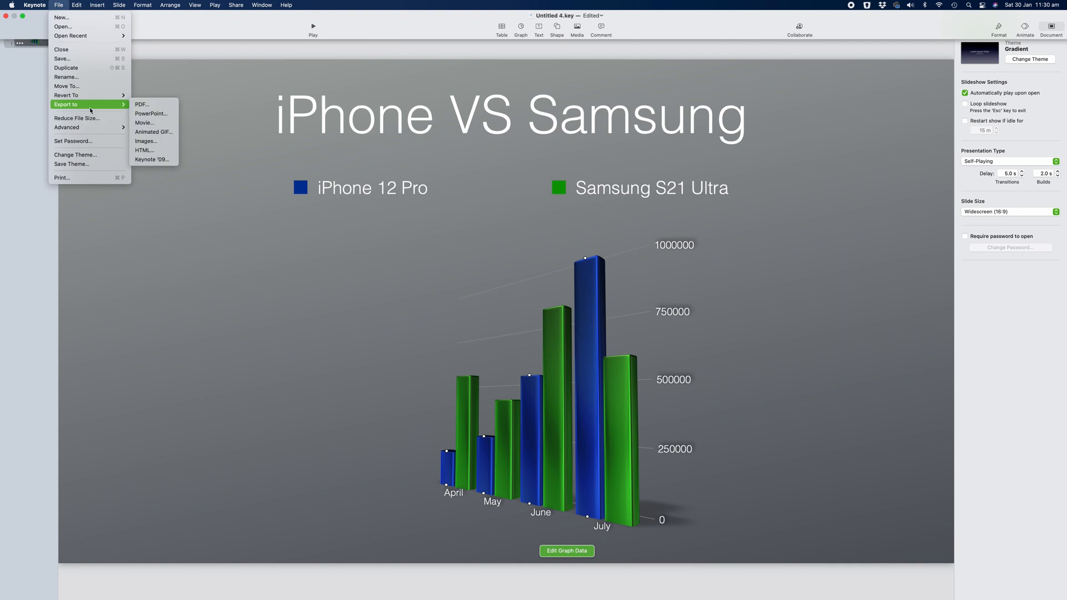
{"action": "left_click", "coordinate": [144, 122]}
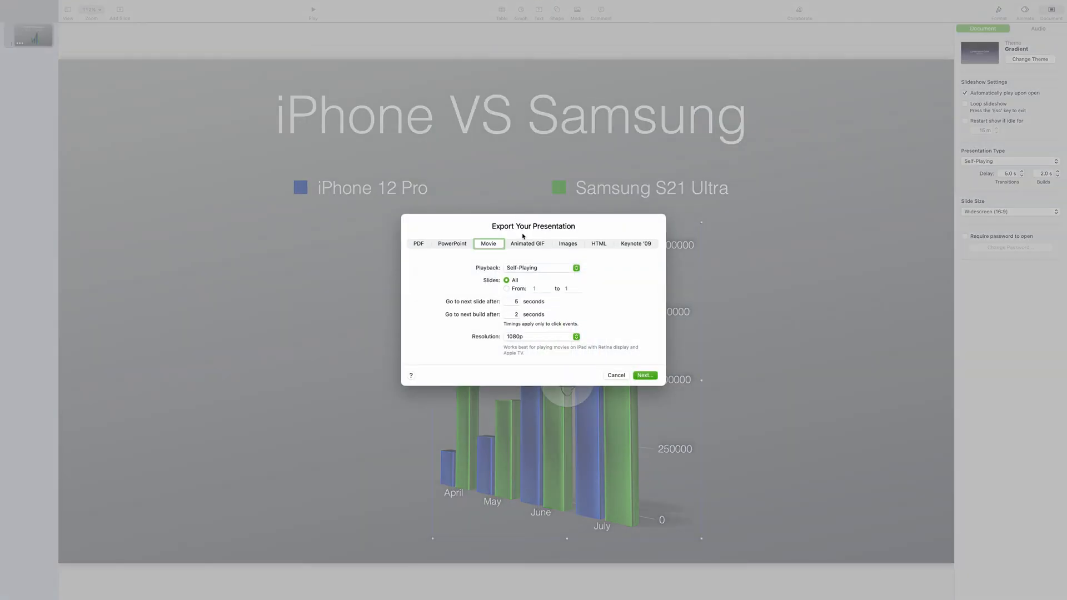
{"action": "mouse_move", "coordinate": [522, 301]}
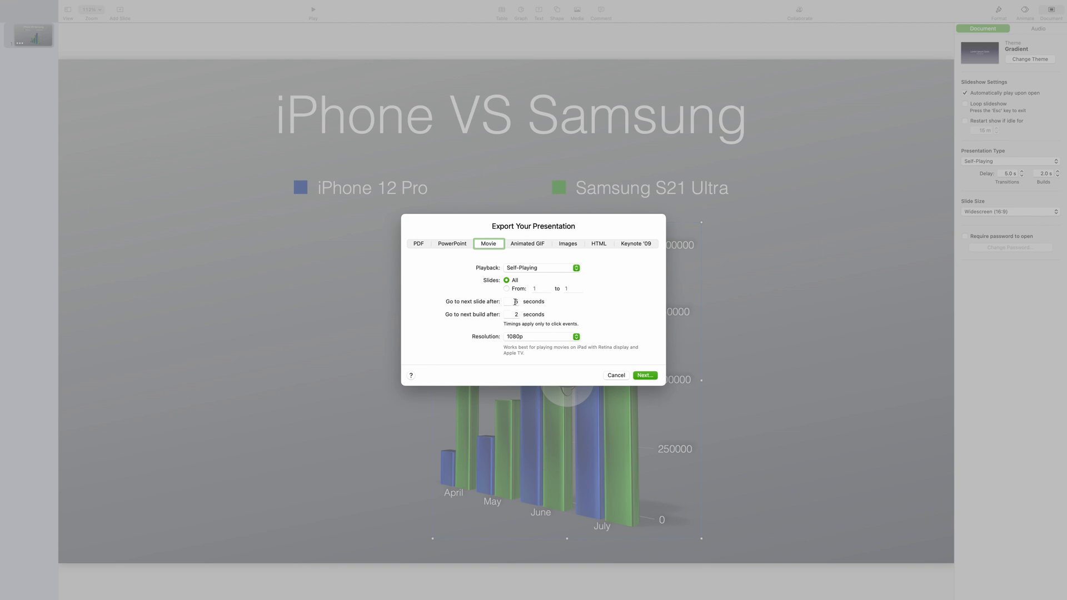
{"action": "type", "text": "5"}
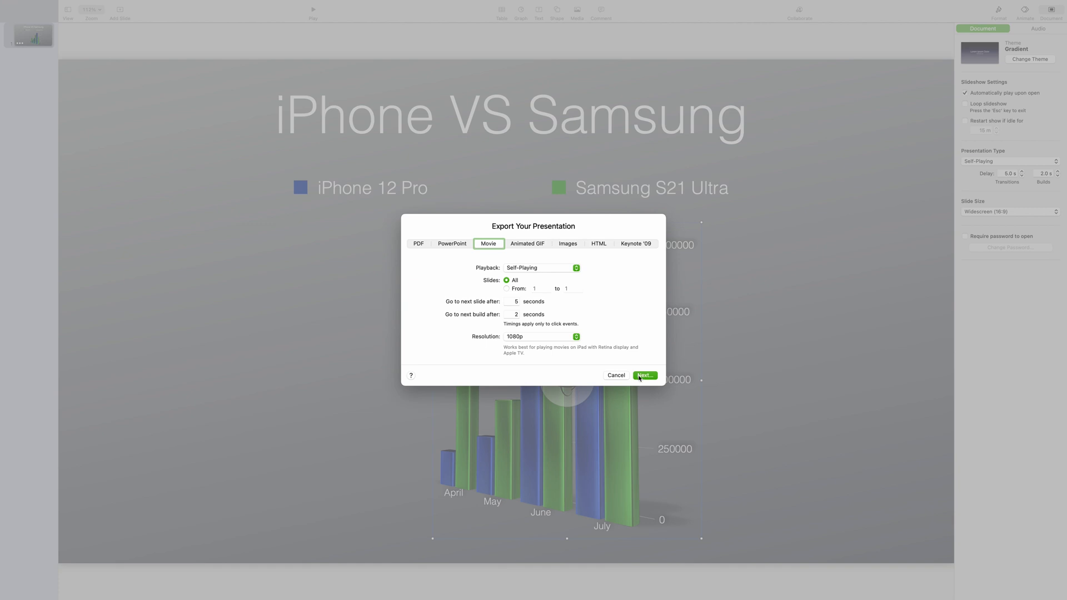
{"action": "left_click", "coordinate": [644, 375]}
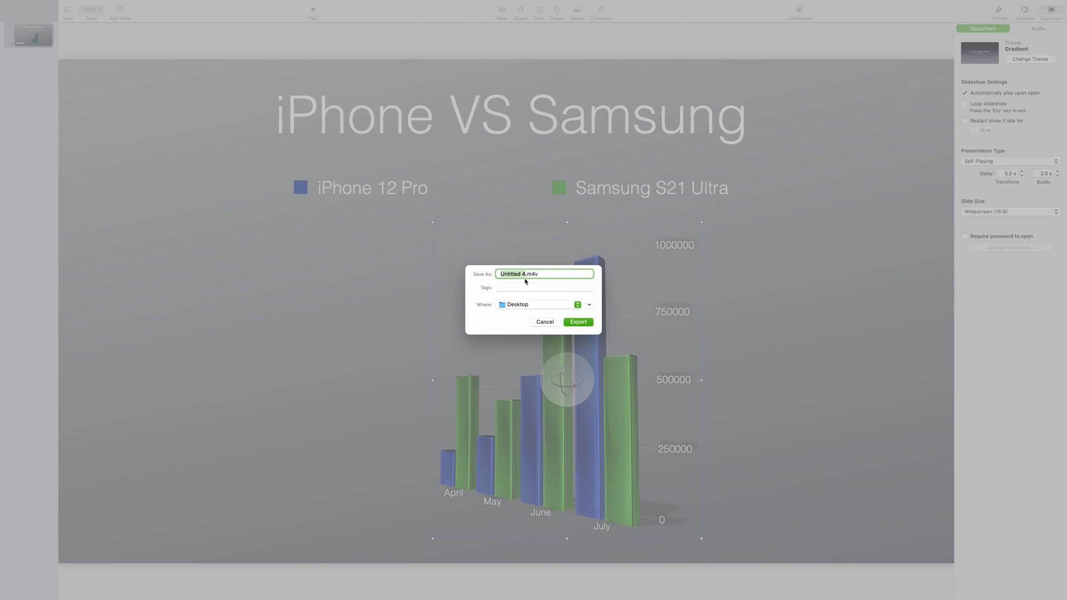
{"action": "type", "text": "gr"}
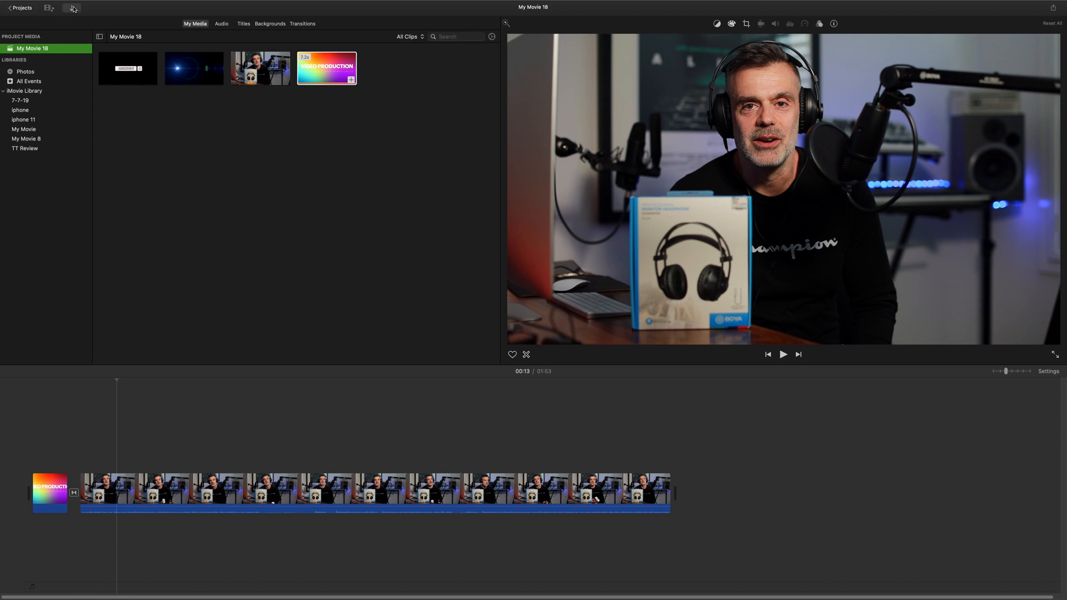
Import Graphs.m4v from the Desktop into the iMovie project media
{"action": "left_click", "coordinate": [71, 8]}
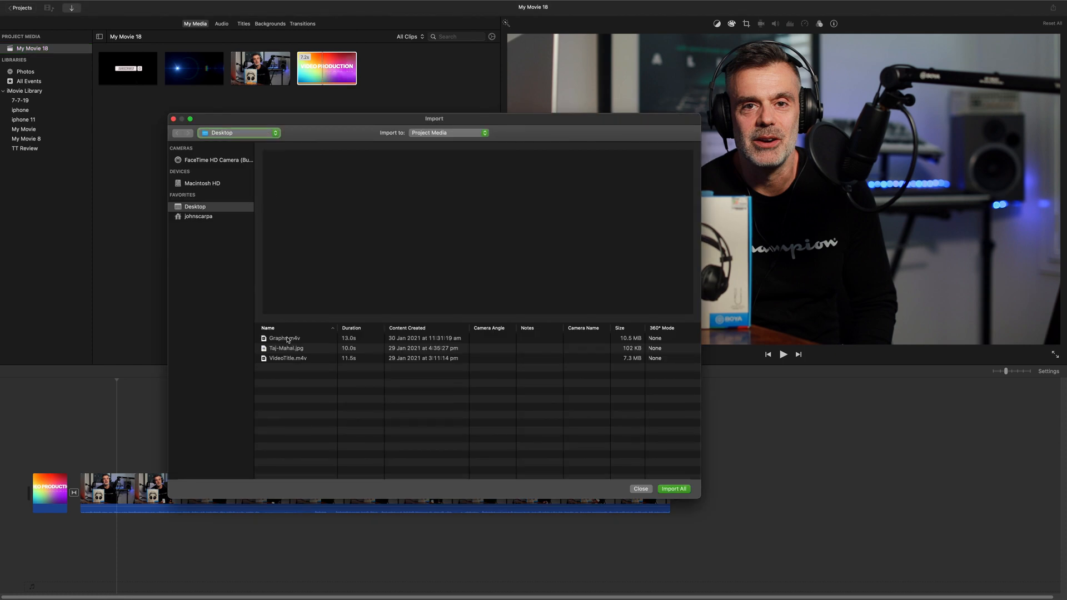
{"action": "left_click", "coordinate": [672, 489]}
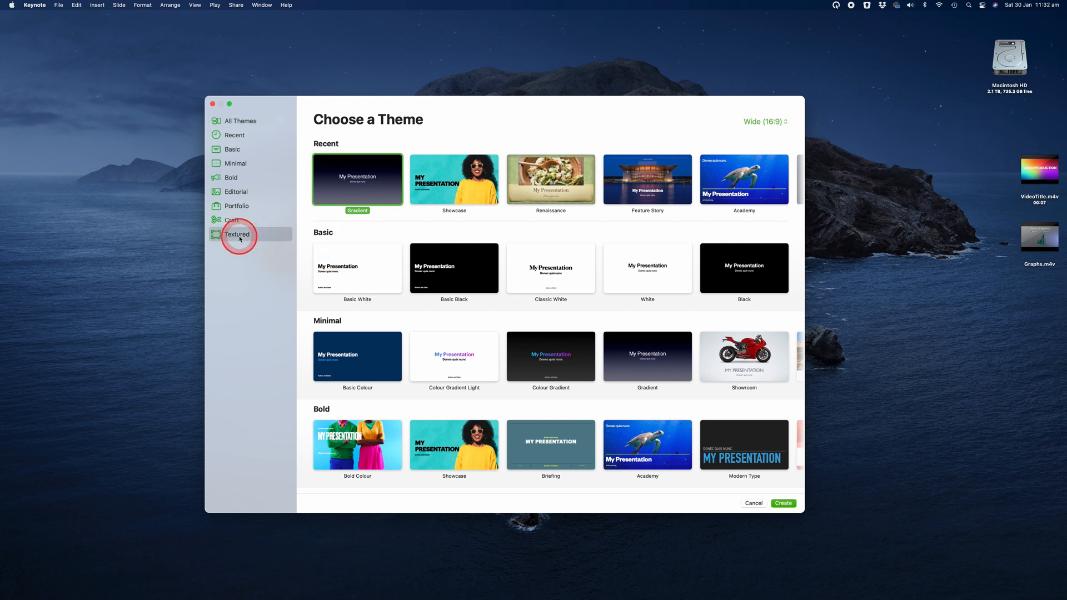
Create a Textured Parchment presentation, maximise it and switch the slide to the Blank layout
{"action": "left_click", "coordinate": [237, 234]}
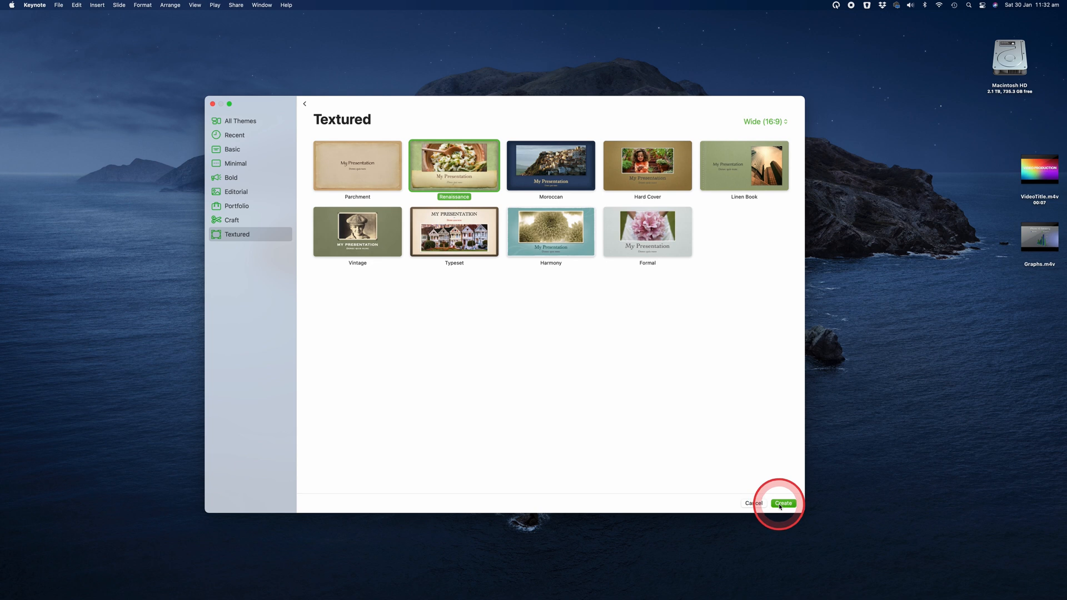
{"action": "left_click", "coordinate": [783, 504]}
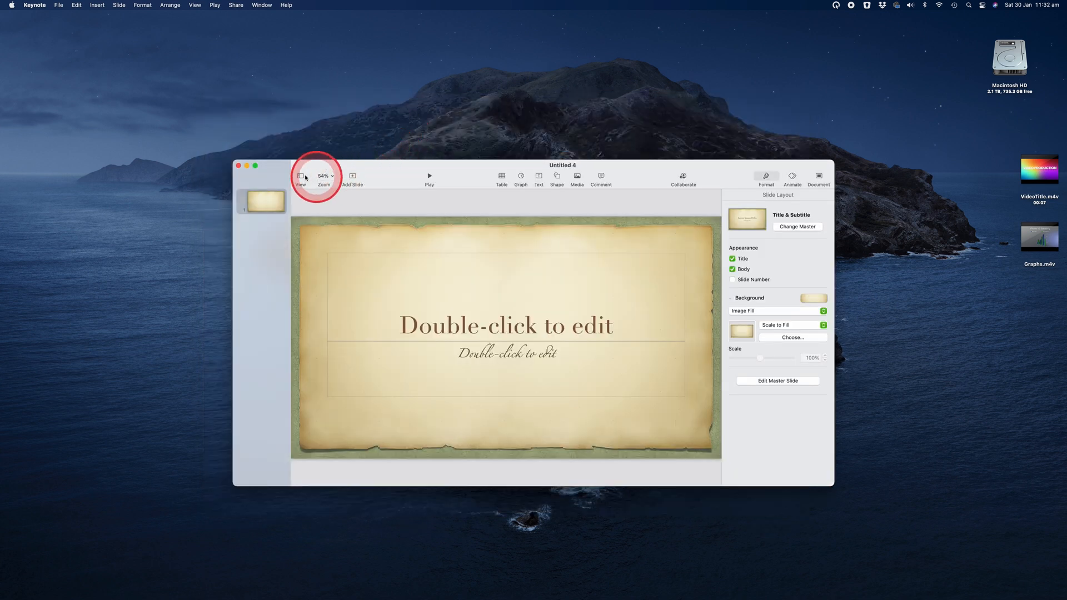
{"action": "left_click", "coordinate": [254, 166]}
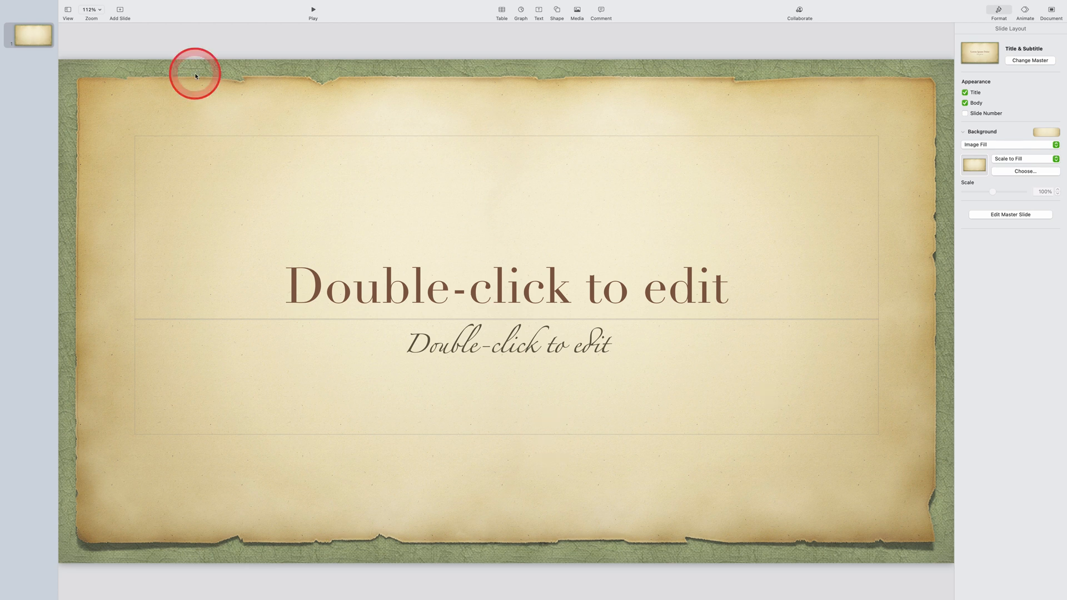
{"action": "right_click", "coordinate": [28, 36]}
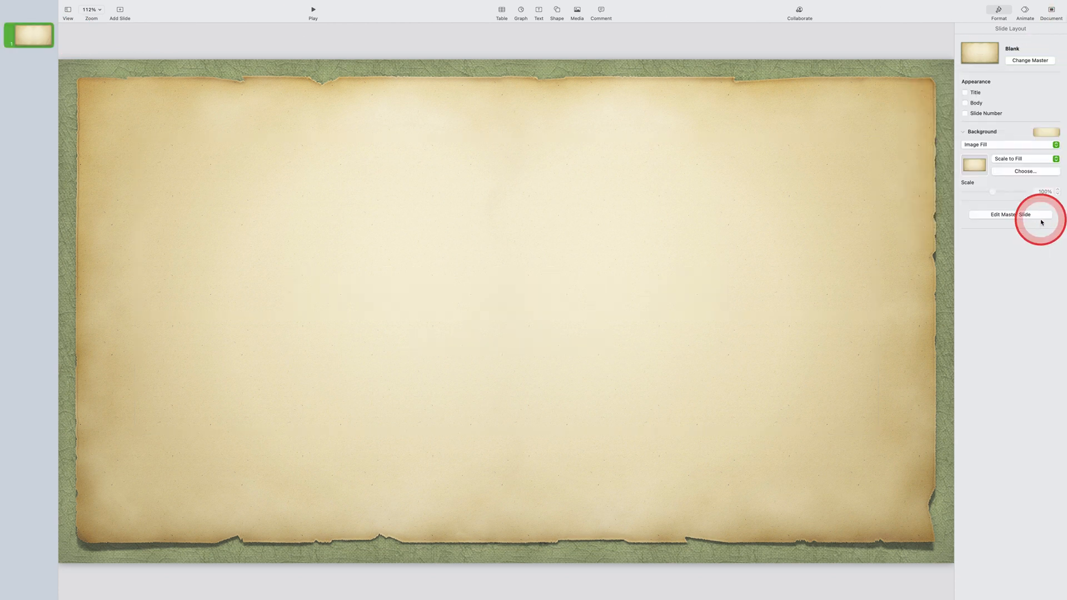
{"action": "mouse_move", "coordinate": [557, 10]}
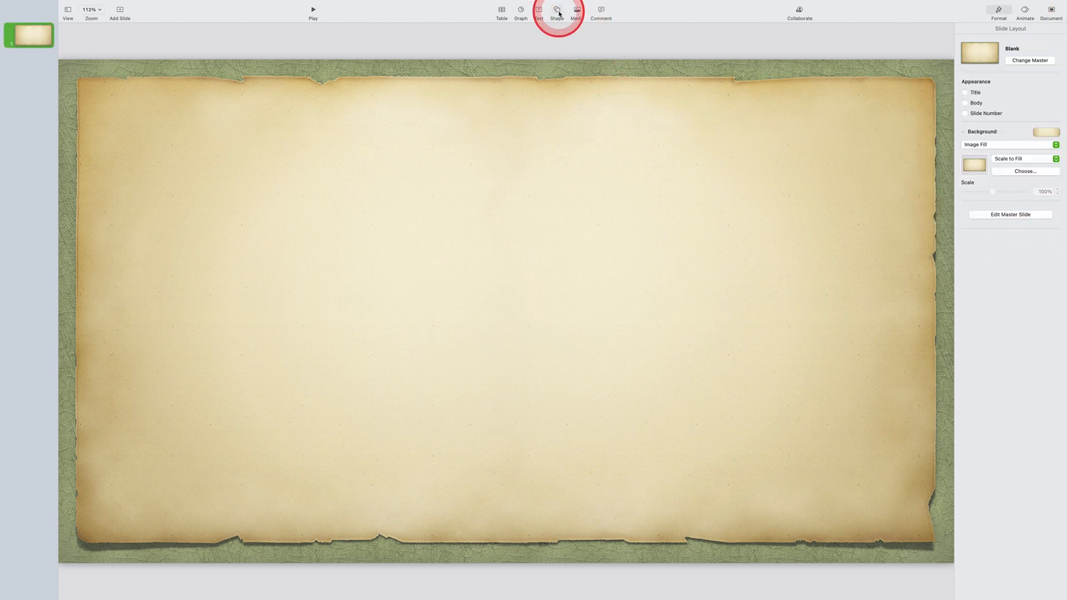
Find the World globe shape by searching 'world' and insert it on the slide
{"action": "left_click", "coordinate": [557, 10]}
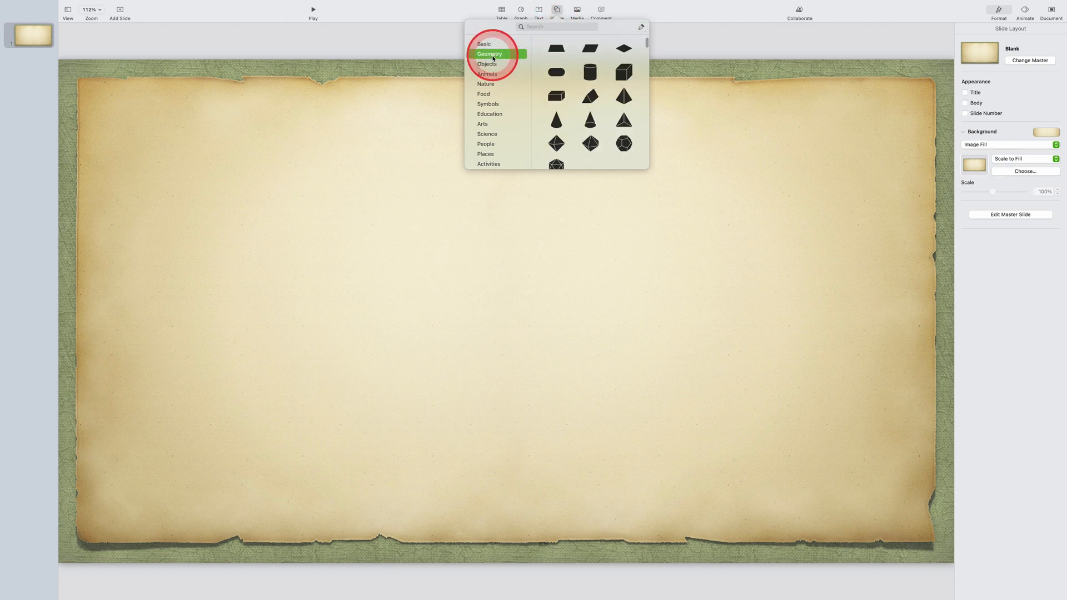
{"action": "left_click", "coordinate": [484, 94]}
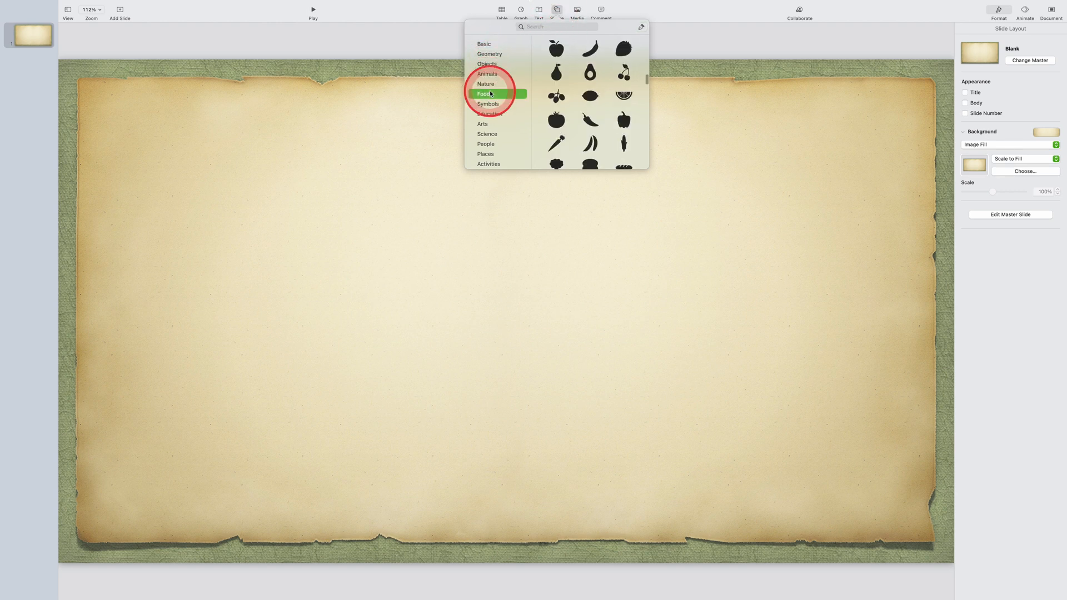
{"action": "left_click", "coordinate": [489, 113]}
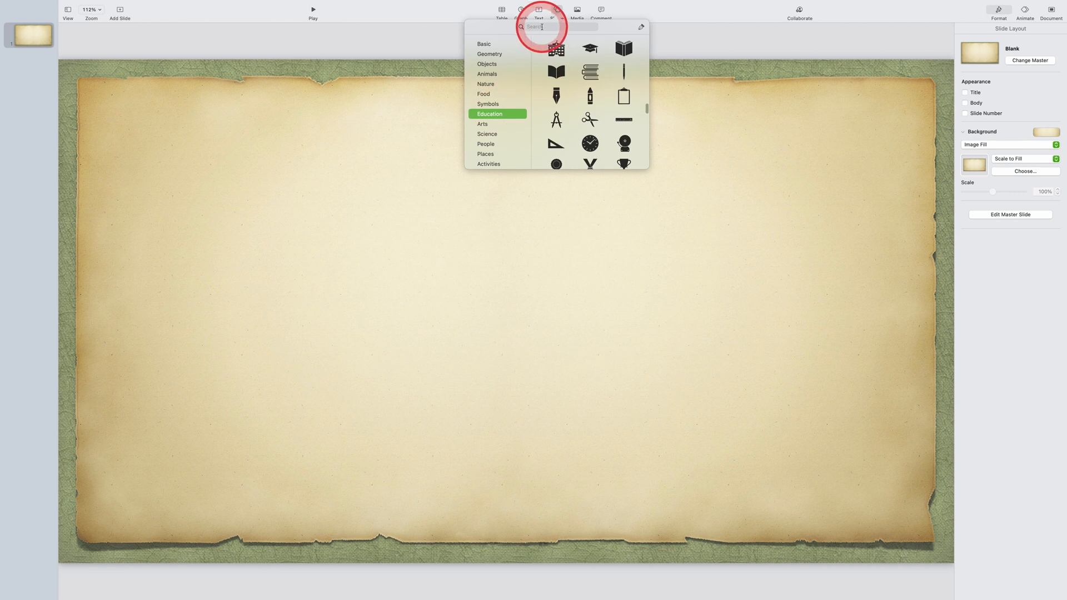
{"action": "type", "text": "worl"}
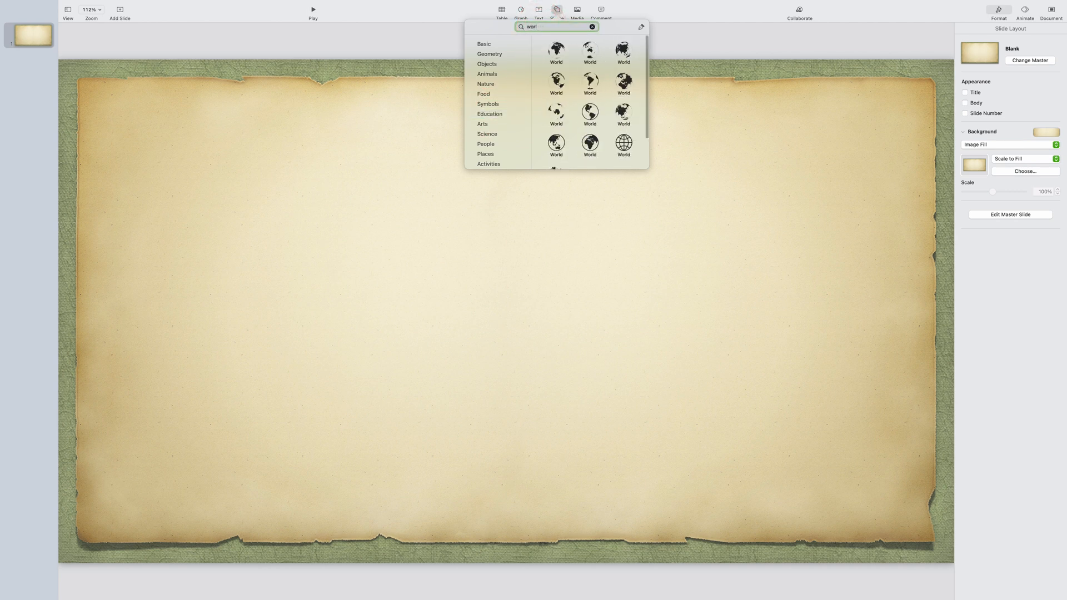
{"action": "left_click", "coordinate": [622, 84]}
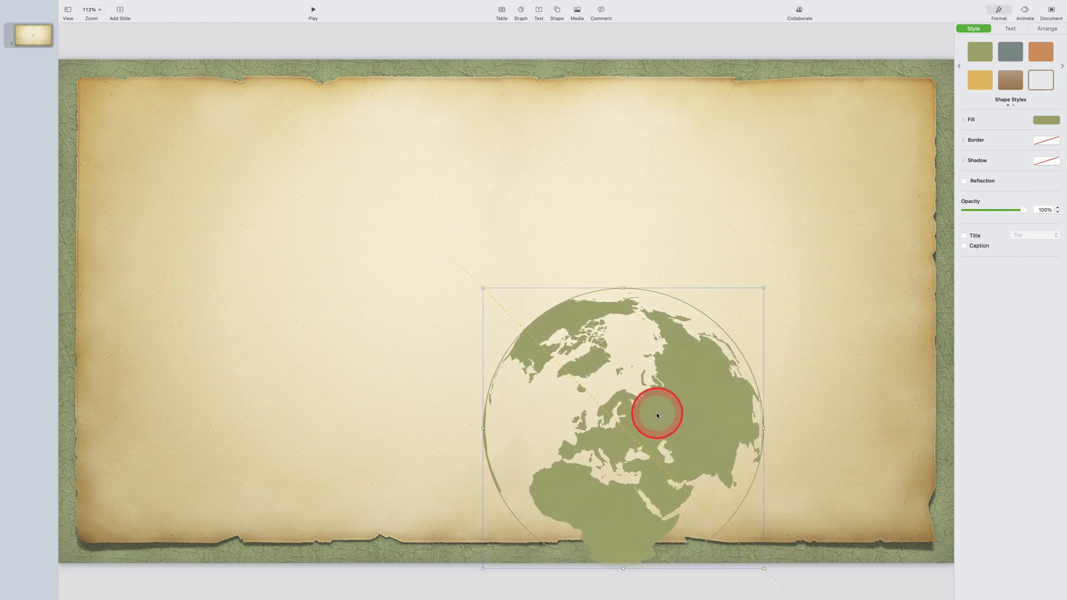
Enlarge the globe and position it on the right half of the slide
{"action": "left_click_drag", "start_coordinate": [657, 415], "coordinate": [781, 422]}
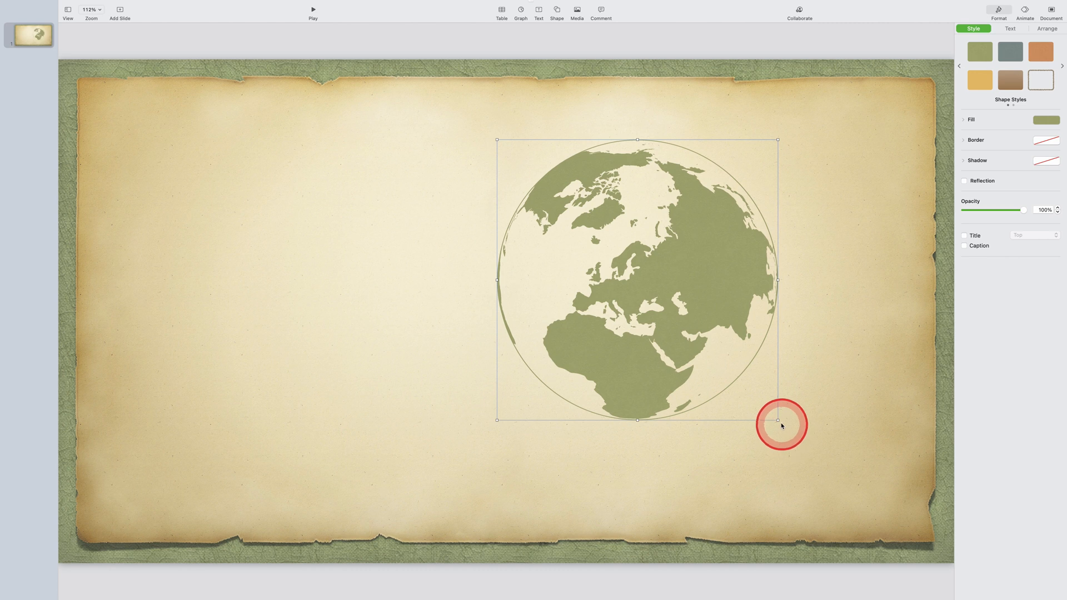
{"action": "left_click_drag", "start_coordinate": [780, 420], "coordinate": [771, 320]}
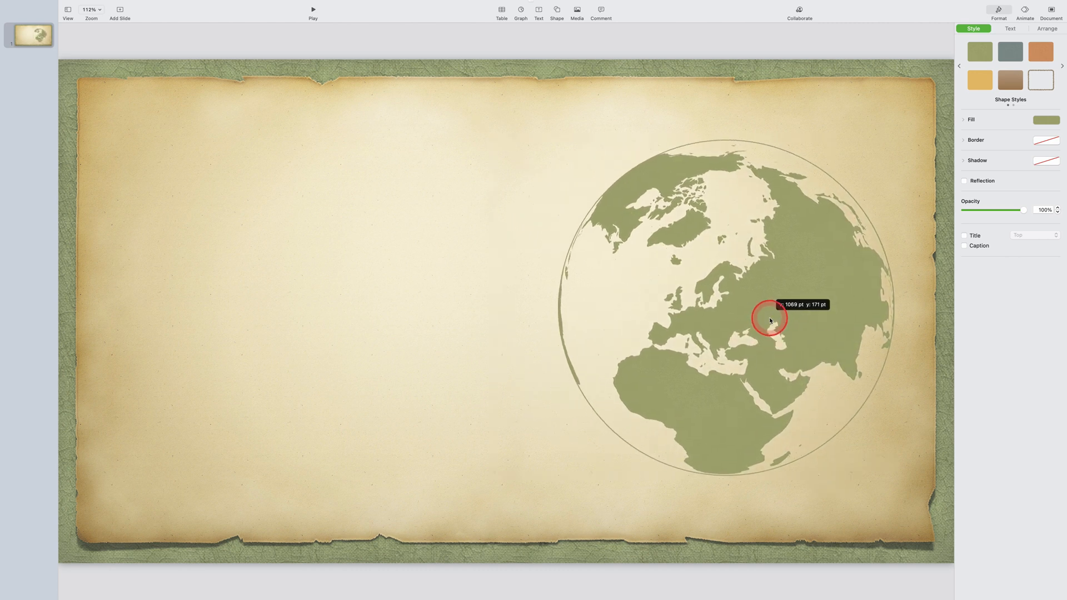
{"action": "left_click_drag", "start_coordinate": [769, 320], "coordinate": [468, 116]}
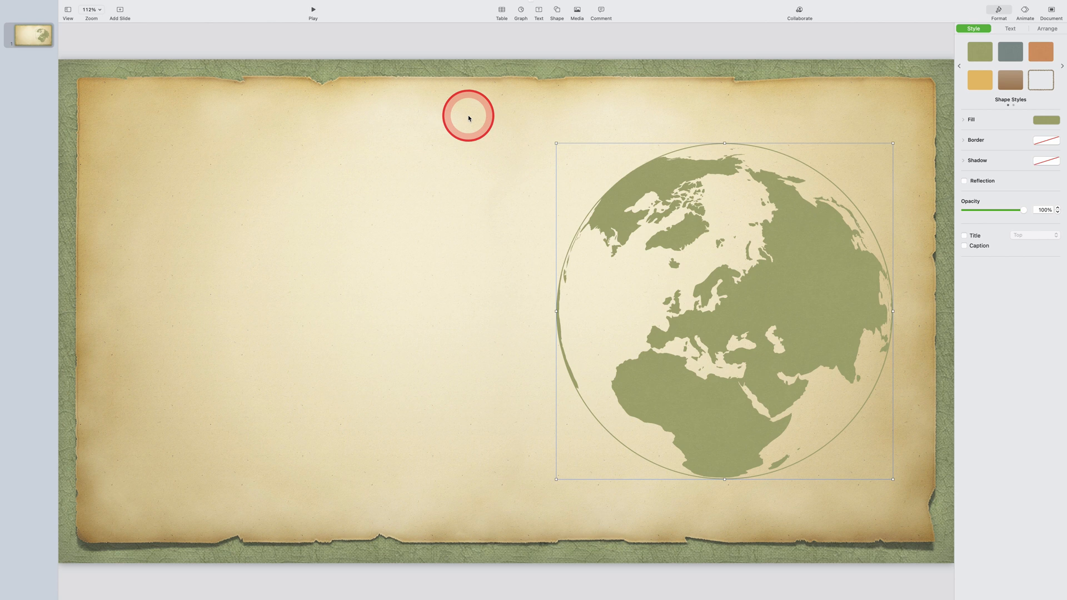
{"action": "left_click", "coordinate": [577, 10]}
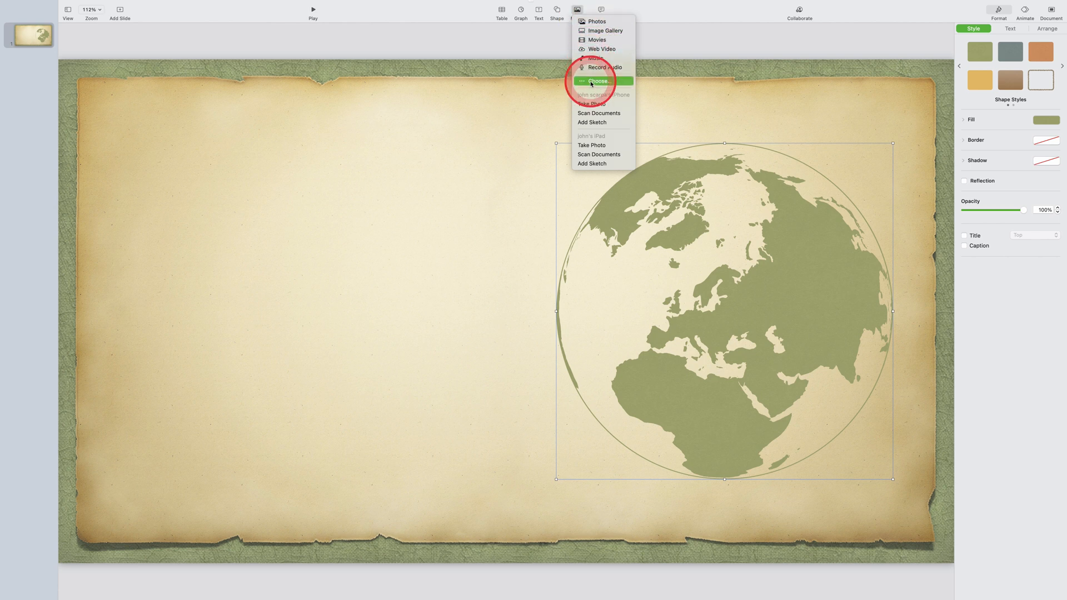
Insert the Taj Mahal photo and shrink it to sit on the left beside the globe
{"action": "left_click", "coordinate": [599, 81]}
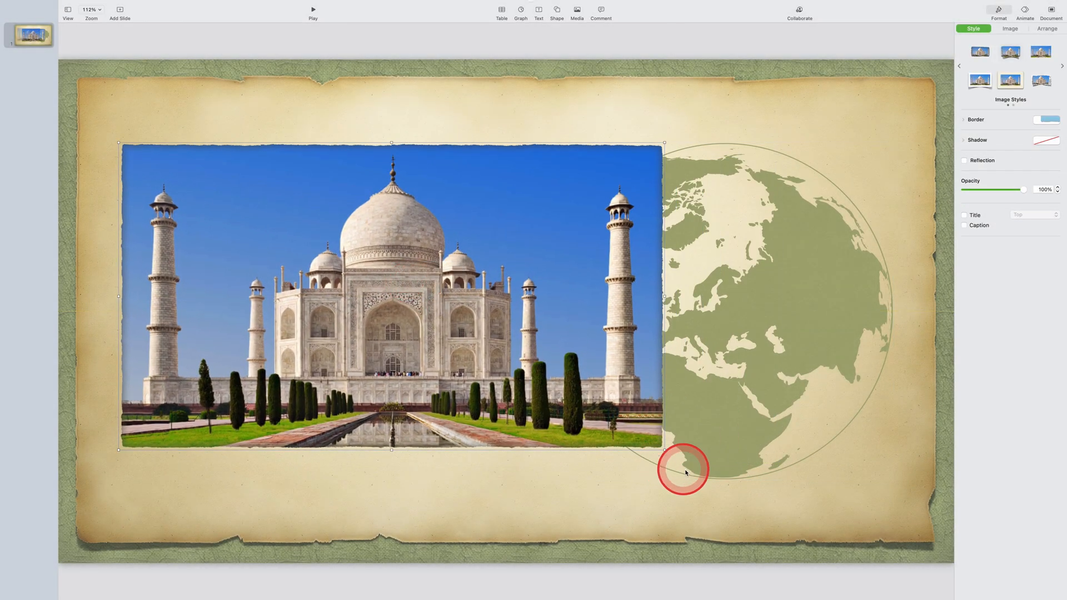
{"action": "left_click_drag", "start_coordinate": [685, 473], "coordinate": [455, 364]}
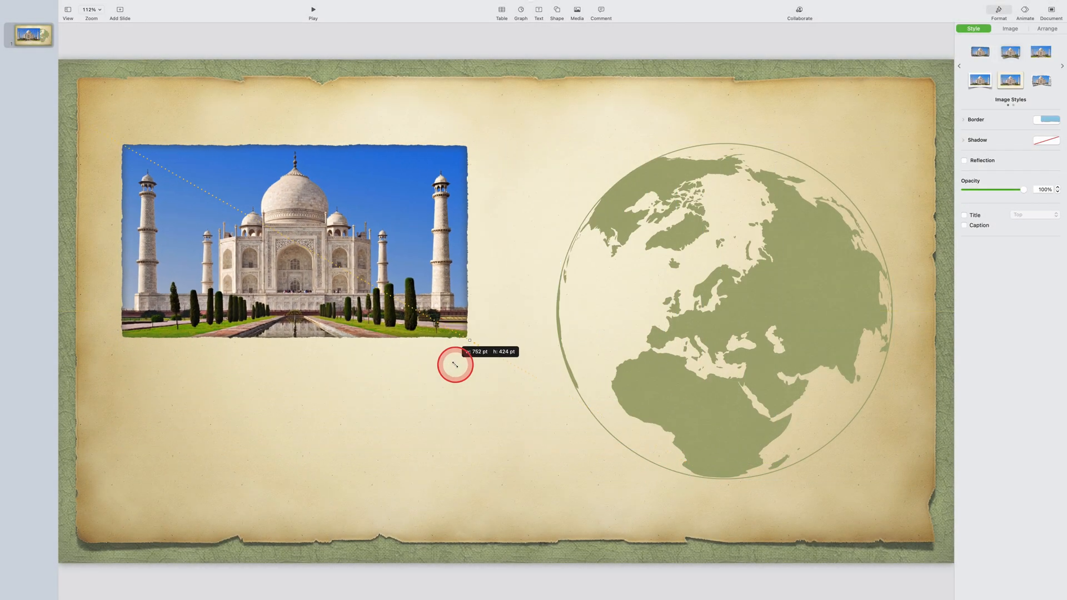
{"action": "left_click", "coordinate": [980, 51]}
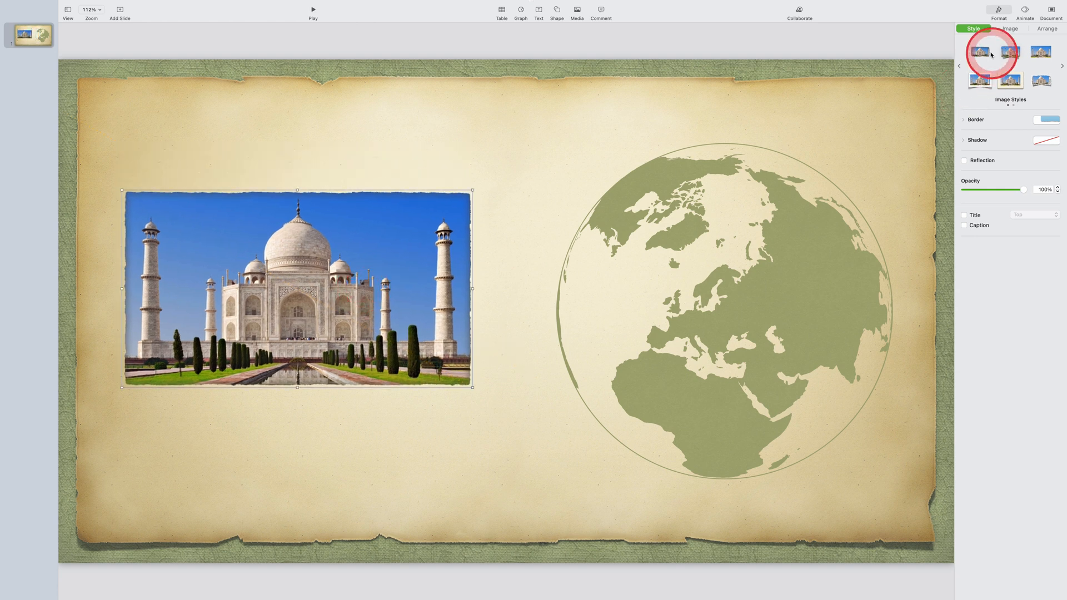
Try borderless and white-frame styles, settling on the torn-paper edge image style
{"action": "left_click", "coordinate": [1011, 52]}
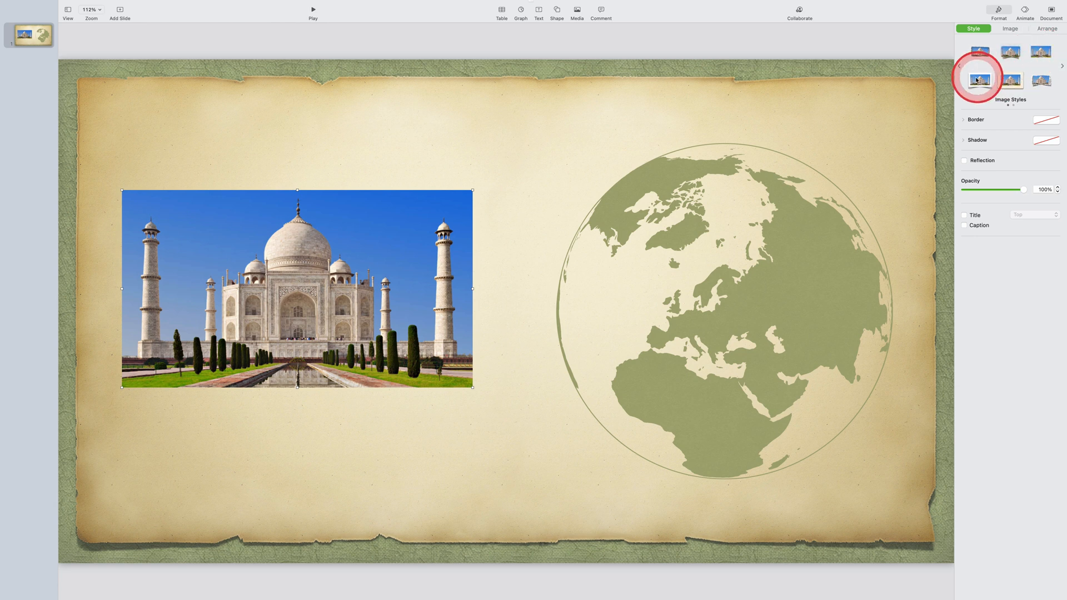
{"action": "left_click", "coordinate": [1012, 80]}
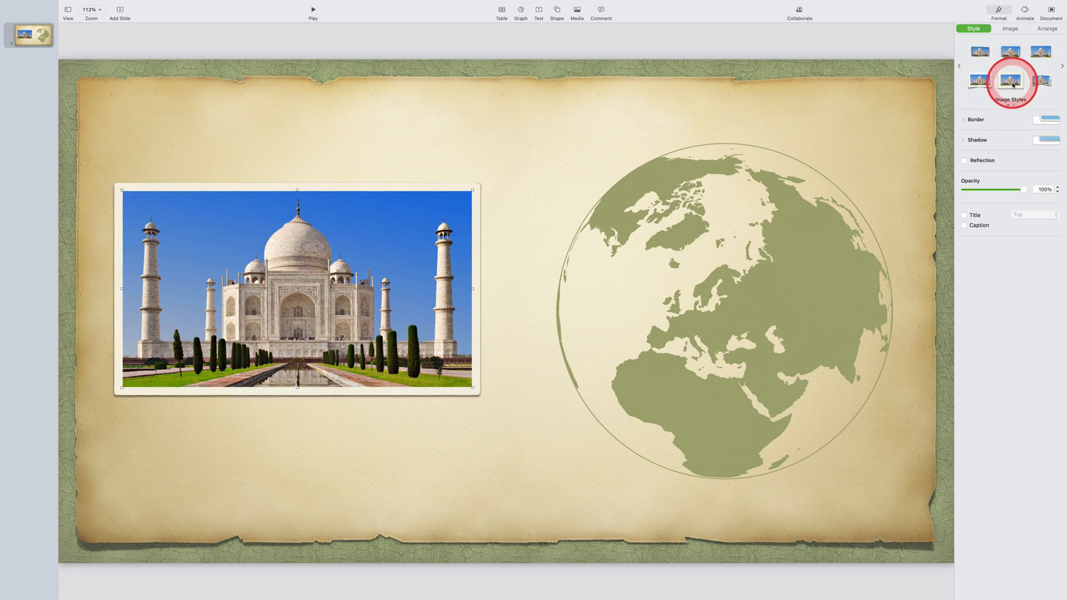
{"action": "left_click", "coordinate": [1040, 82]}
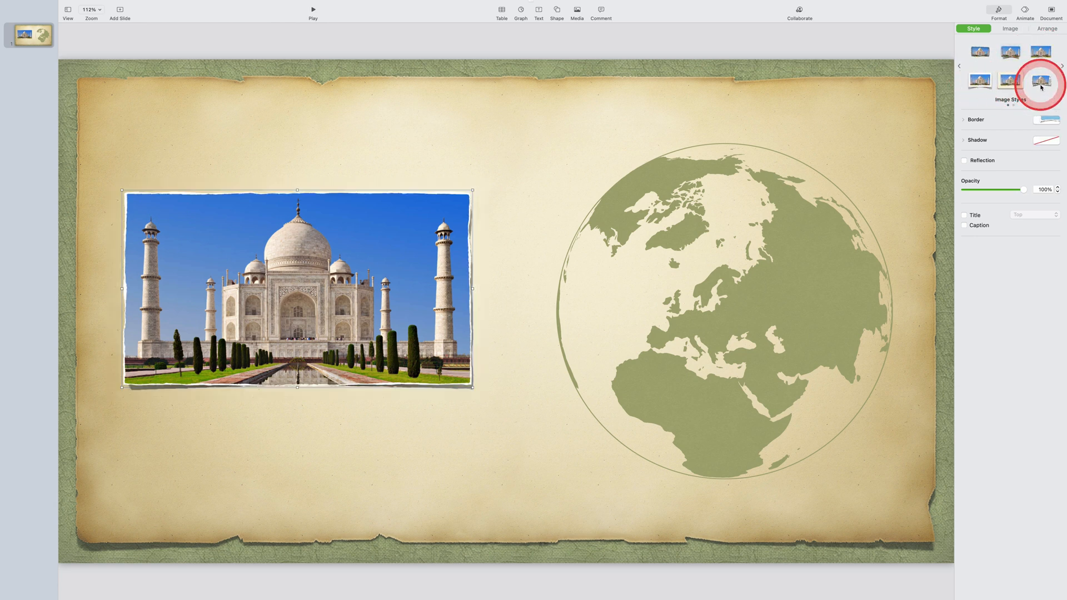
{"action": "left_click", "coordinate": [1040, 84]}
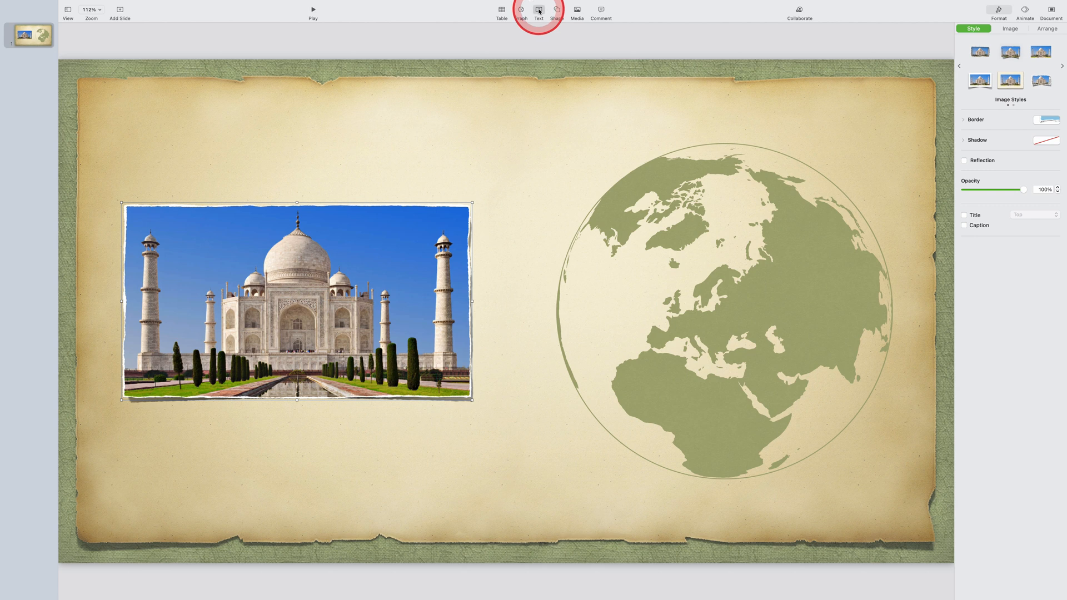
Add an 'India' title text box and a 'Taj Mahal' caption text box
{"action": "left_click", "coordinate": [538, 10]}
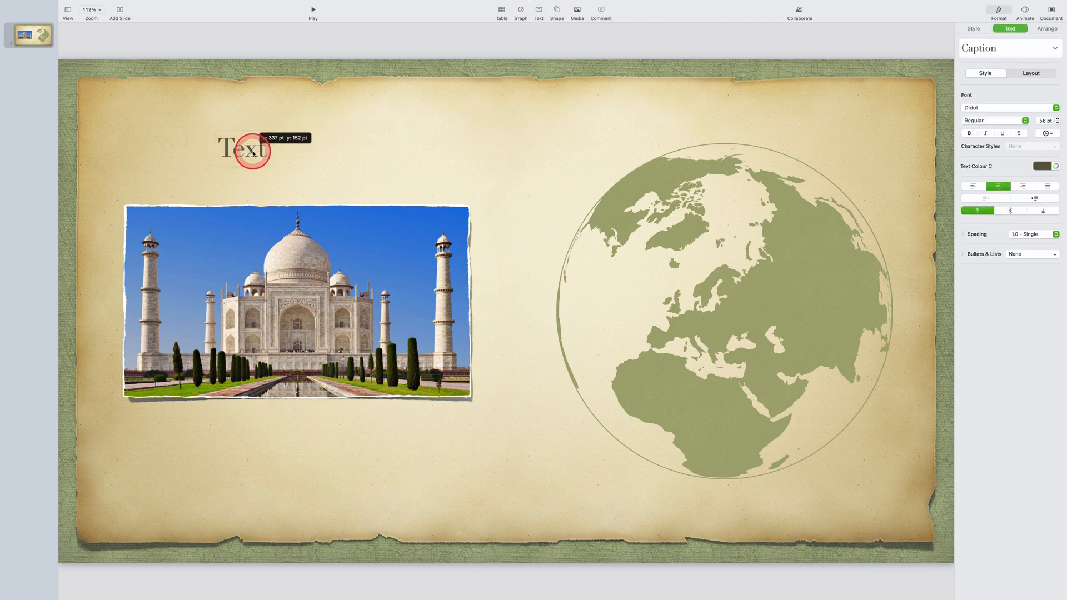
{"action": "type", "text": "India"}
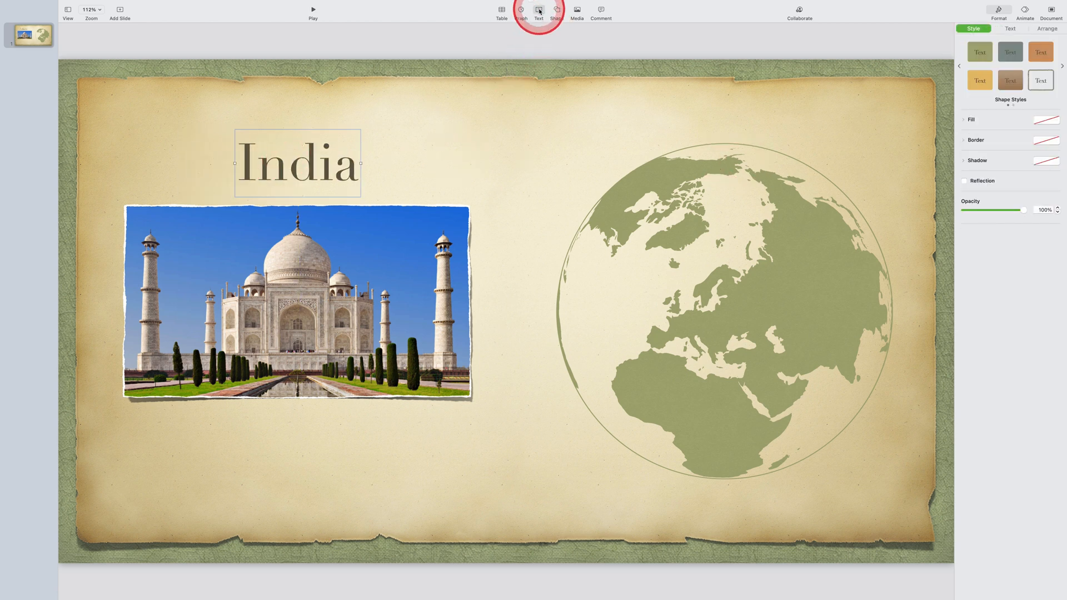
{"action": "left_click", "coordinate": [538, 10]}
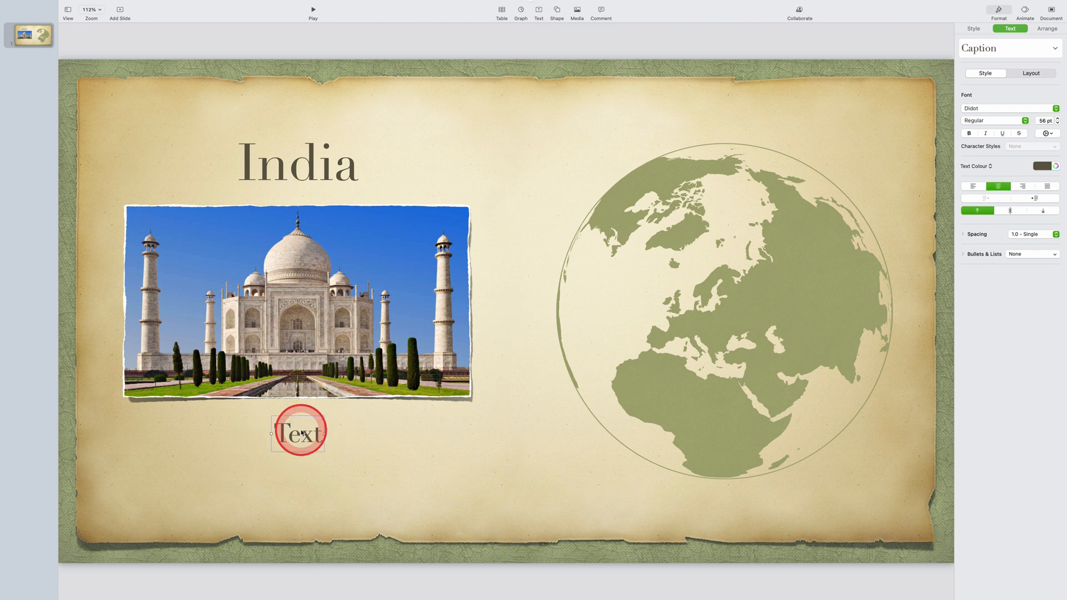
{"action": "type", "text": "Taj Mahal"}
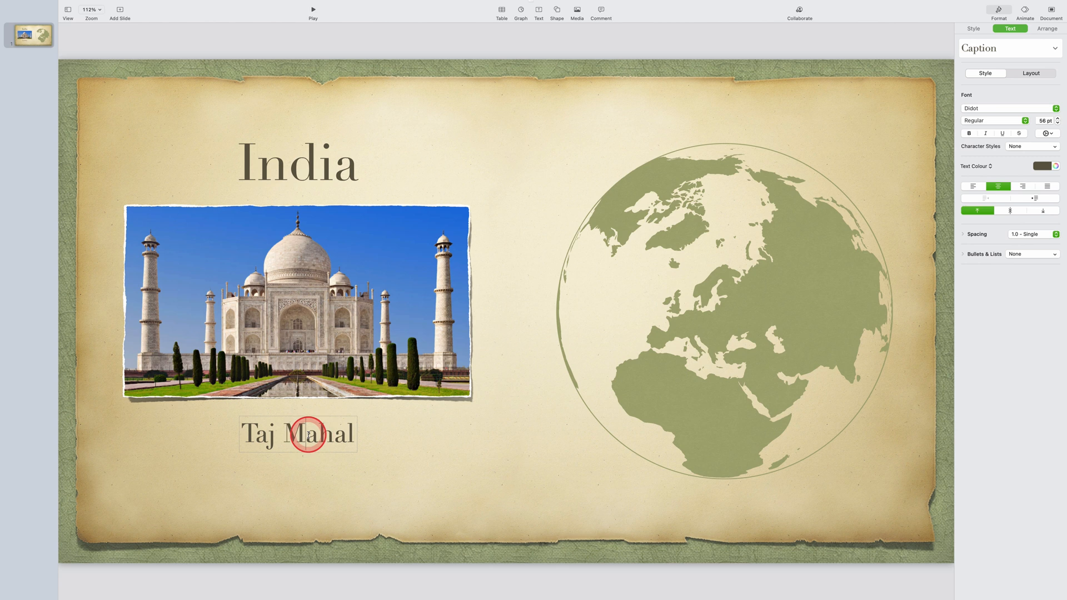
Style the caption olive green and place it below the photo with the title above
{"action": "left_click", "coordinate": [1054, 166]}
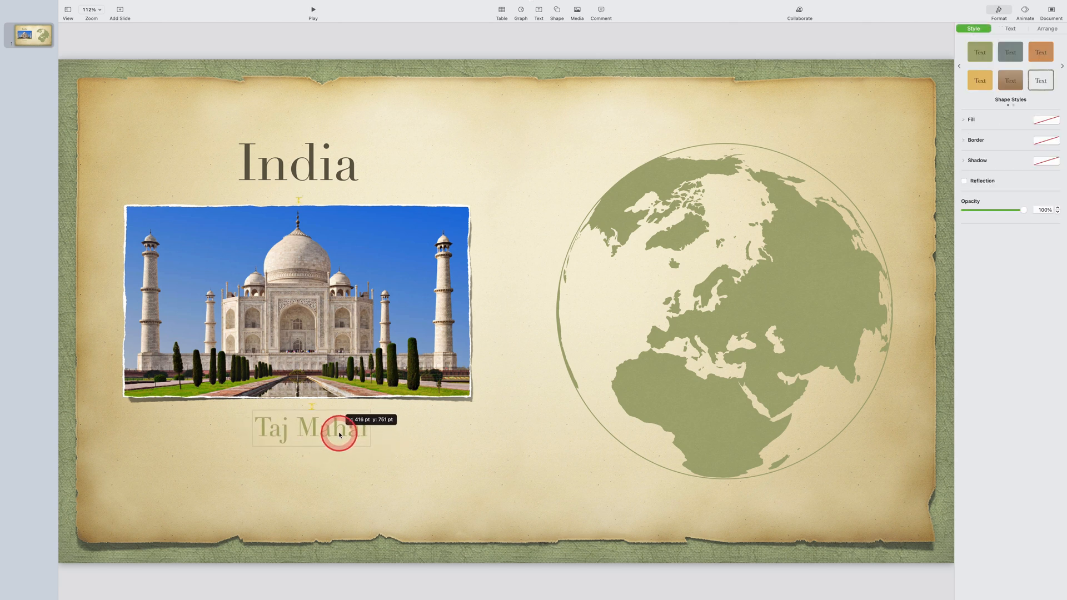
{"action": "left_click_drag", "start_coordinate": [338, 434], "coordinate": [314, 179]}
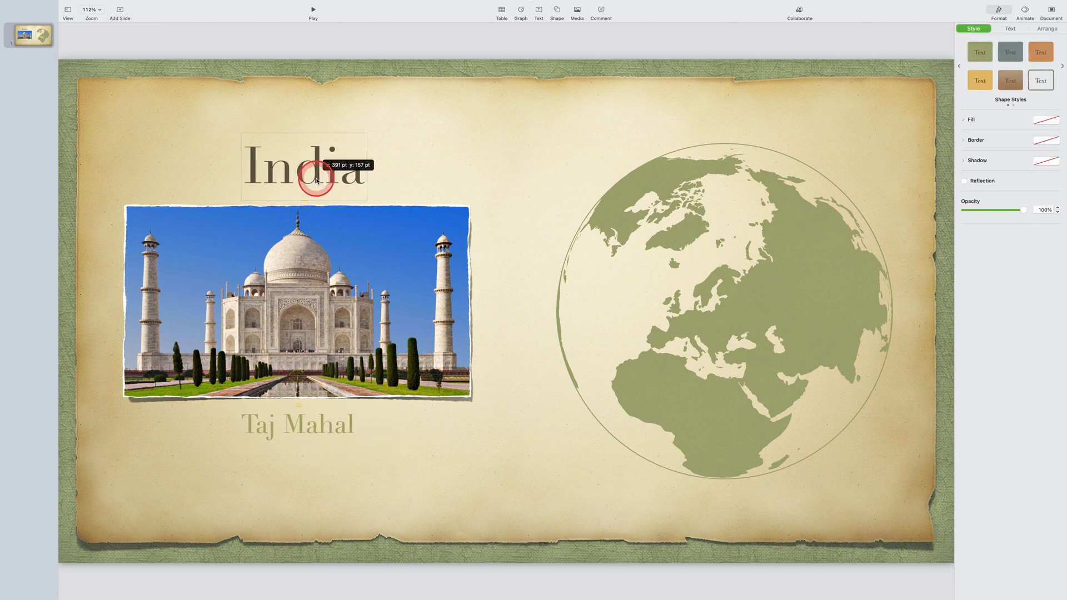
{"action": "left_click", "coordinate": [561, 152]}
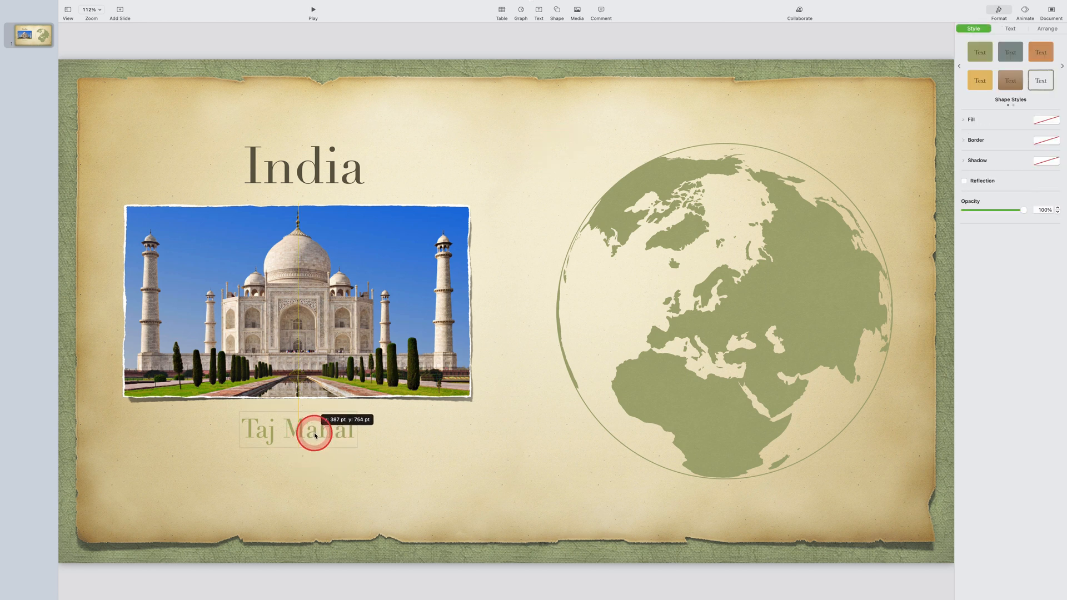
Search the shapes for 'compass' and insert the Compass Rose
{"action": "left_click", "coordinate": [557, 11]}
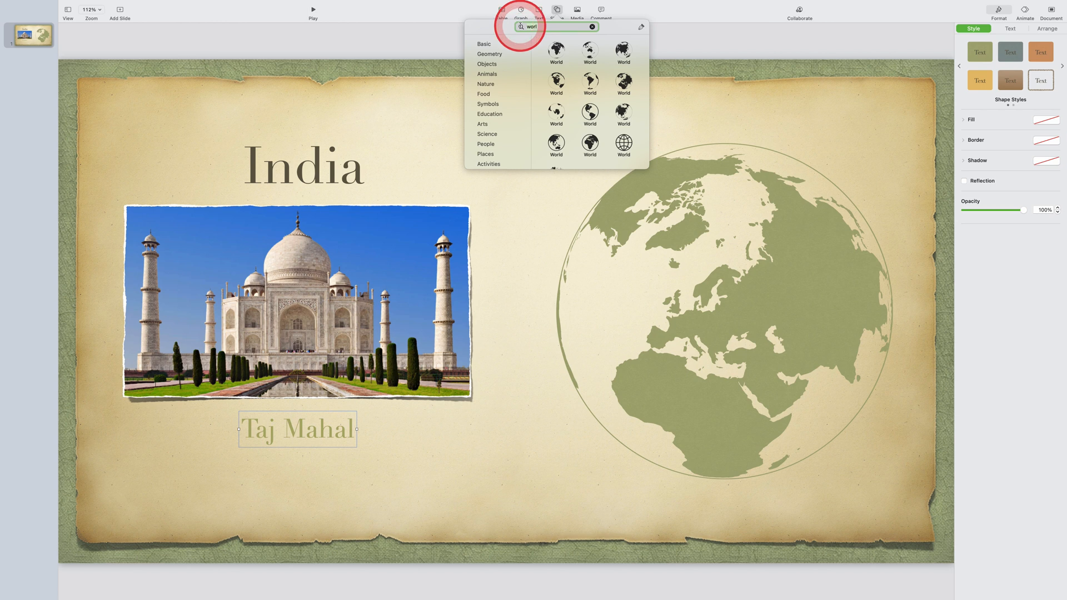
{"action": "type", "text": "comp"}
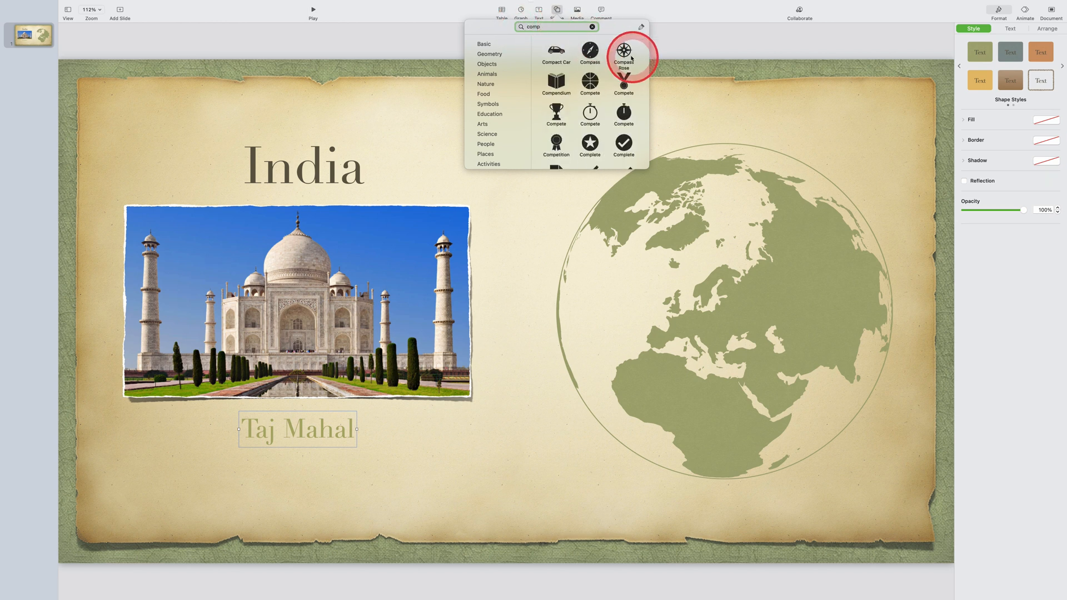
{"action": "left_click", "coordinate": [623, 52]}
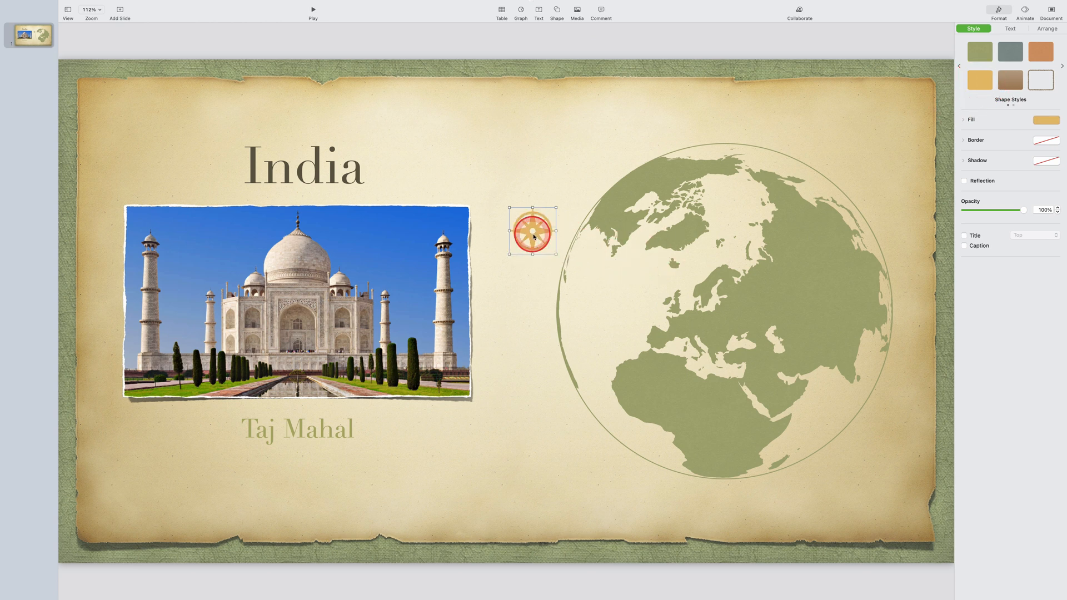
Shrink the compass rose to a tiny marker and set it on India on the globe
{"action": "left_click_drag", "start_coordinate": [533, 230], "coordinate": [849, 364]}
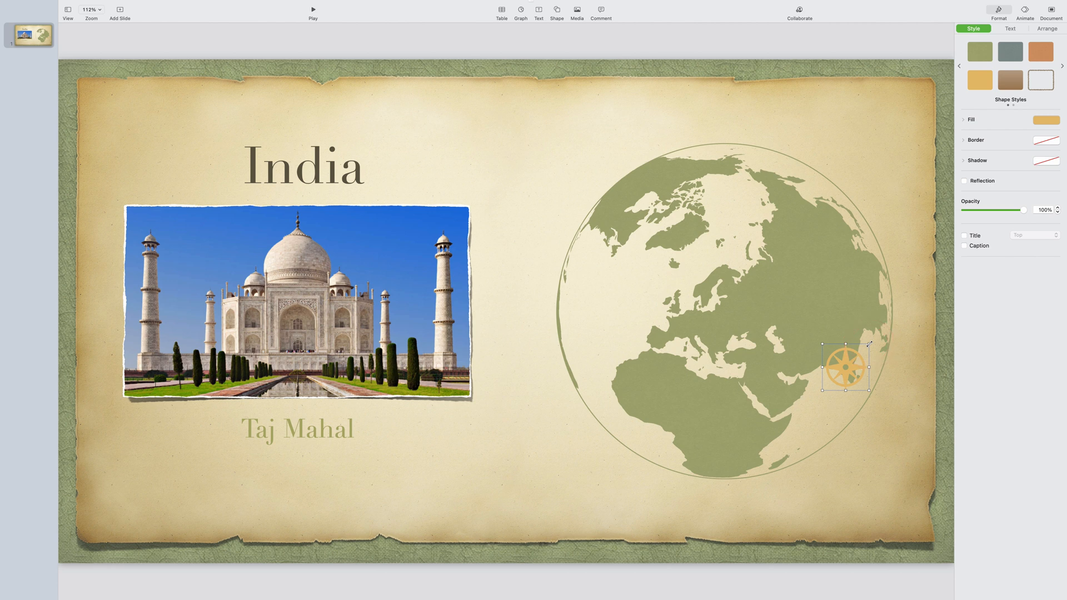
{"action": "left_click_drag", "start_coordinate": [868, 344], "coordinate": [840, 374]}
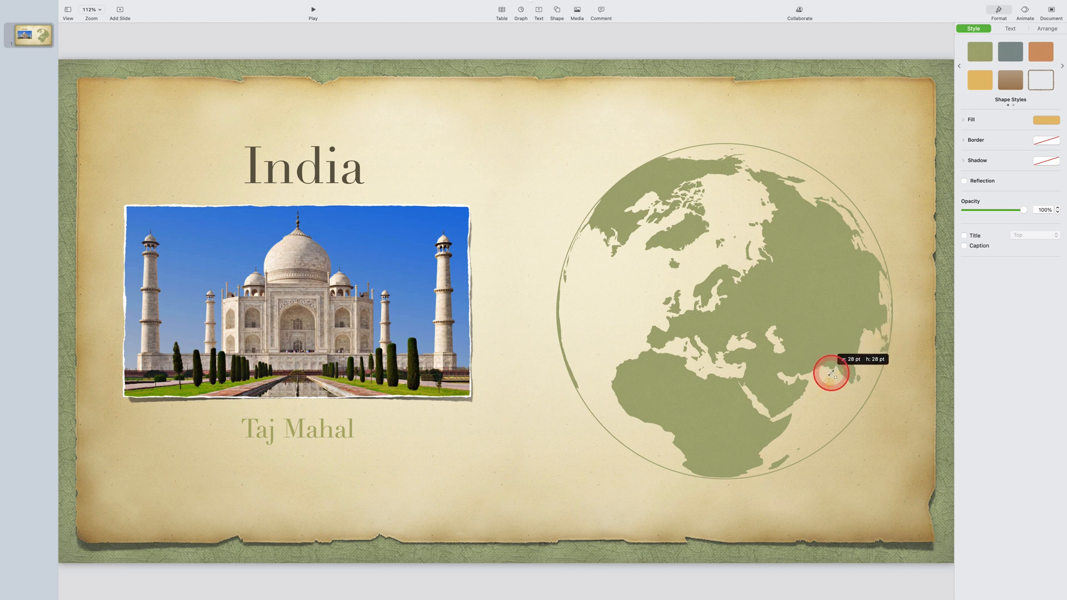
{"action": "left_click_drag", "start_coordinate": [829, 374], "coordinate": [847, 375]}
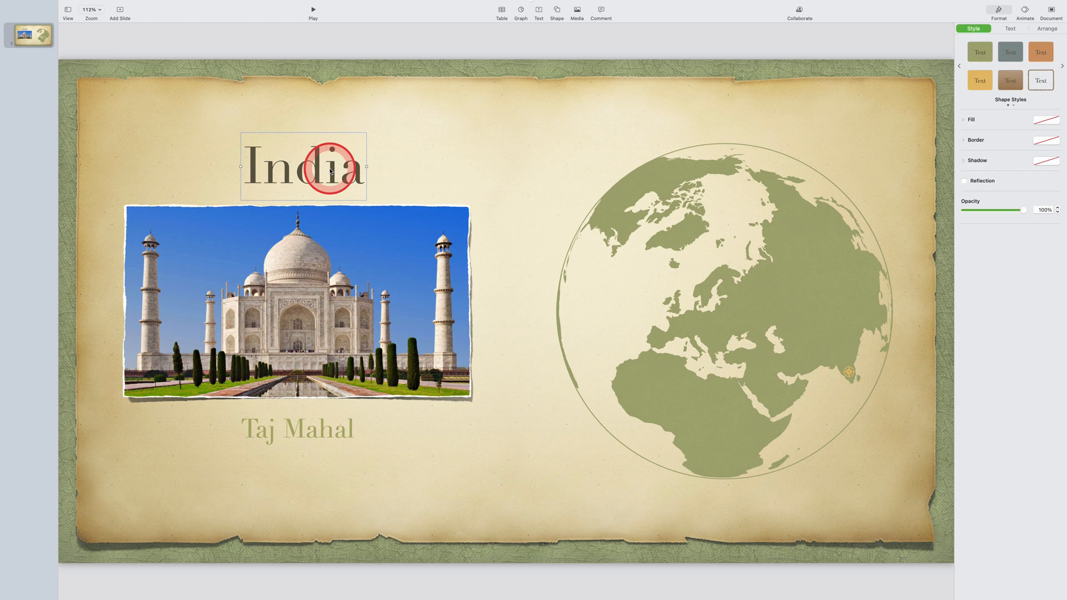
Give the Taj Mahal caption the Keyboard build-in animation
{"action": "left_click", "coordinate": [1025, 12]}
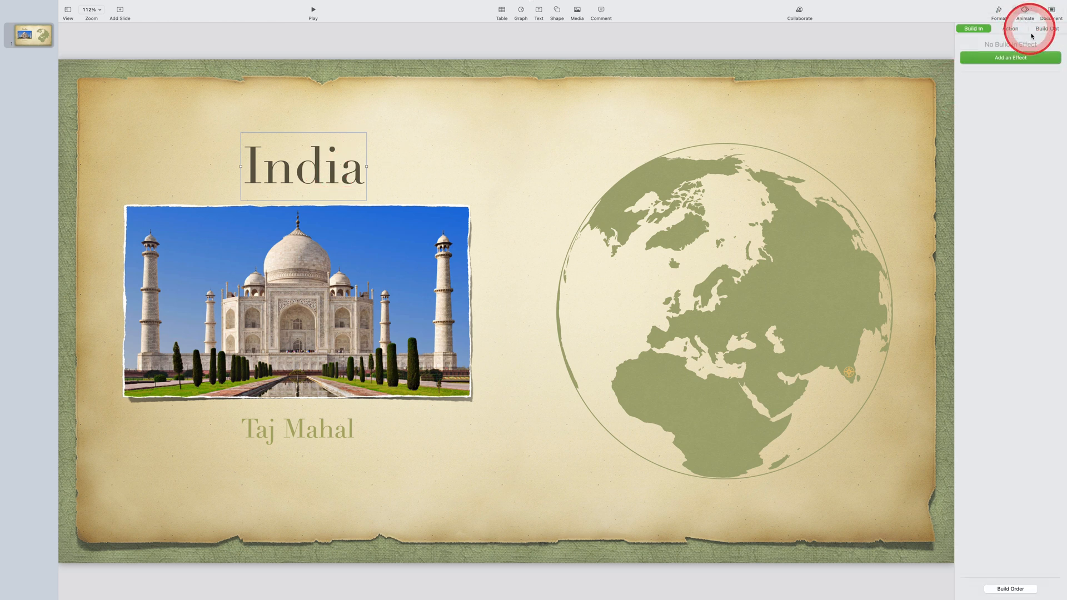
{"action": "left_click", "coordinate": [1010, 58]}
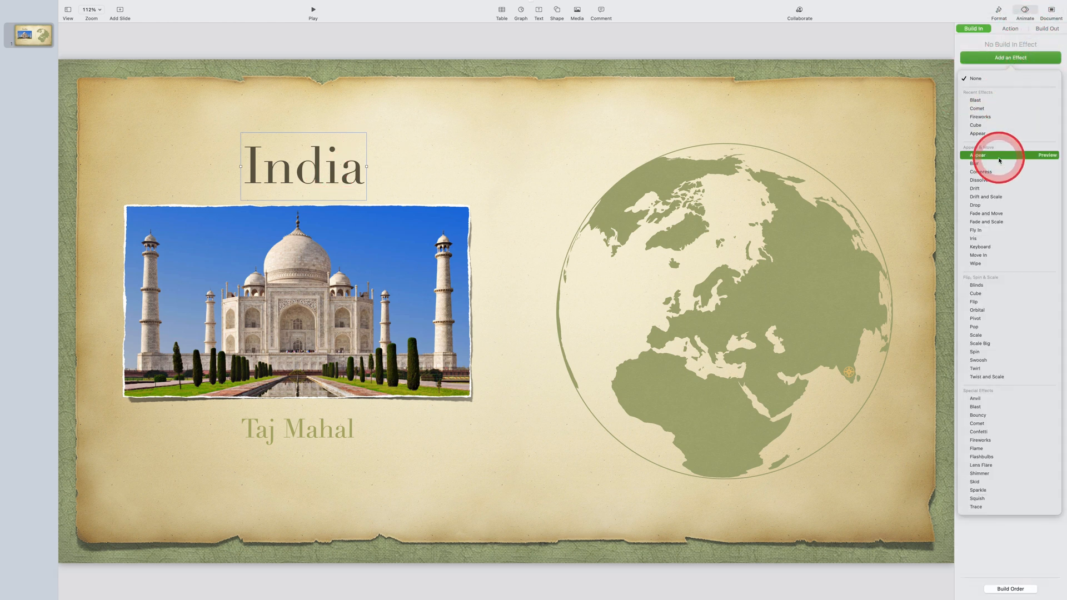
{"action": "left_click", "coordinate": [975, 163]}
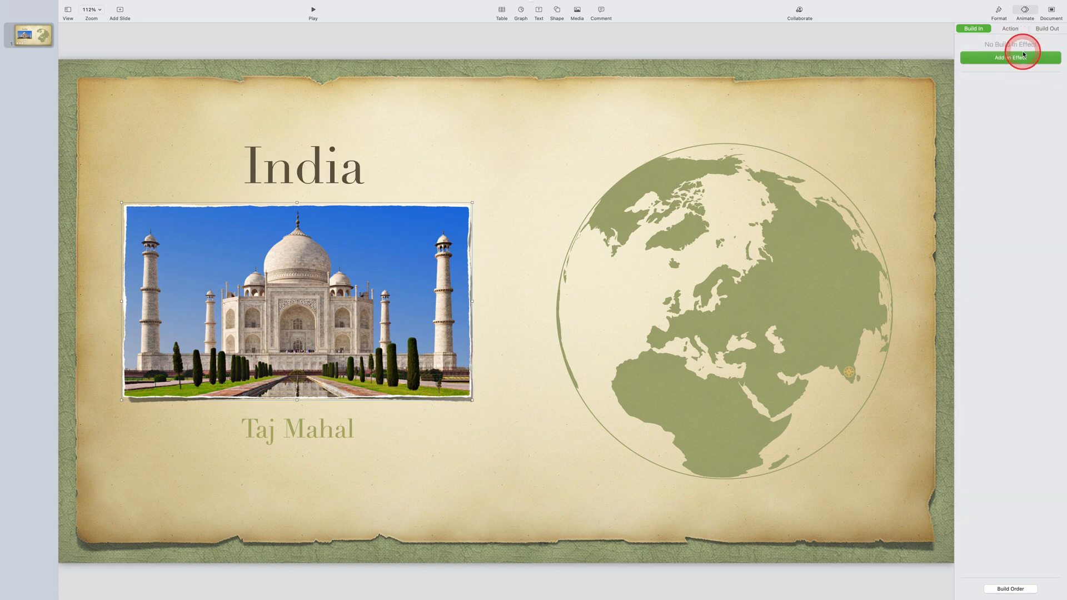
{"action": "left_click", "coordinate": [1010, 56]}
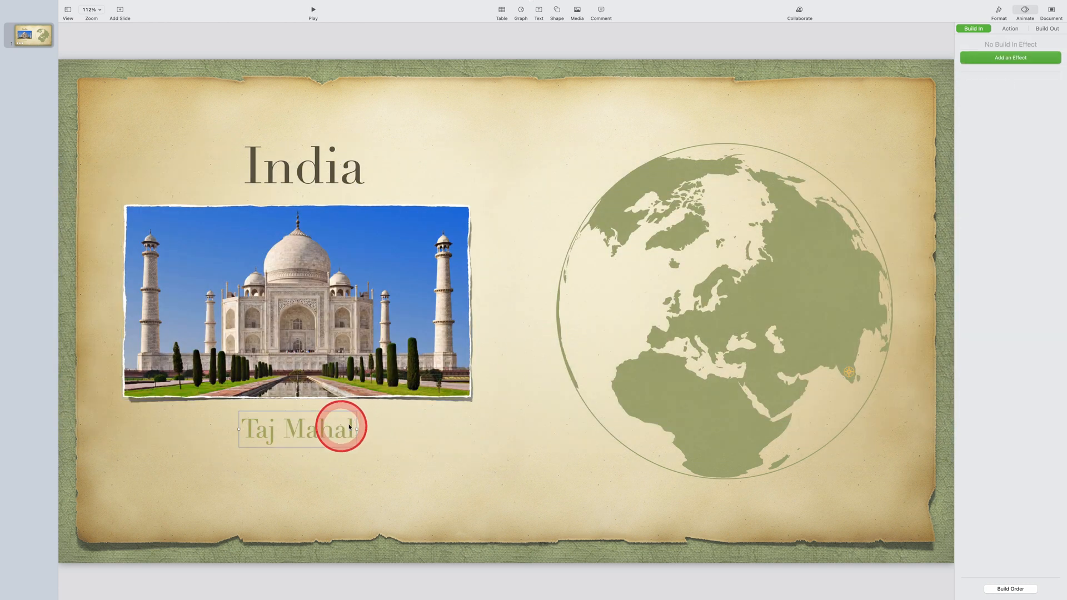
{"action": "left_click", "coordinate": [1010, 57]}
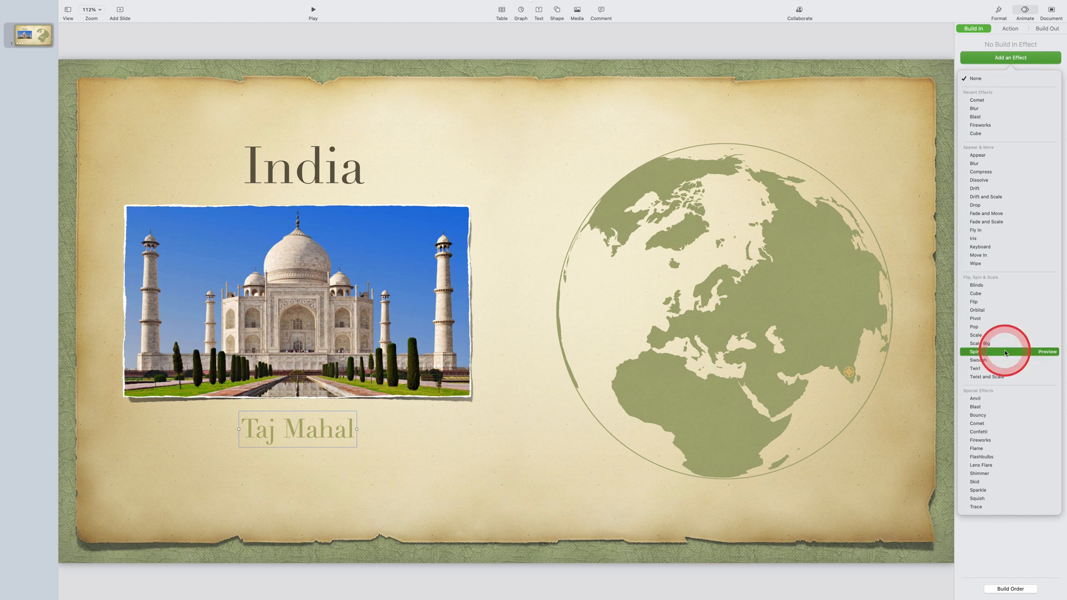
{"action": "left_click", "coordinate": [980, 246]}
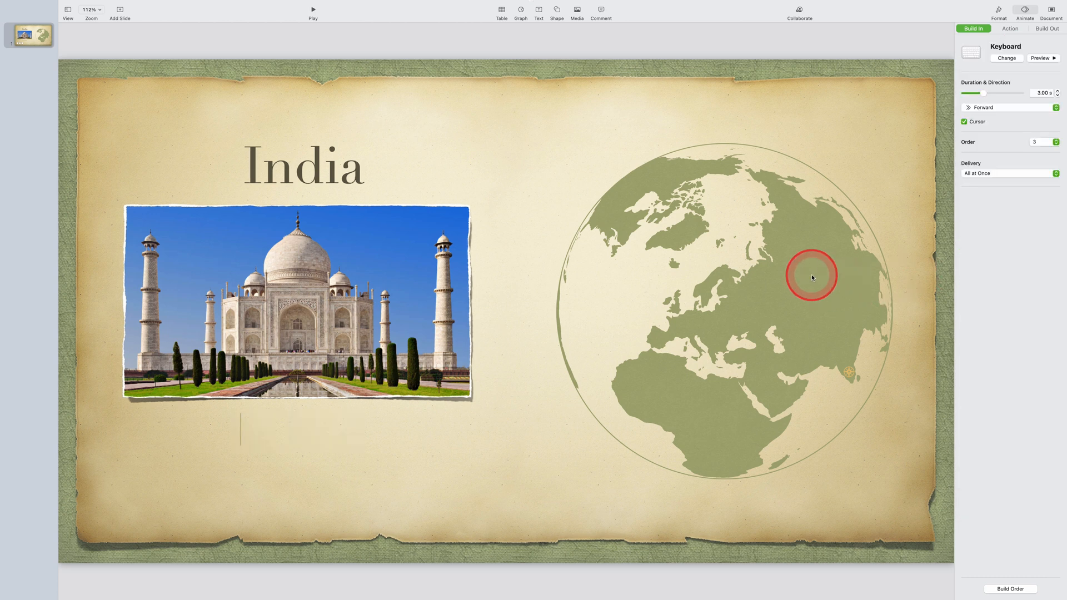
Give the globe the Anvil build-in, then select the title, photo and caption together
{"action": "left_click", "coordinate": [1006, 58]}
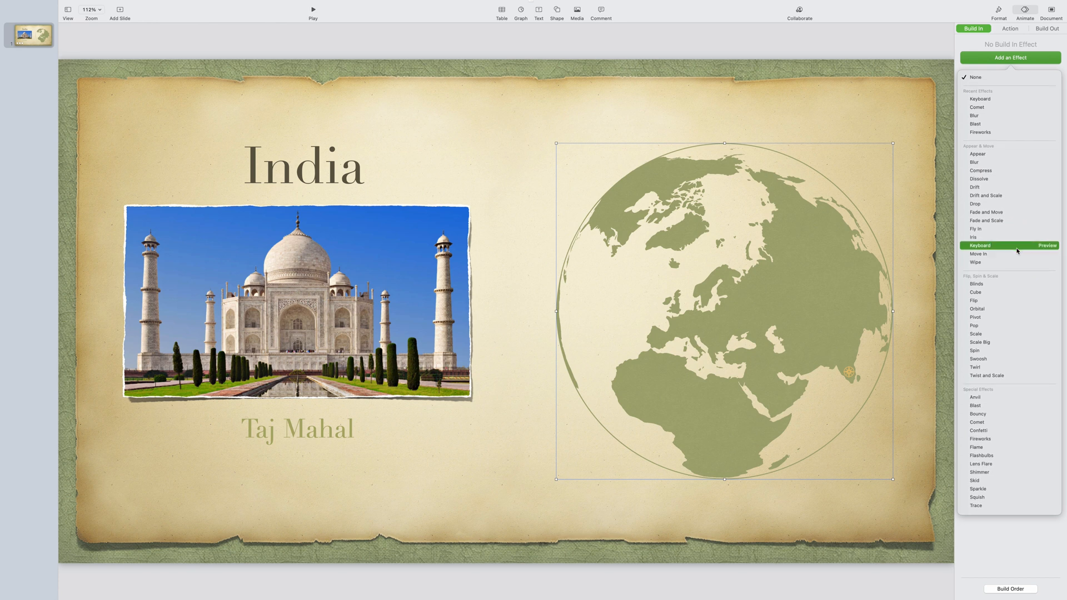
{"action": "left_click", "coordinate": [975, 398]}
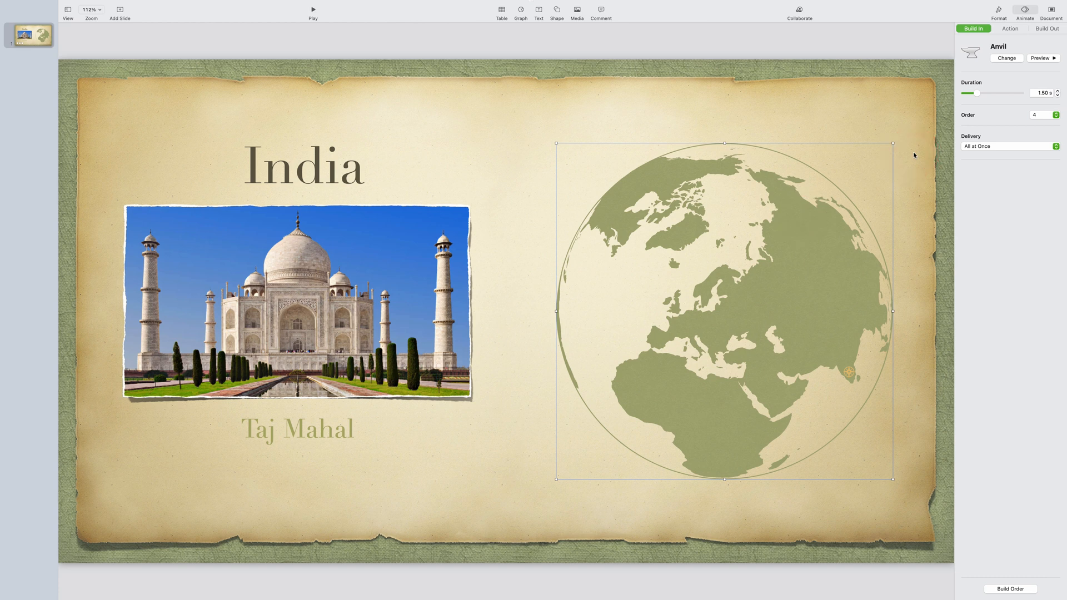
{"action": "left_click", "coordinate": [338, 159]}
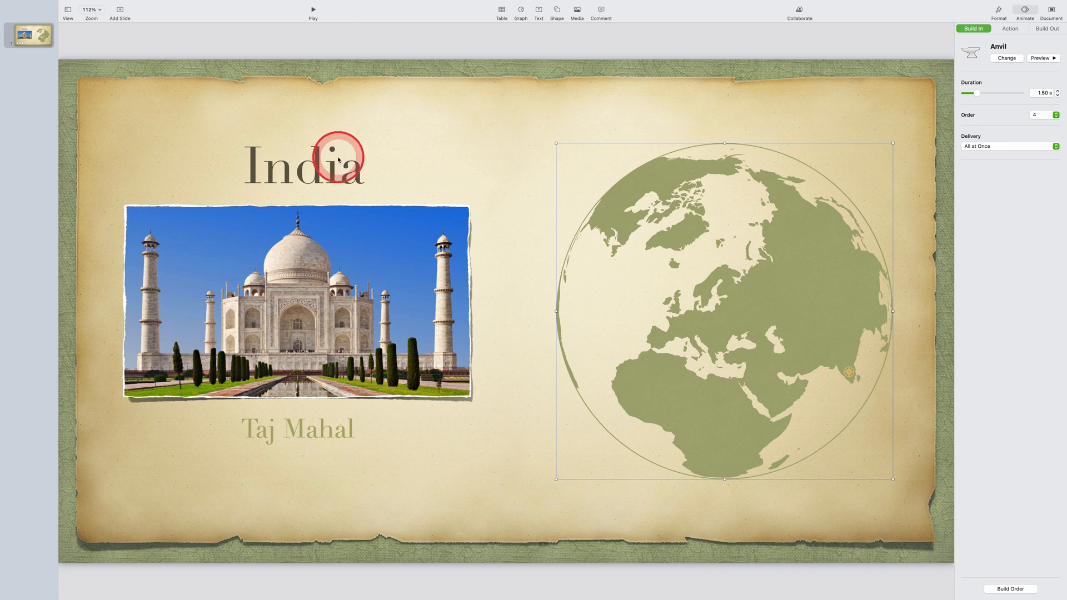
{"action": "left_click", "coordinate": [312, 427]}
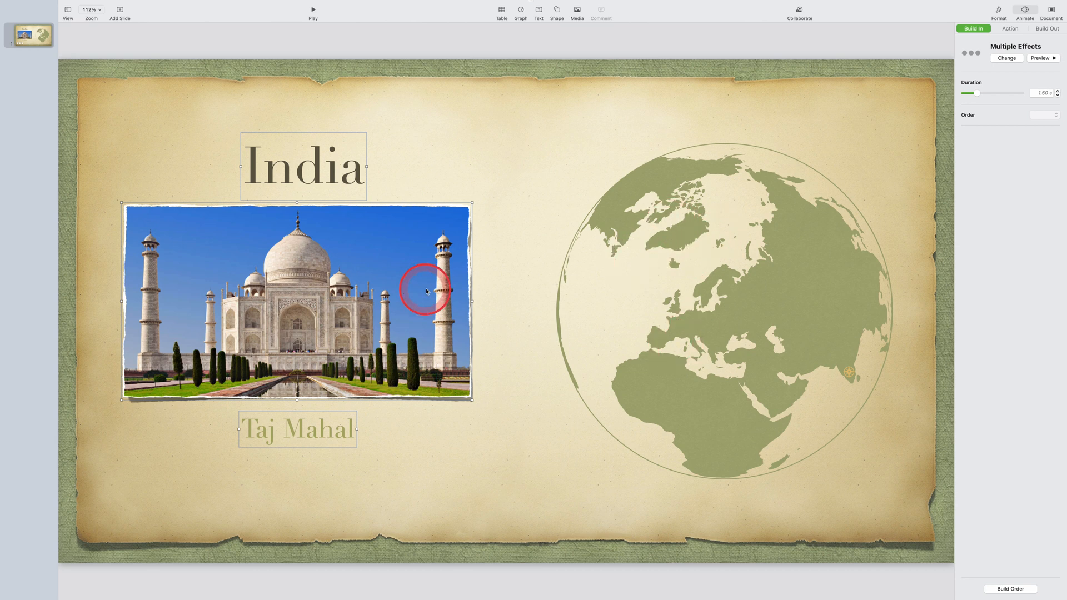
Group the title, Taj Mahal photo and caption, then reach the globe and marker's build options
{"action": "right_click", "coordinate": [426, 291]}
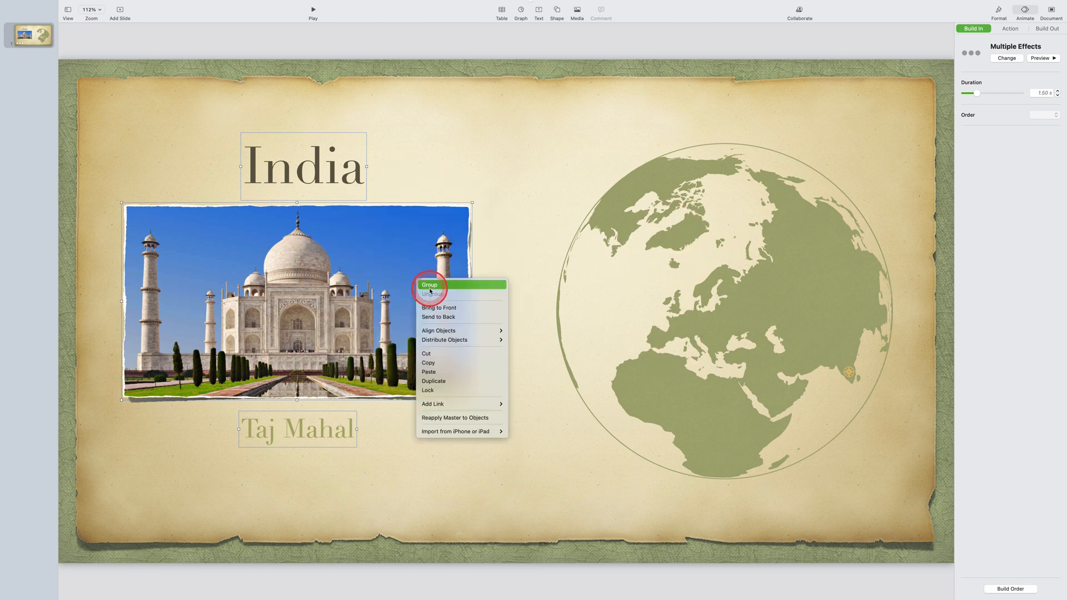
{"action": "left_click", "coordinate": [846, 366]}
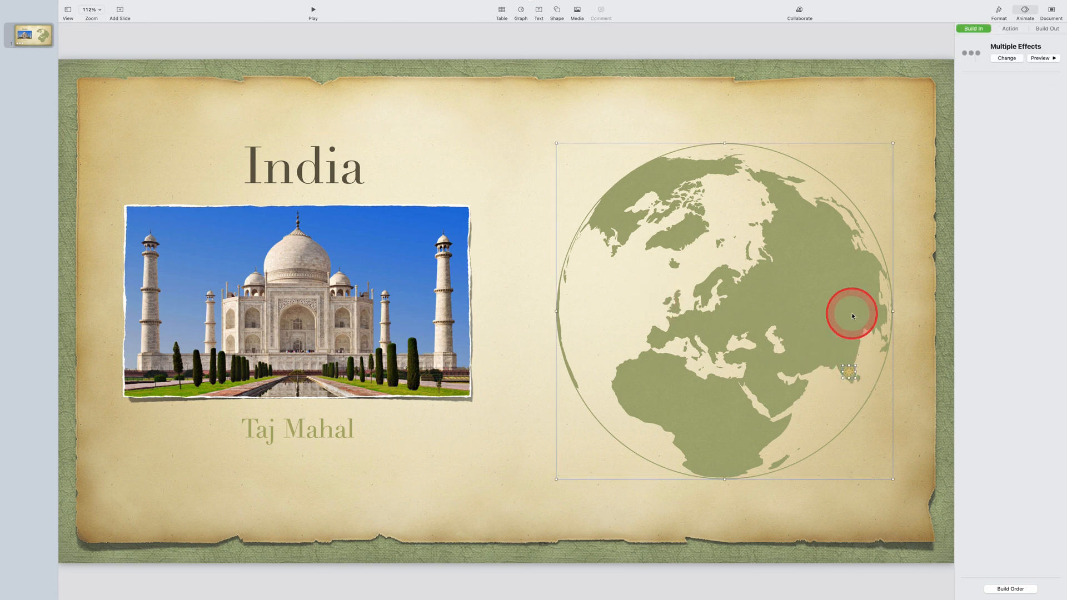
{"action": "right_click", "coordinate": [850, 315]}
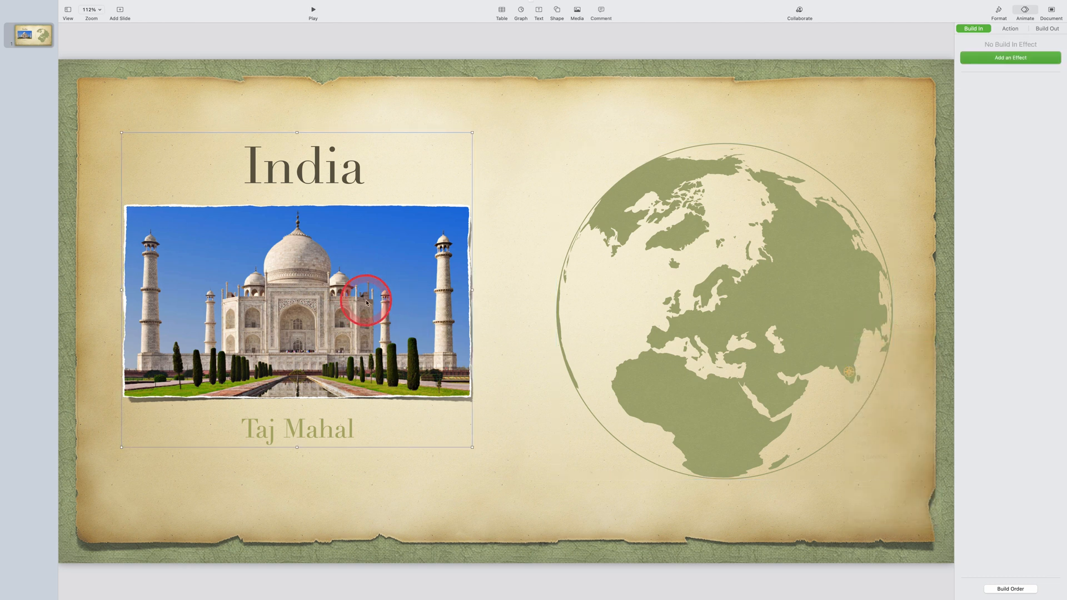
{"action": "left_click", "coordinate": [1010, 56]}
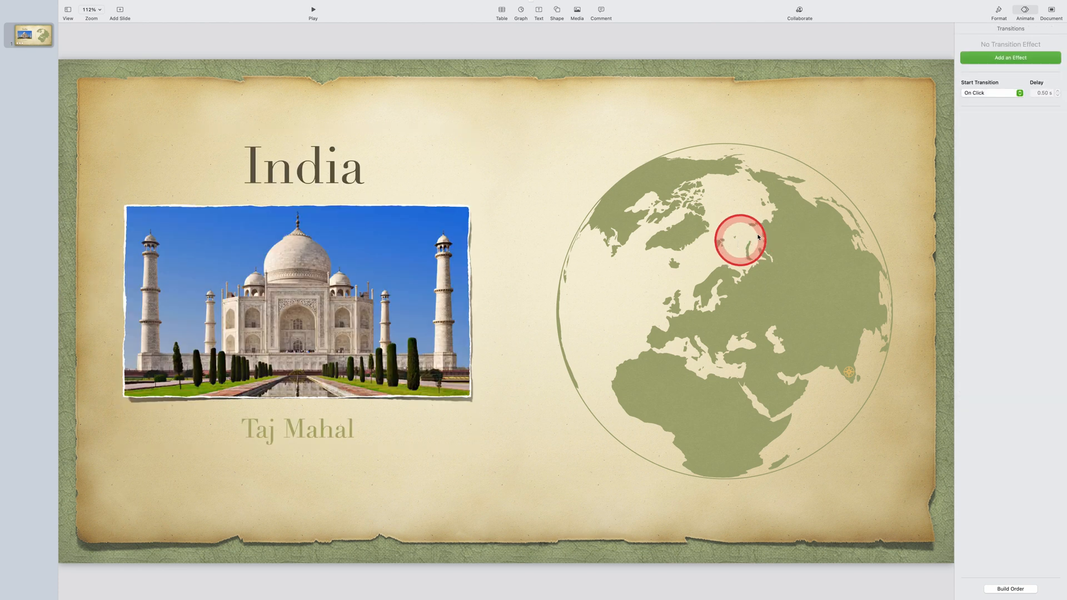
Lengthen the globe's Lens Flare build-in to 1.5 seconds and preview it twice
{"action": "left_click", "coordinate": [739, 240]}
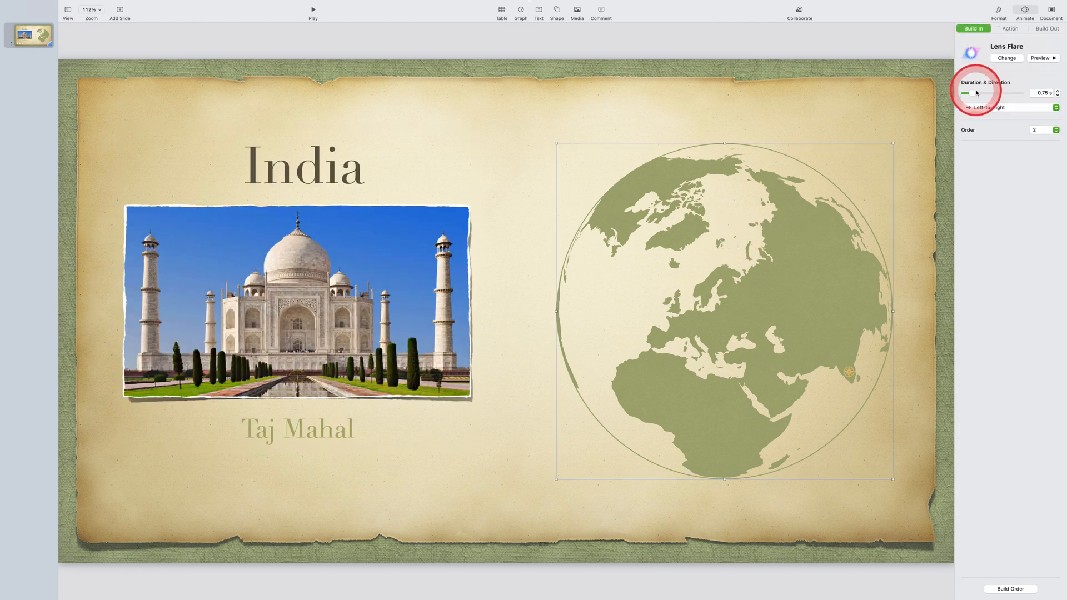
{"action": "left_click_drag", "start_coordinate": [965, 92], "coordinate": [975, 92]}
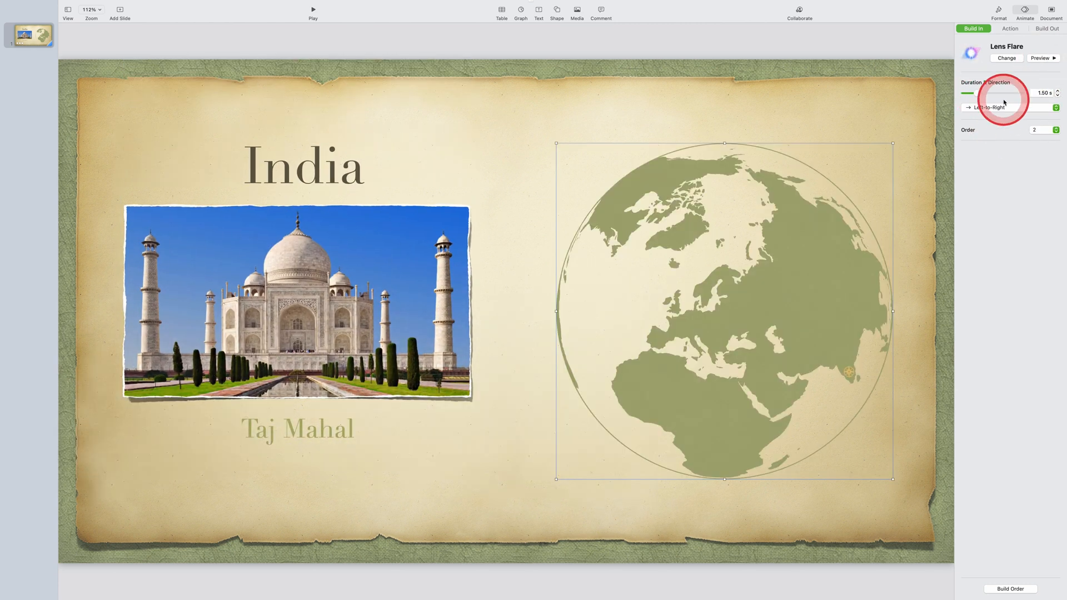
{"action": "left_click", "coordinate": [1042, 58]}
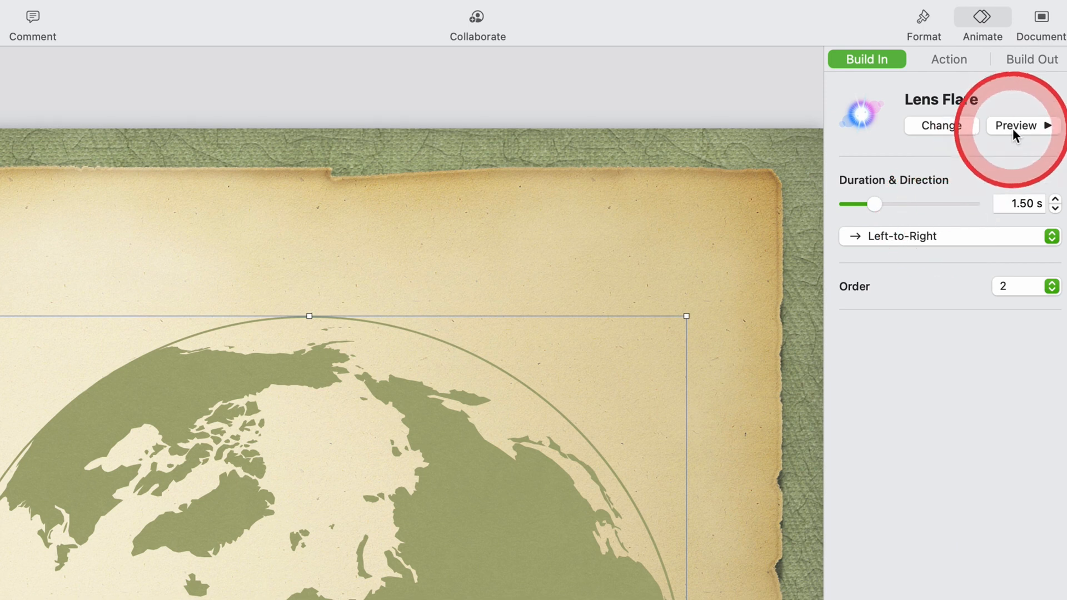
{"action": "left_click", "coordinate": [1017, 125]}
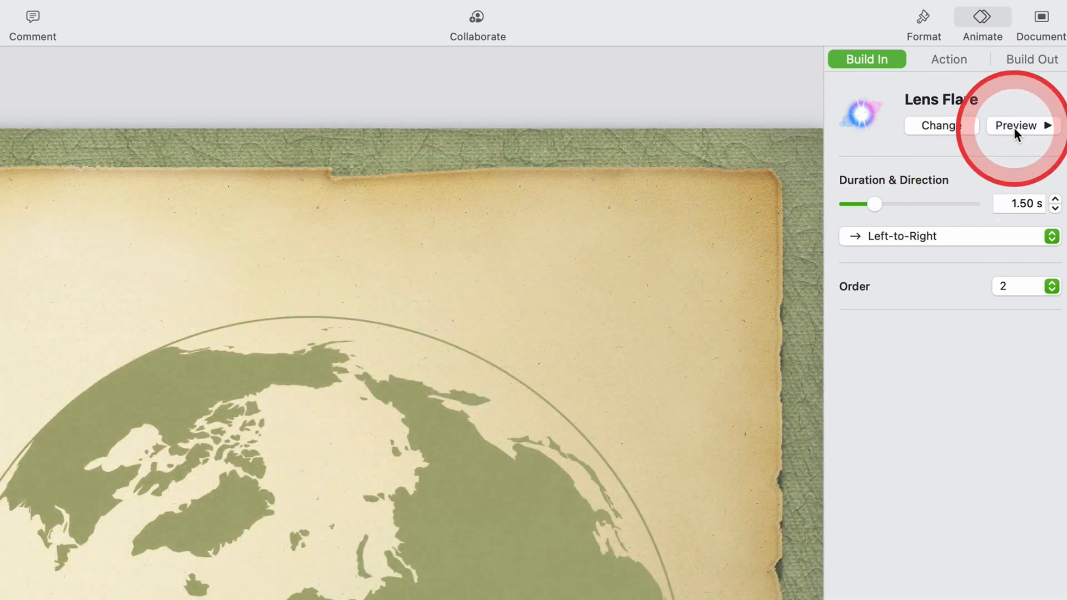
{"action": "left_click", "coordinate": [1017, 126]}
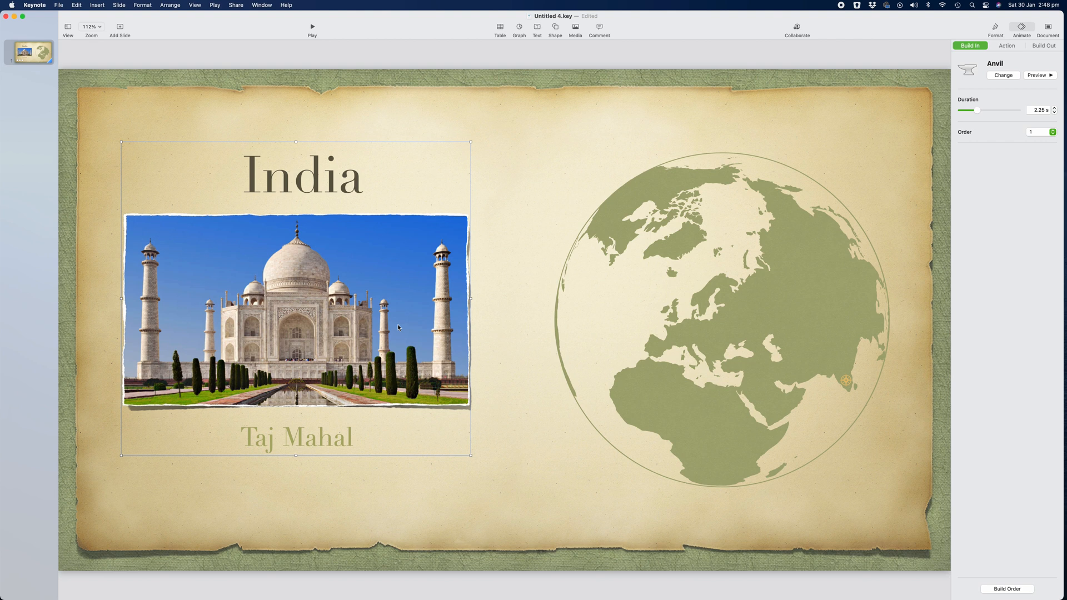
Keep the title group as build order 1 and switch to the Document settings
{"action": "left_click", "coordinate": [1007, 46]}
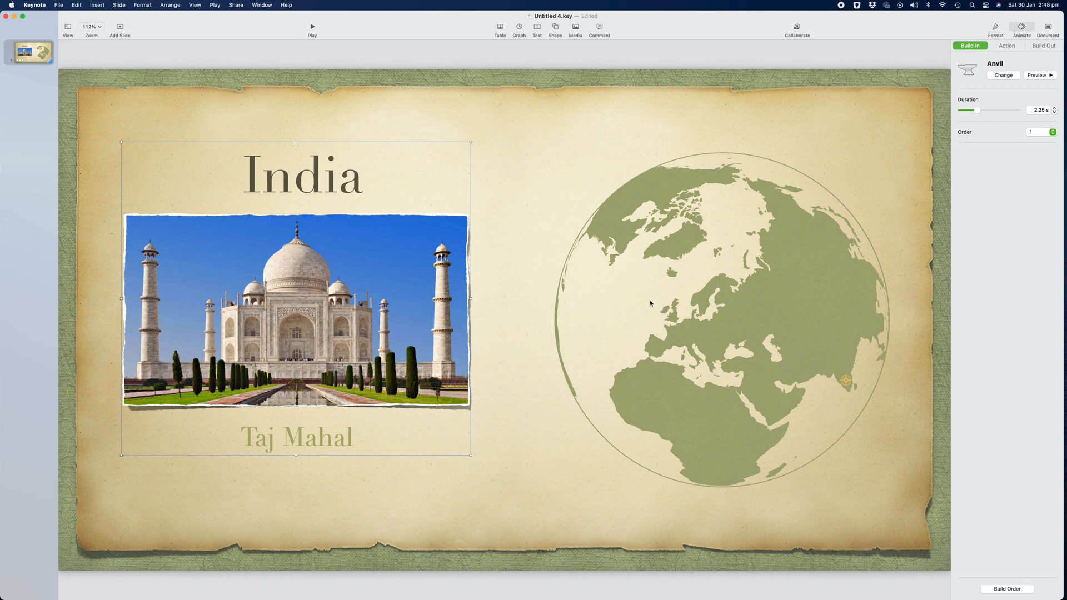
{"action": "left_click", "coordinate": [1038, 132]}
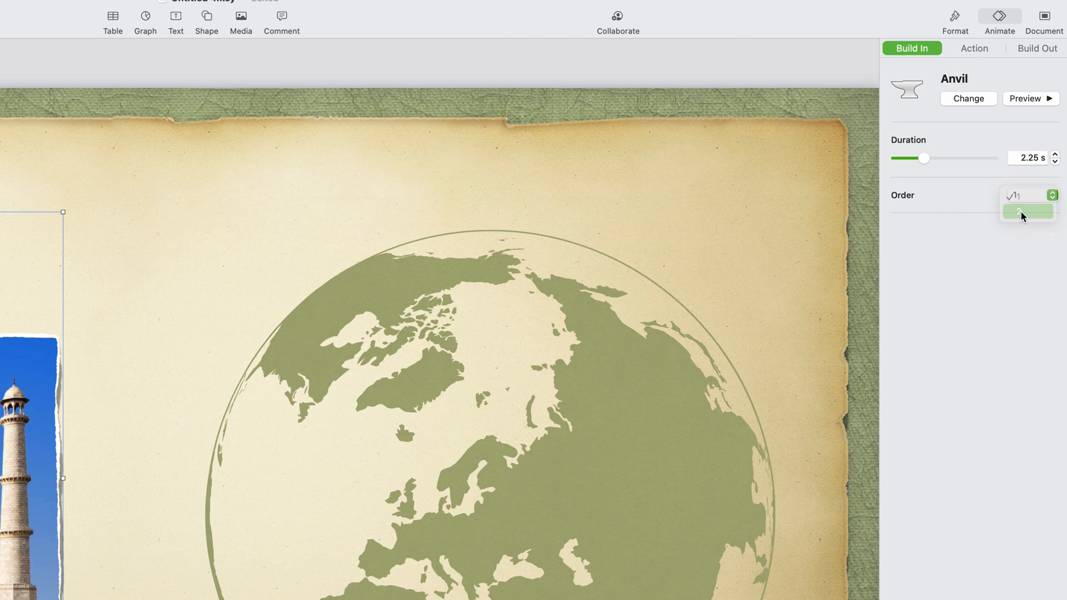
{"action": "left_click", "coordinate": [1051, 17]}
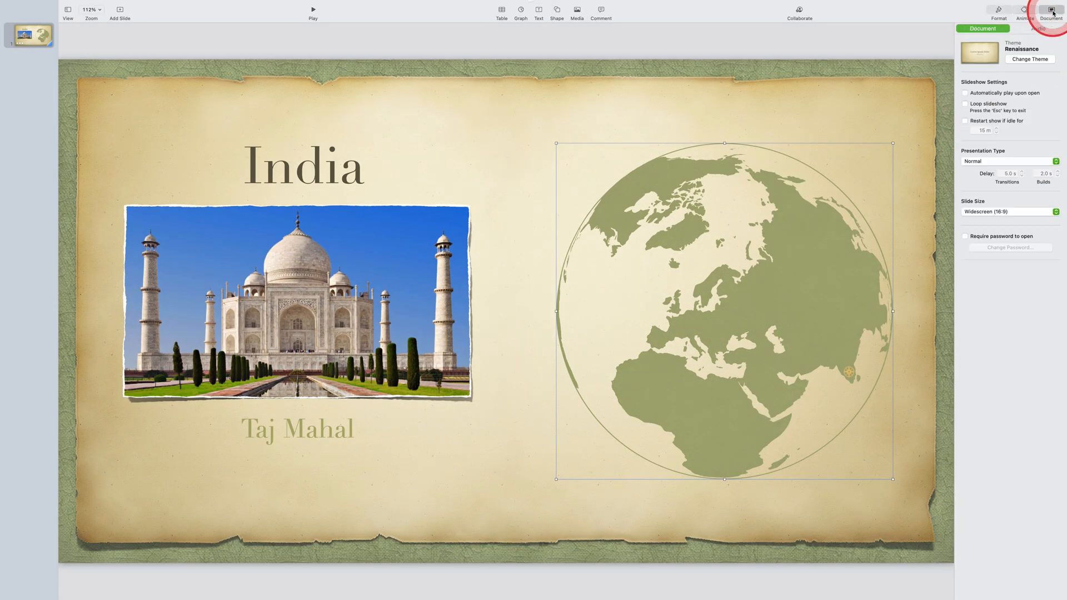
Set the presentation to play on open, Self-Playing, with 2.0 s transitions and 0.5 s build delays
{"action": "left_click", "coordinate": [966, 94]}
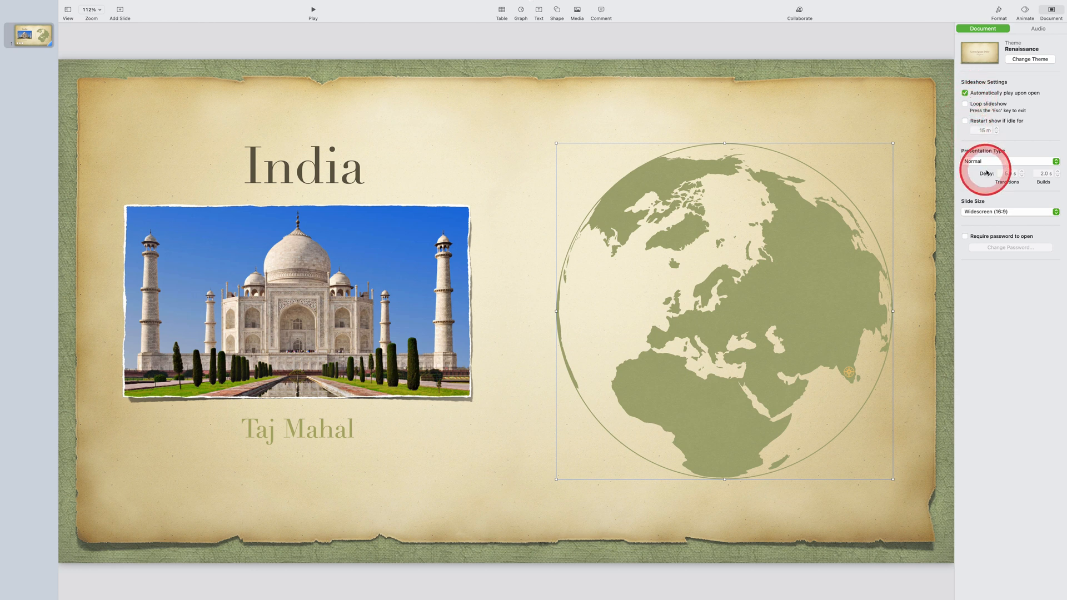
{"action": "left_click", "coordinate": [1009, 161]}
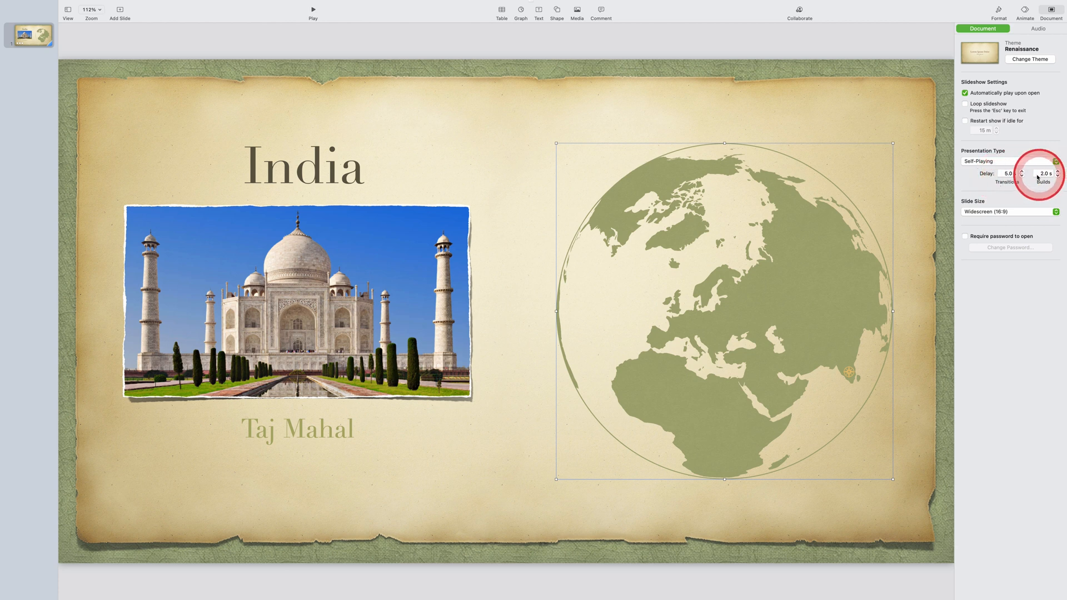
{"action": "left_click", "coordinate": [1006, 173]}
{"action": "type", "text": "0.5"}
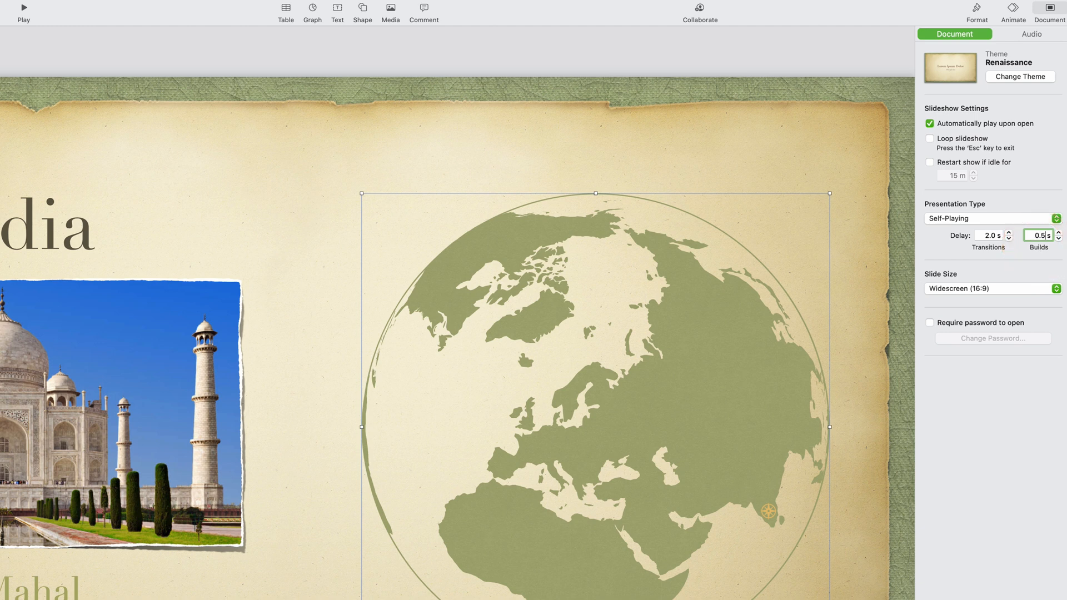
{"action": "left_click", "coordinate": [131, 10]}
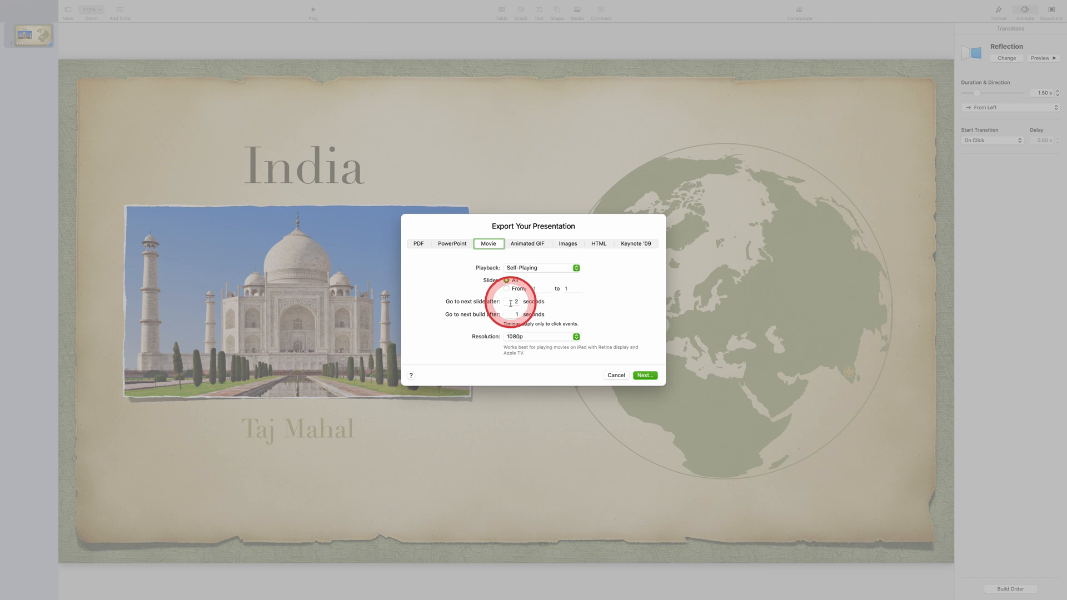
Export a self-playing 1080p movie named India.m4v to the Desktop
{"action": "left_click", "coordinate": [615, 374]}
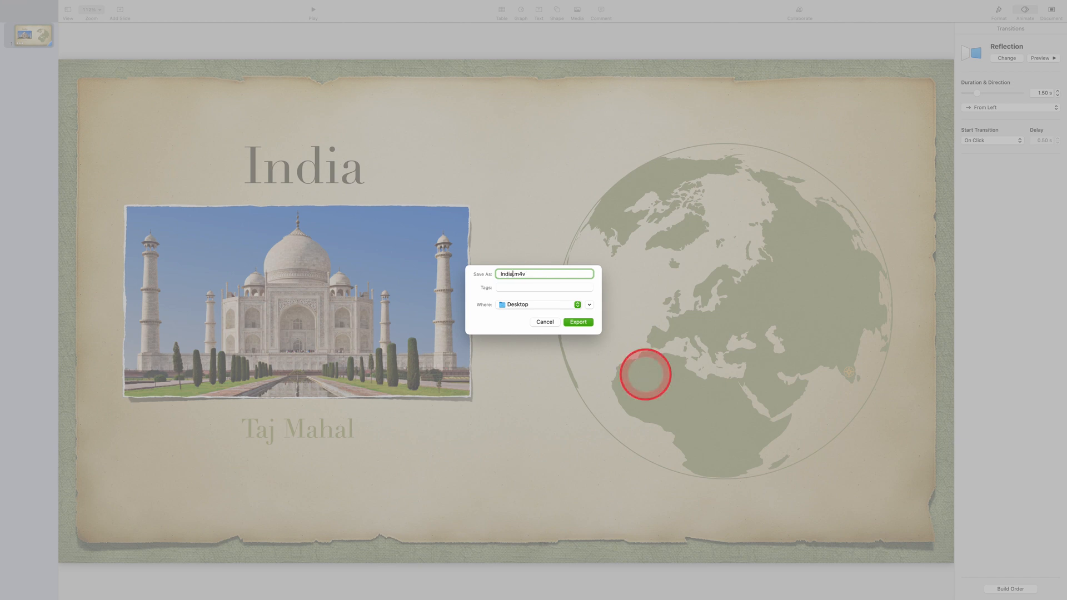
{"action": "left_click", "coordinate": [578, 323]}
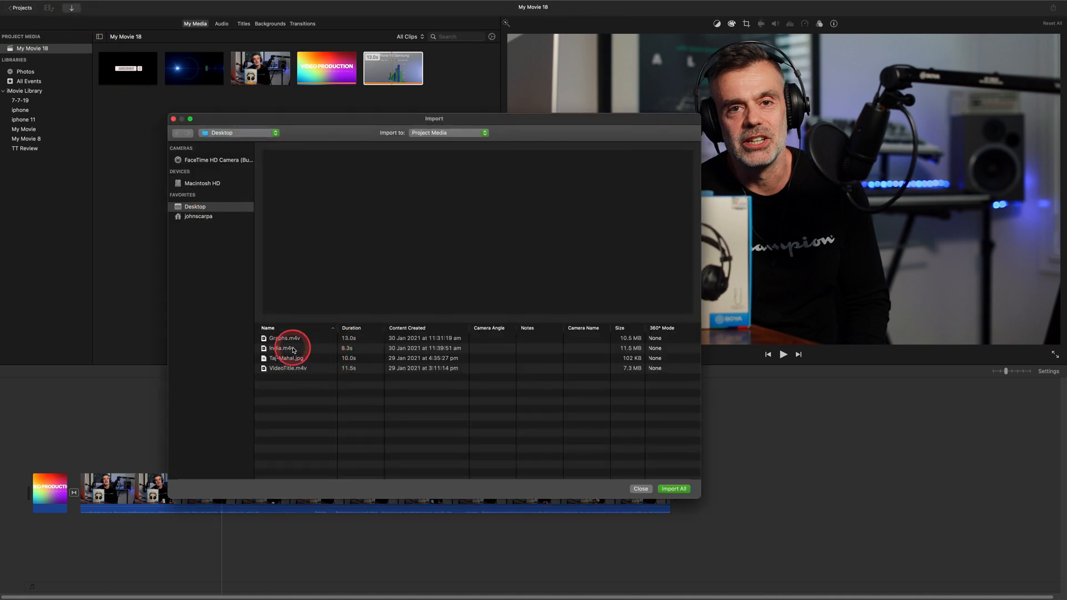
Import India.m4v into iMovie, place it above the presenter footage and play it back
{"action": "left_click", "coordinate": [673, 489]}
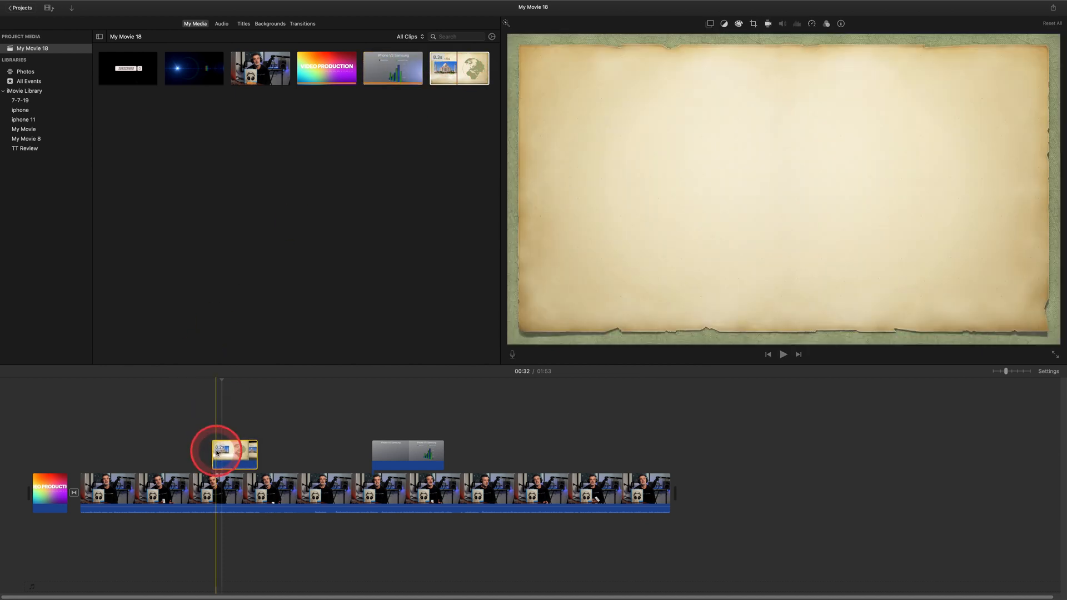
{"action": "left_click", "coordinate": [783, 354]}
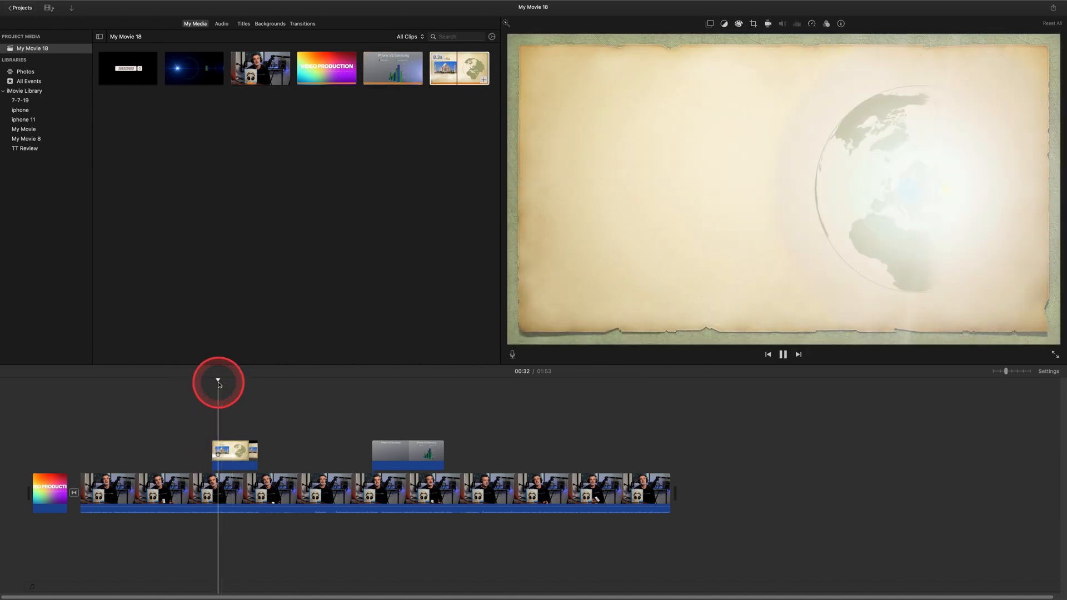